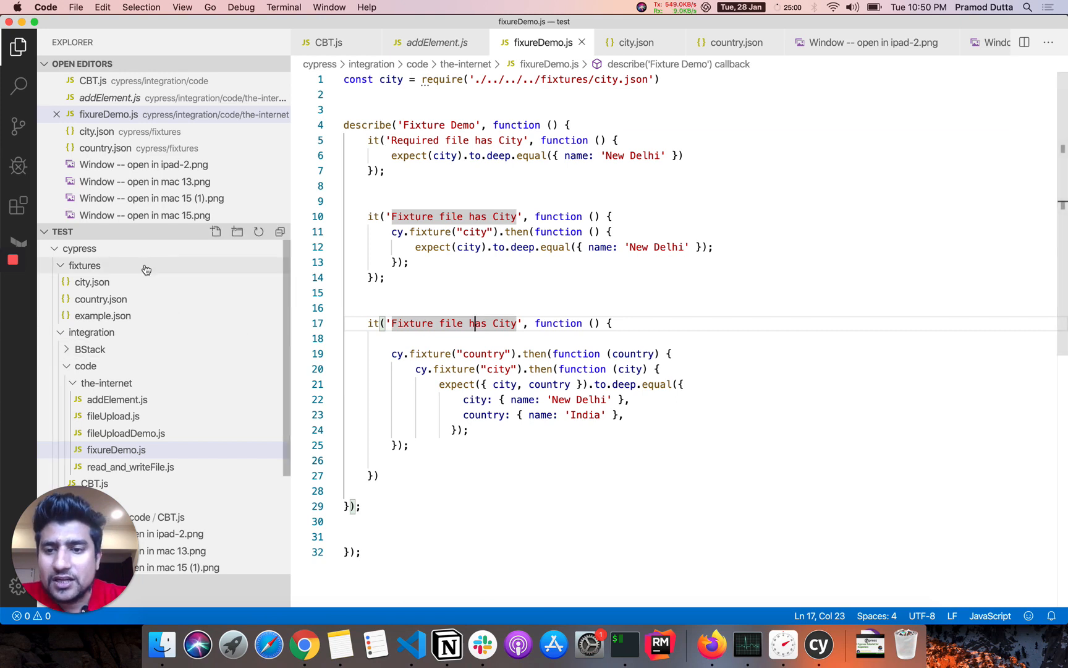
- Create a new file fixtureDemo2.js inside the the-internet folder
{"action": "left_click", "coordinate": [107, 382]}
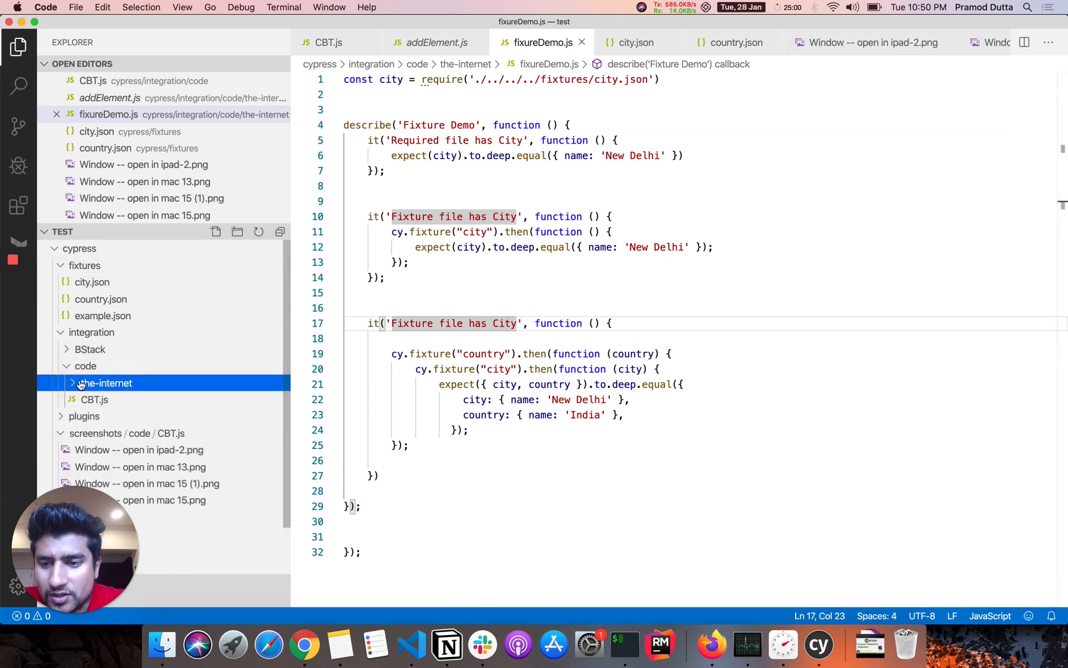
{"action": "left_click", "coordinate": [107, 382]}
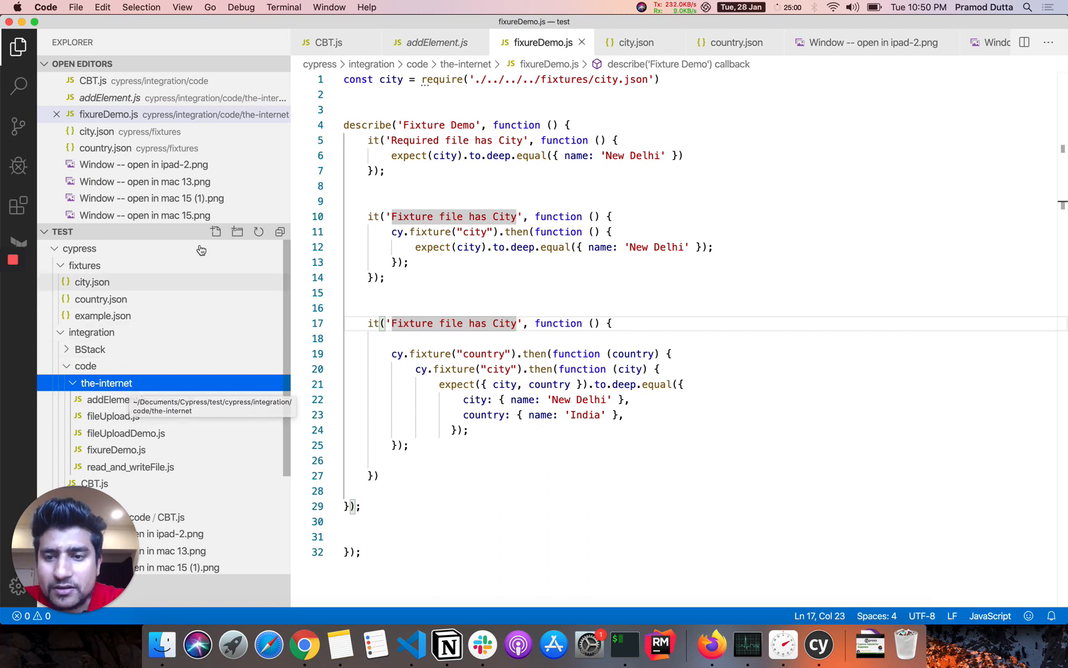
{"action": "left_click", "coordinate": [216, 231]}
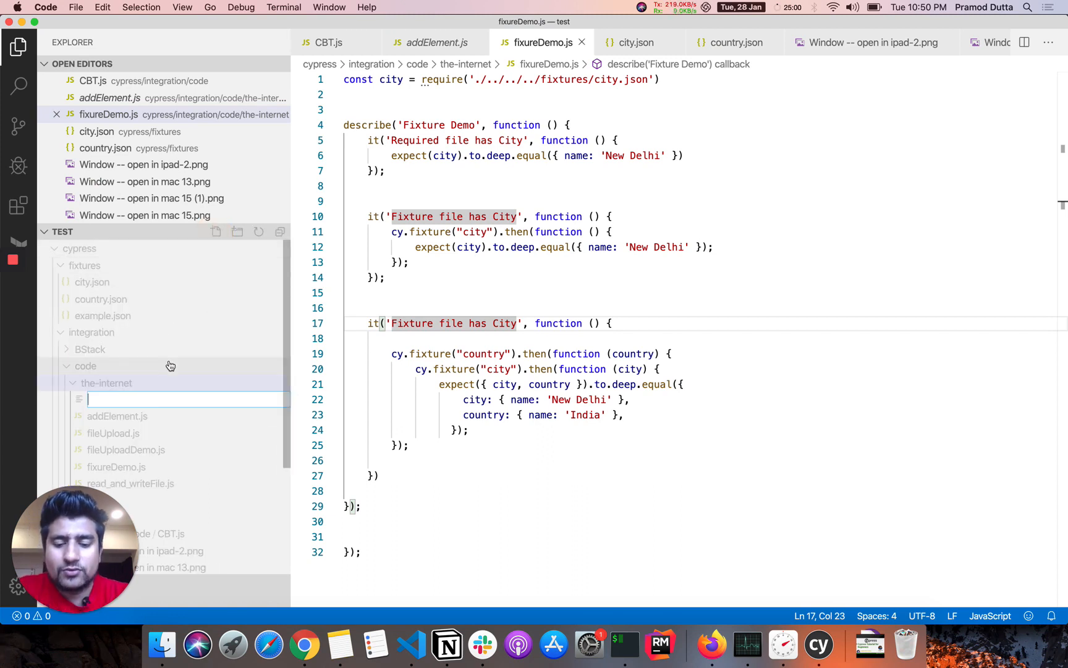
{"action": "type", "text": "fixtureDemo2.js"}
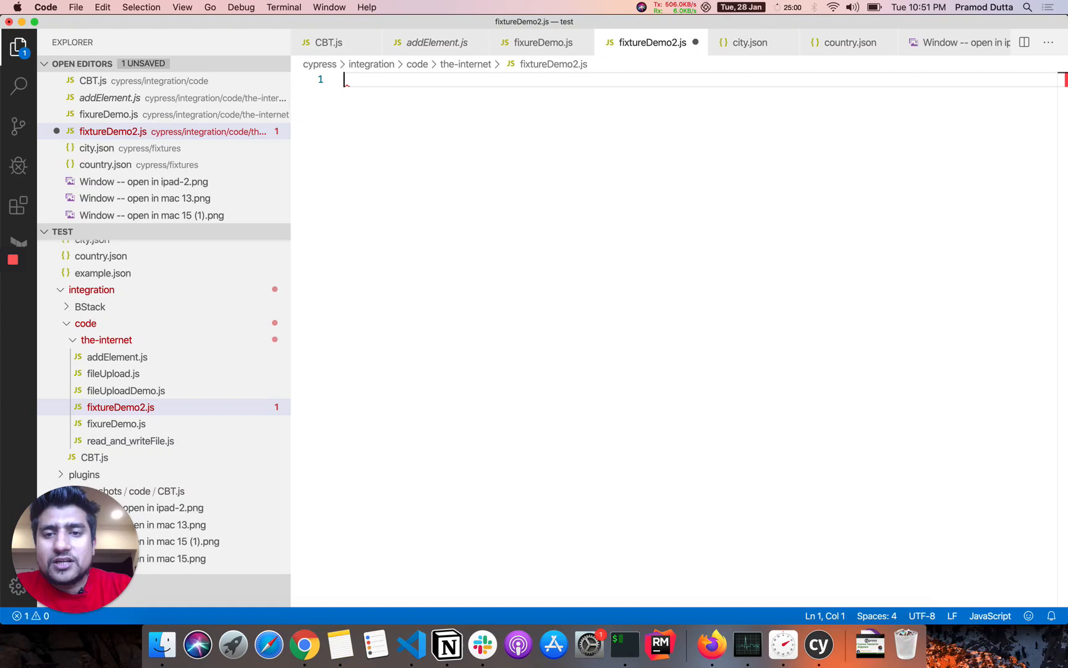
- Add comment lines '// npm init' and '// npm install --save-dev cypress', dropping the stray third '//'
{"action": "type", "text": "//"}
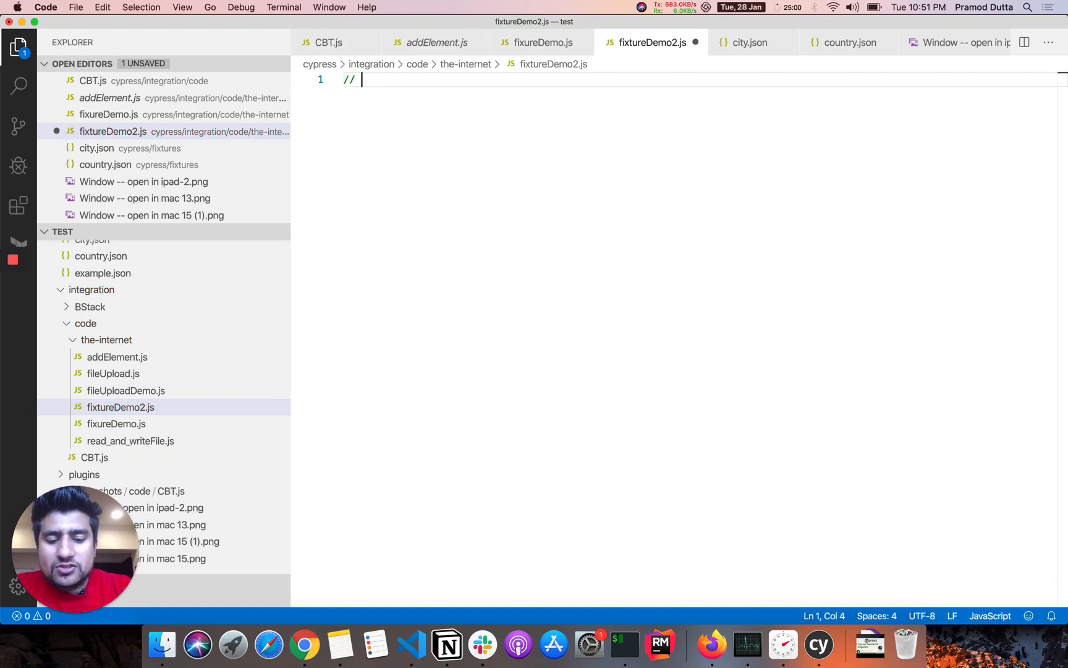
{"action": "type", "text": "npm"}
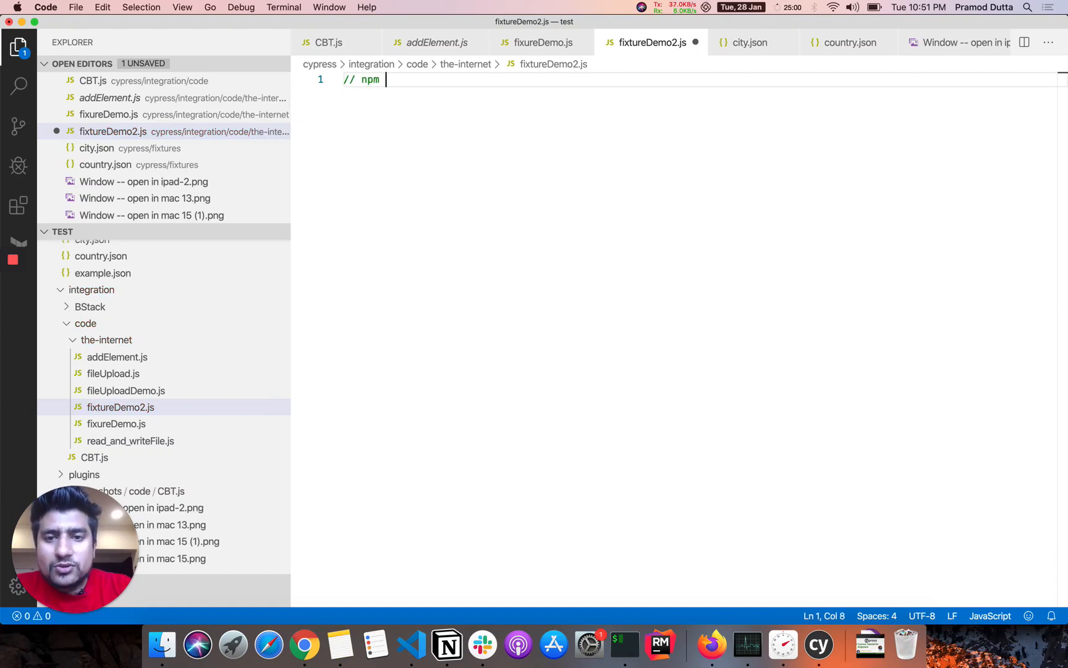
{"action": "type", "text": "init"}
{"action": "type", "text": "//"}
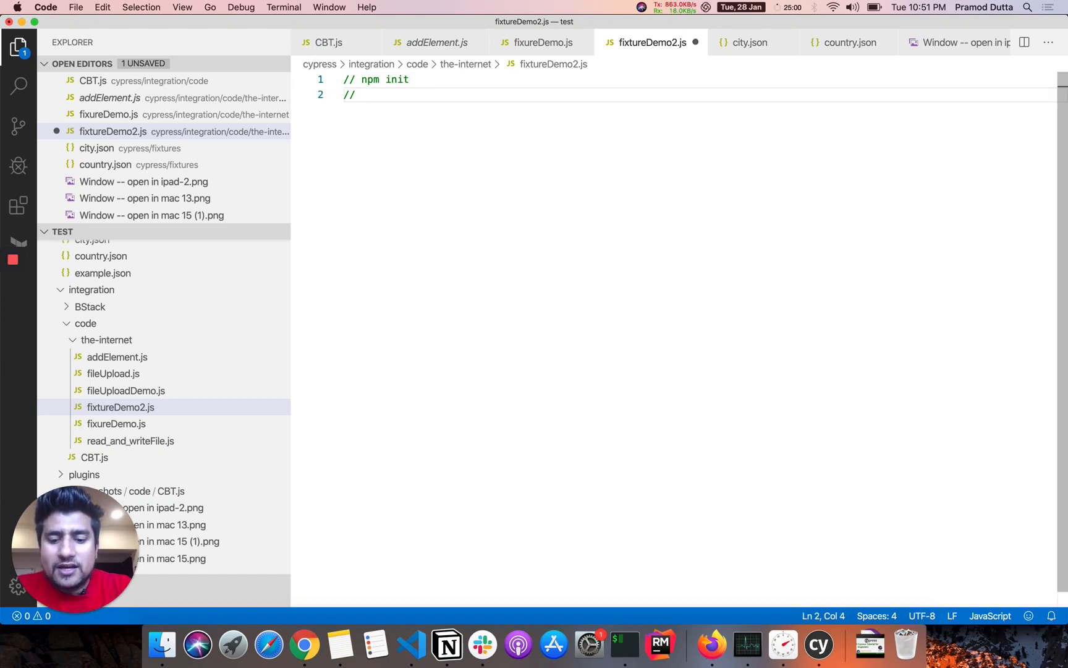
{"action": "type", "text": "npm install --s"}
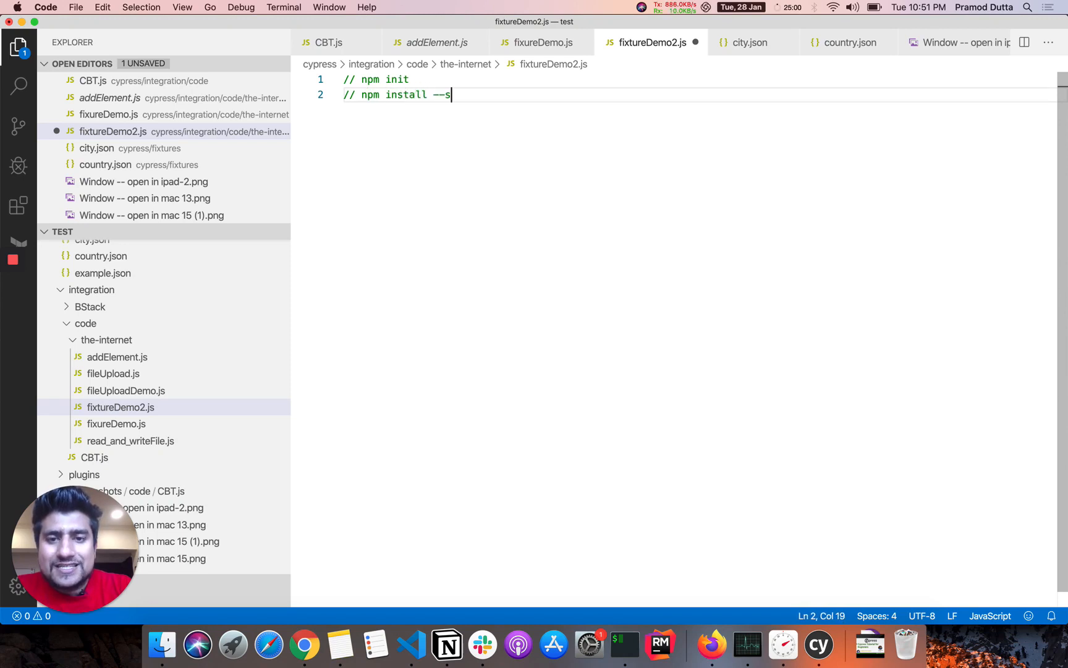
{"action": "type", "text": "ave"}
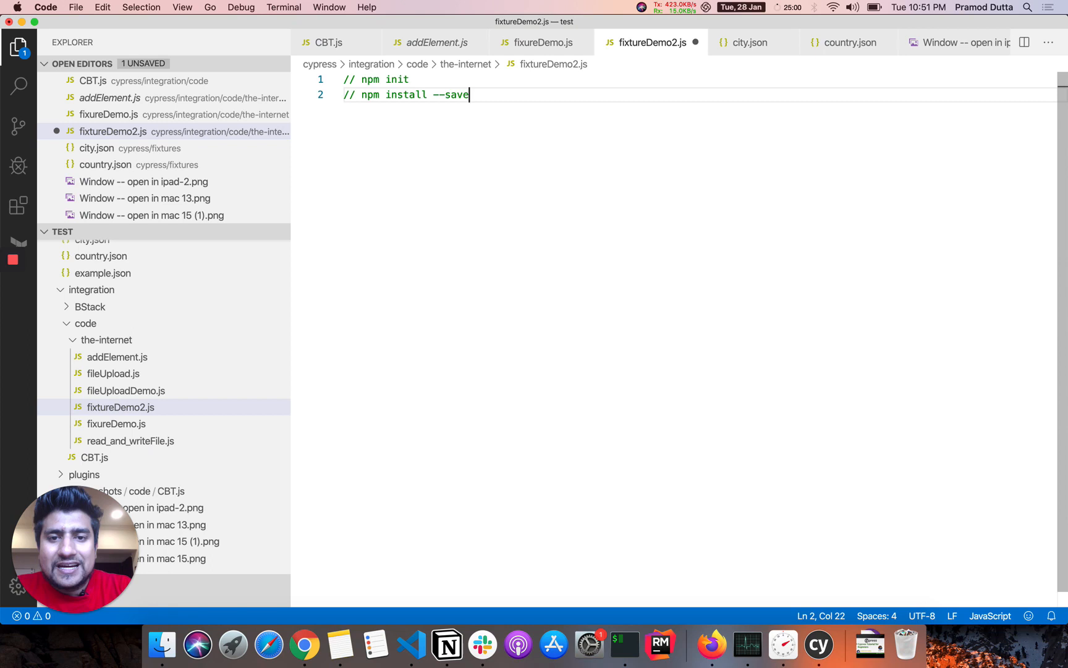
{"action": "type", "text": "-dev cypress"}
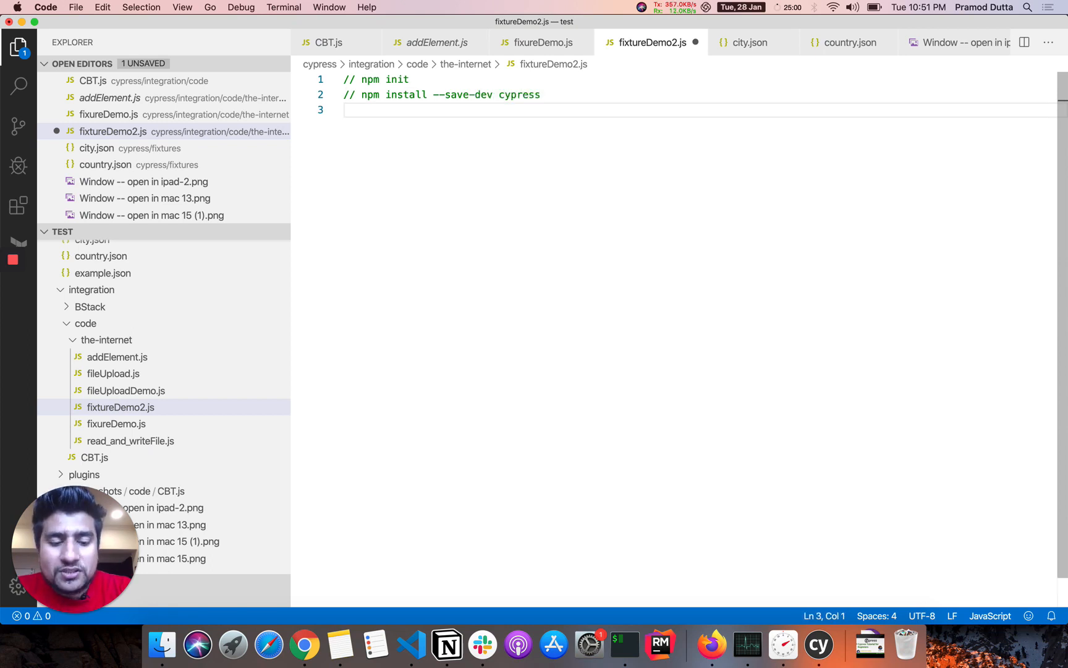
{"action": "type", "text": "//"}
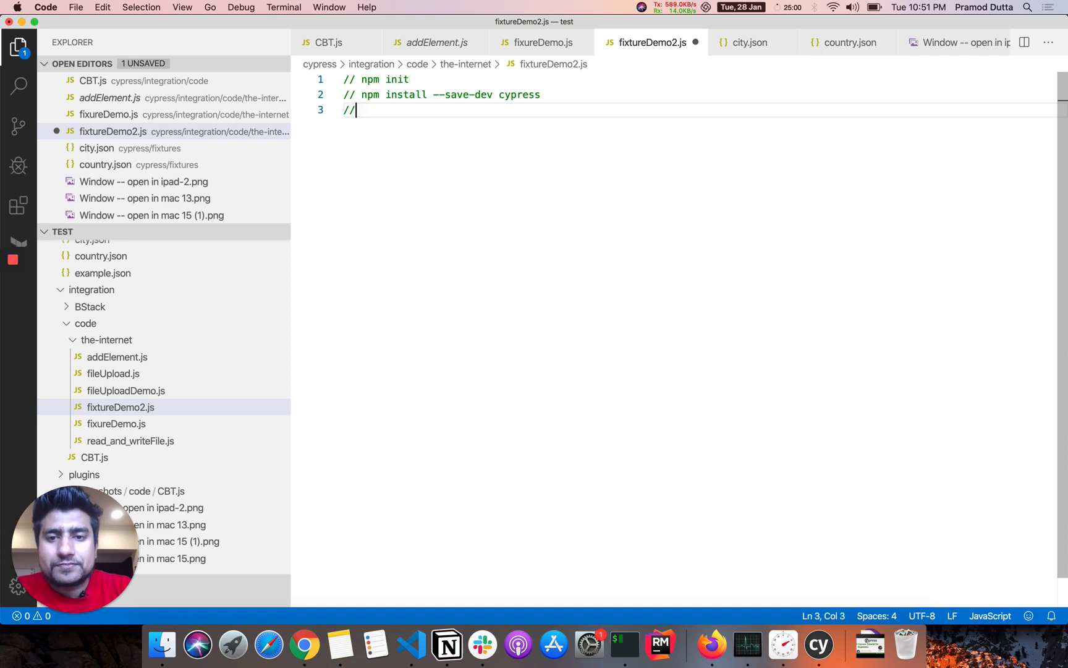
{"action": "key", "text": "Backspace"}
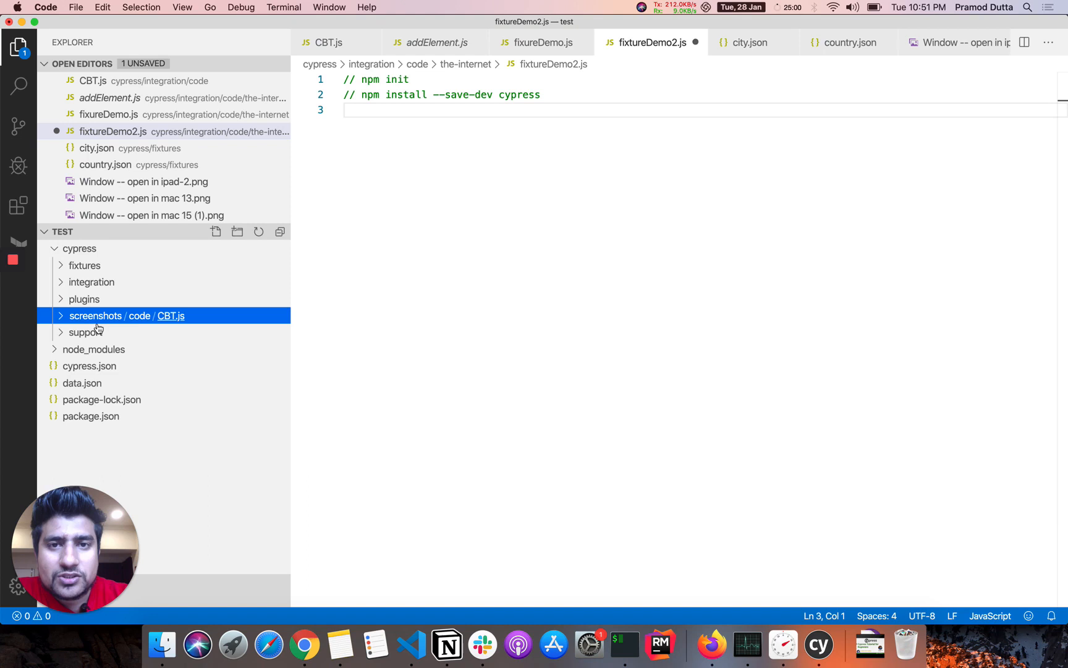
{"action": "mouse_move", "coordinate": [92, 446]}
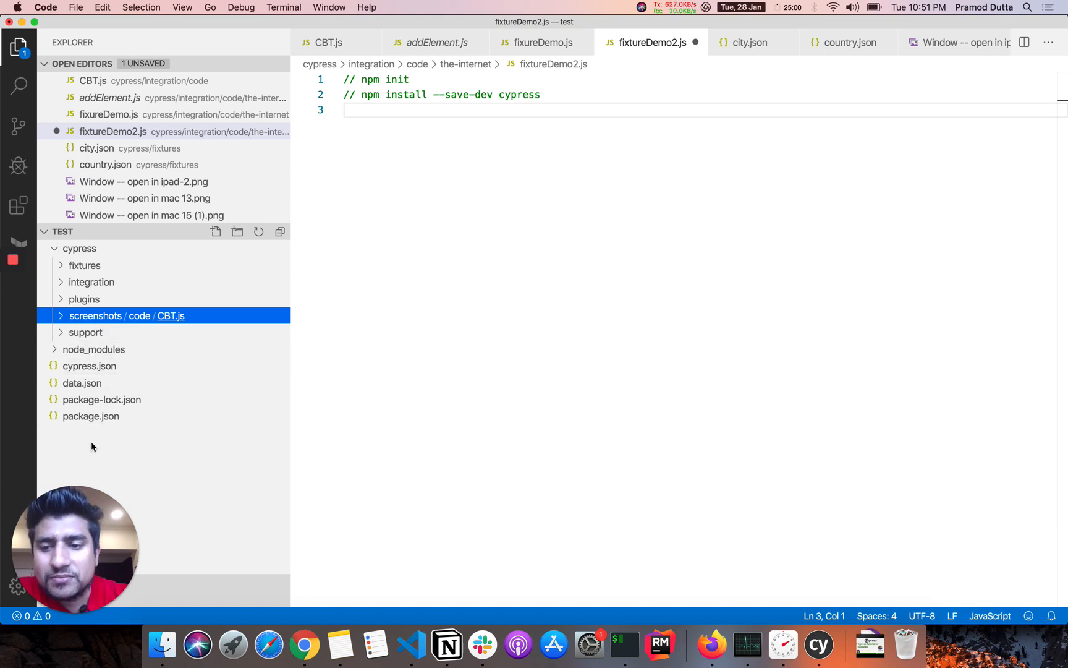
{"action": "mouse_move", "coordinate": [66, 288]}
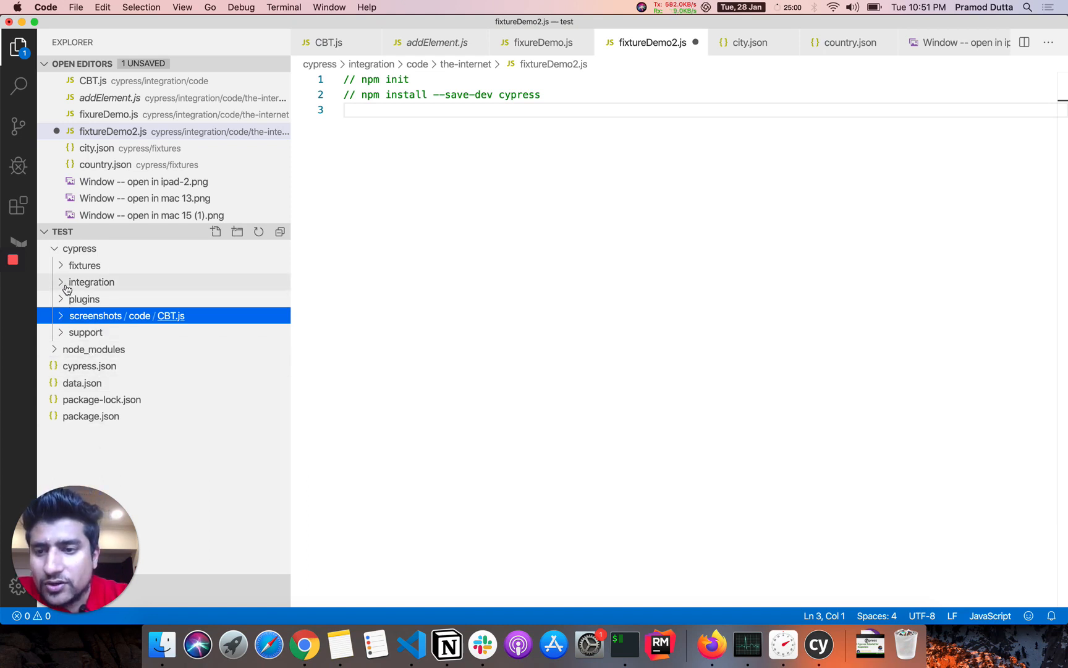
- Expand the integration folder and select the-internet to show fixtureDemo2.js in the Explorer
{"action": "left_click", "coordinate": [92, 282]}
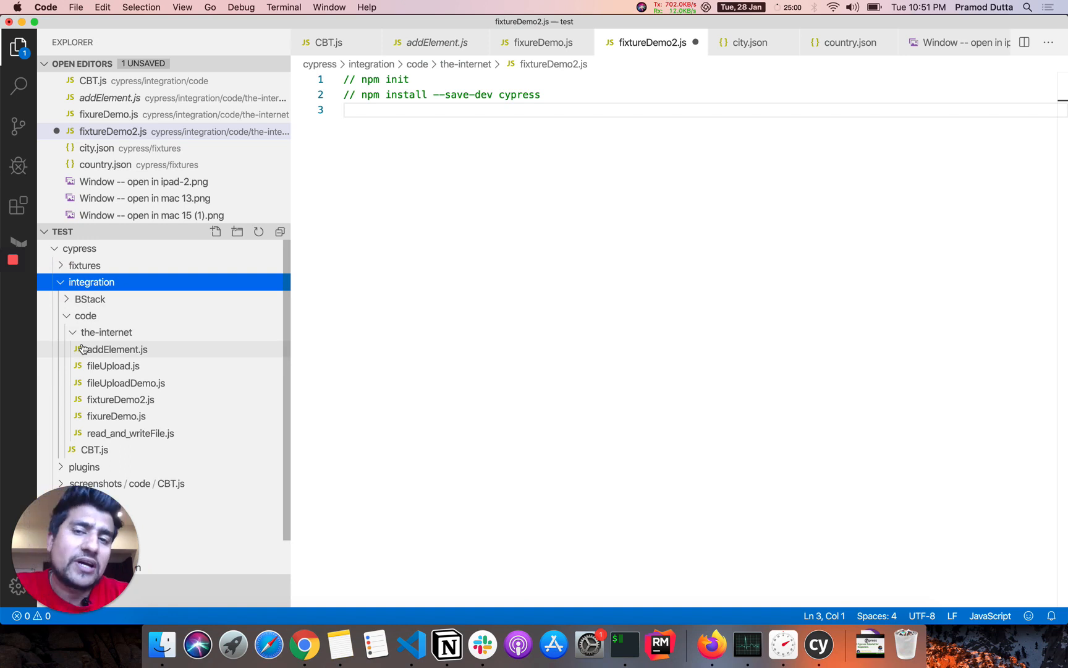
{"action": "mouse_move", "coordinate": [116, 350]}
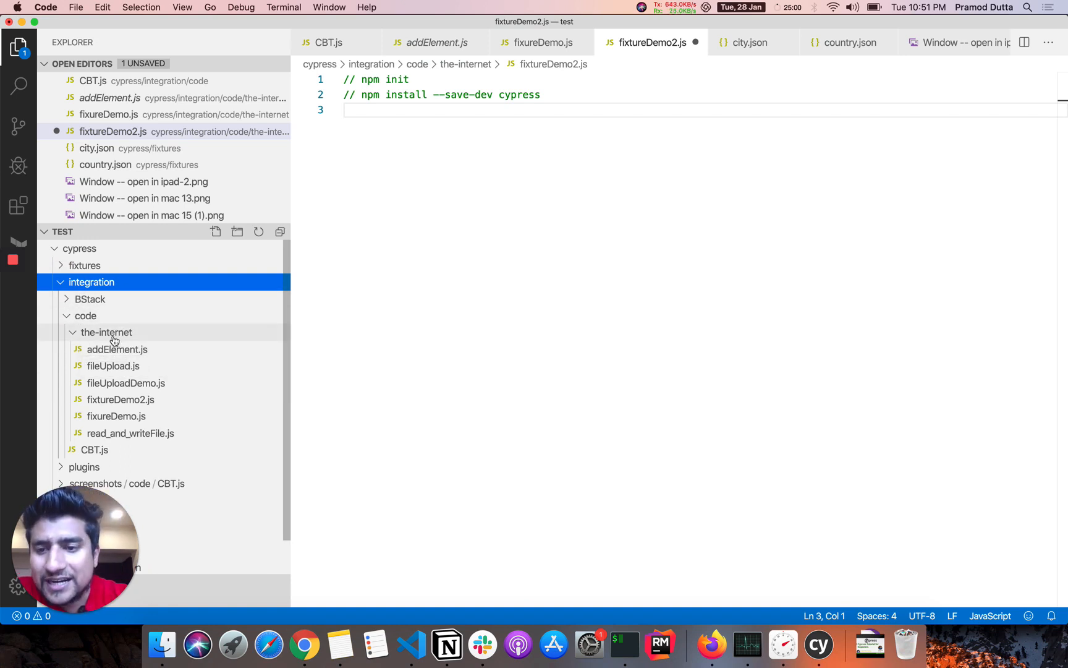
{"action": "left_click", "coordinate": [121, 399]}
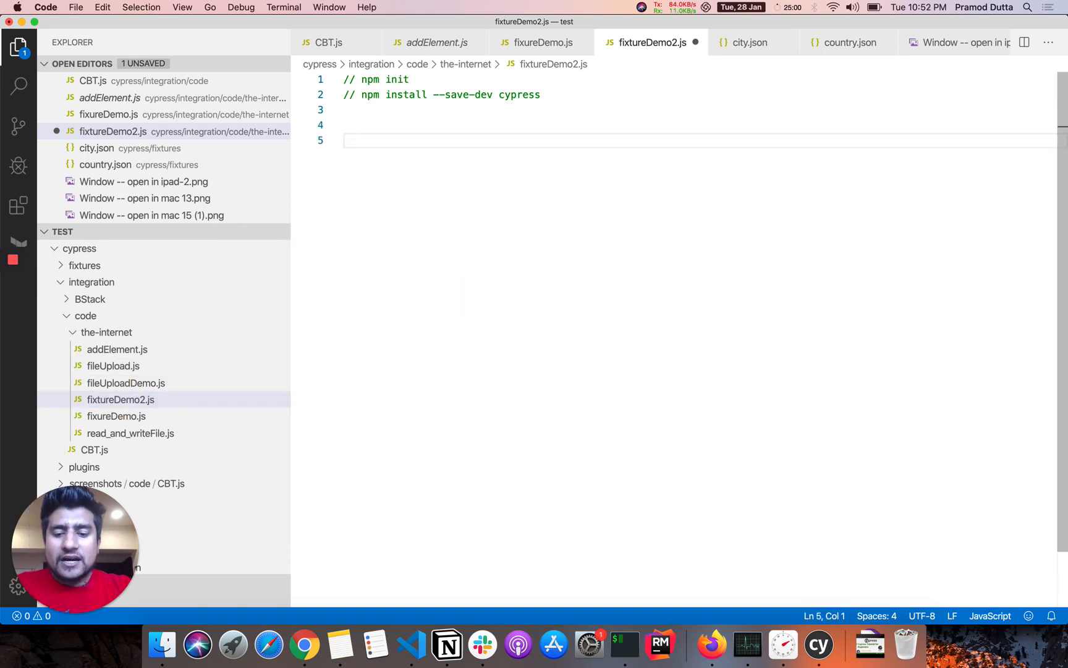
- Write describe('Fixture Demo',function(){ }) containing an empty it('Require',function(){ }) test
{"action": "type", "text": "describe('"}
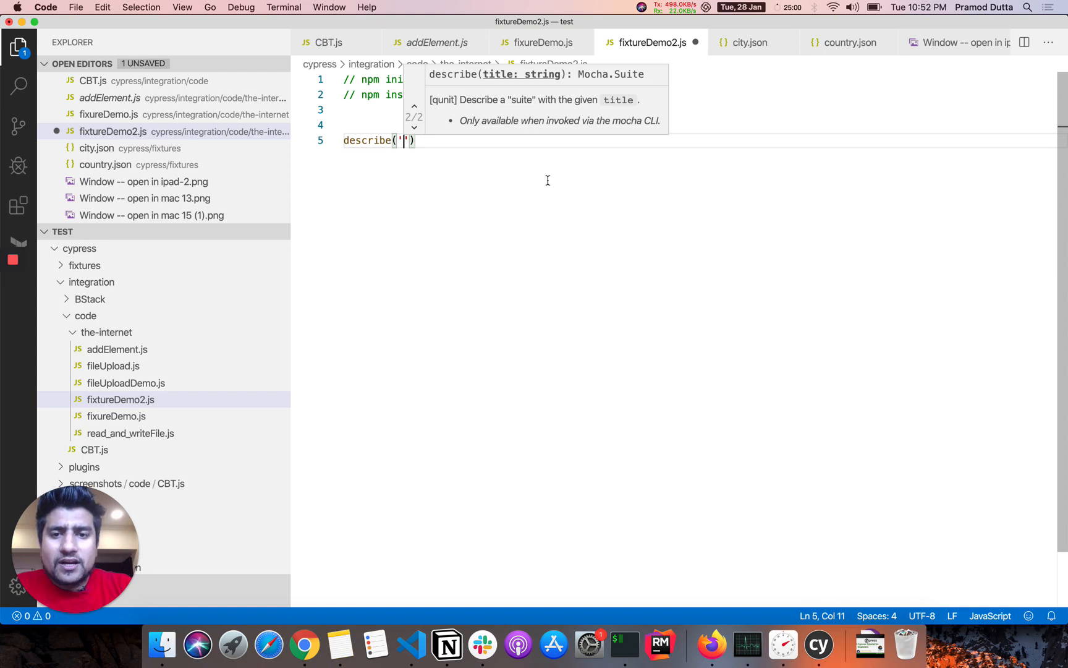
{"action": "type", "text": "Fixture Demo"}
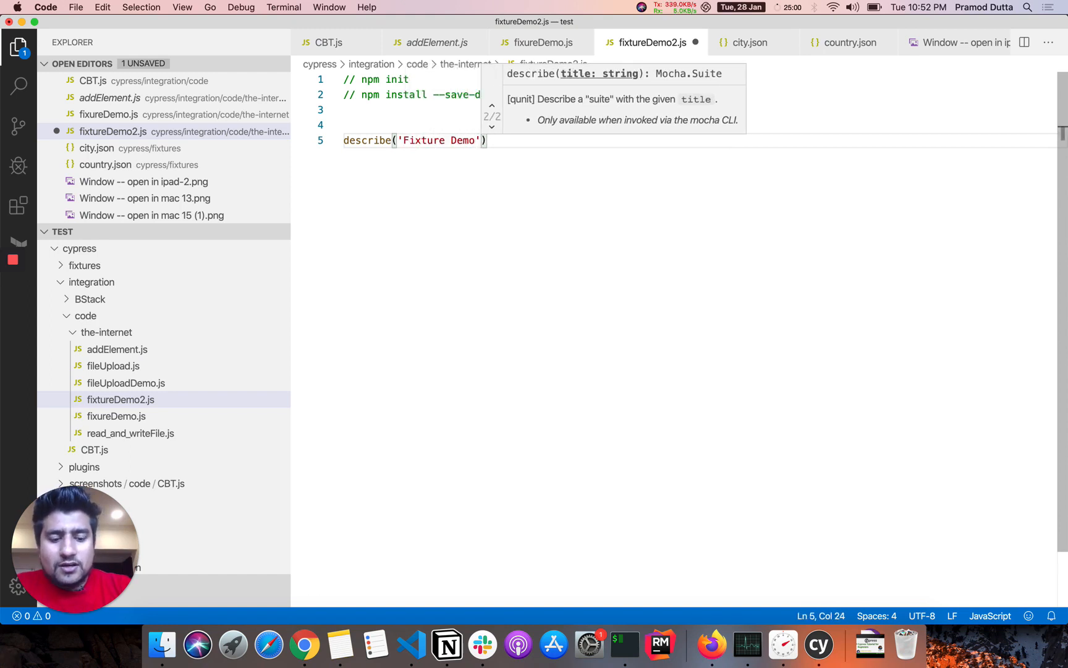
{"action": "type", "text": ",fun"}
{"action": "type", "text": "it('"}
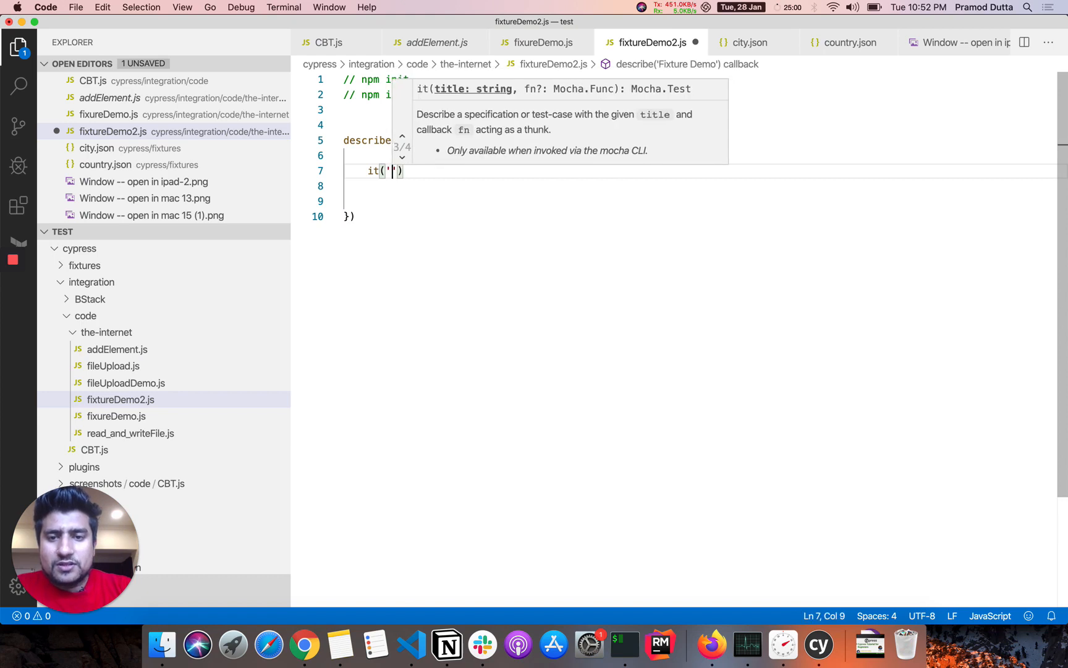
{"action": "type", "text": "Require"}
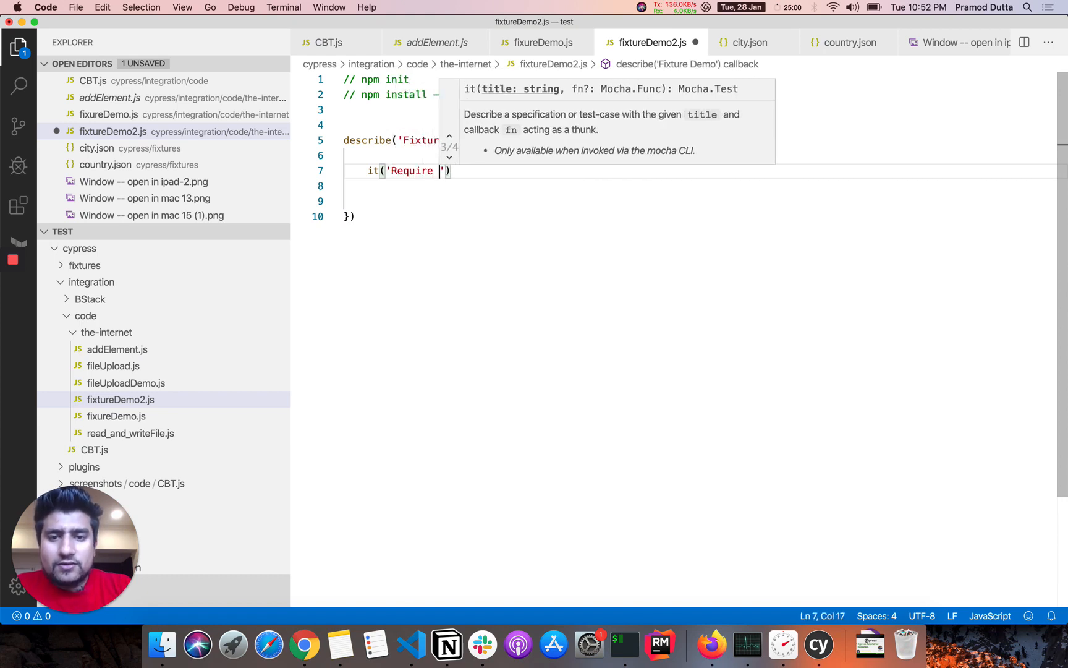
{"action": "type", "text": ","}
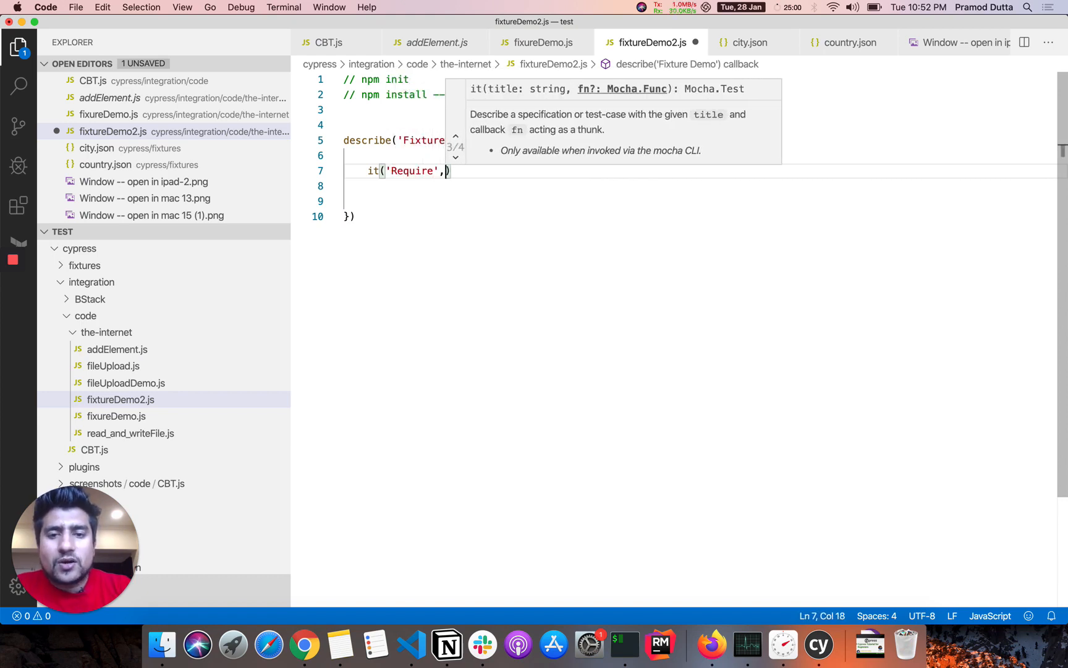
{"action": "type", "text": "function"}
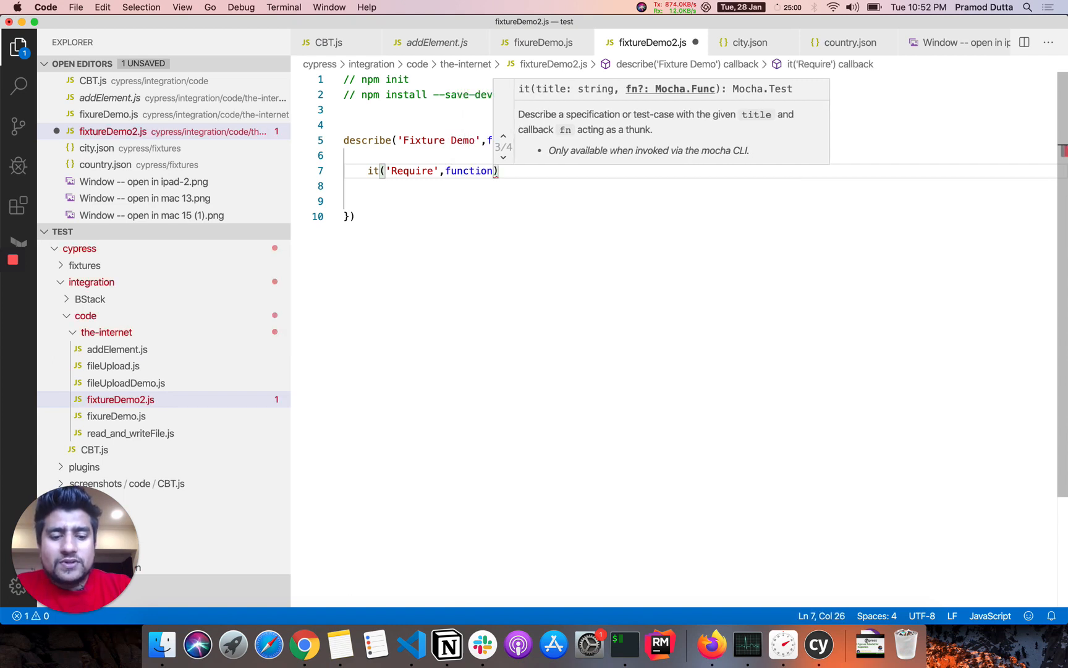
{"action": "type", "text": "(){"}
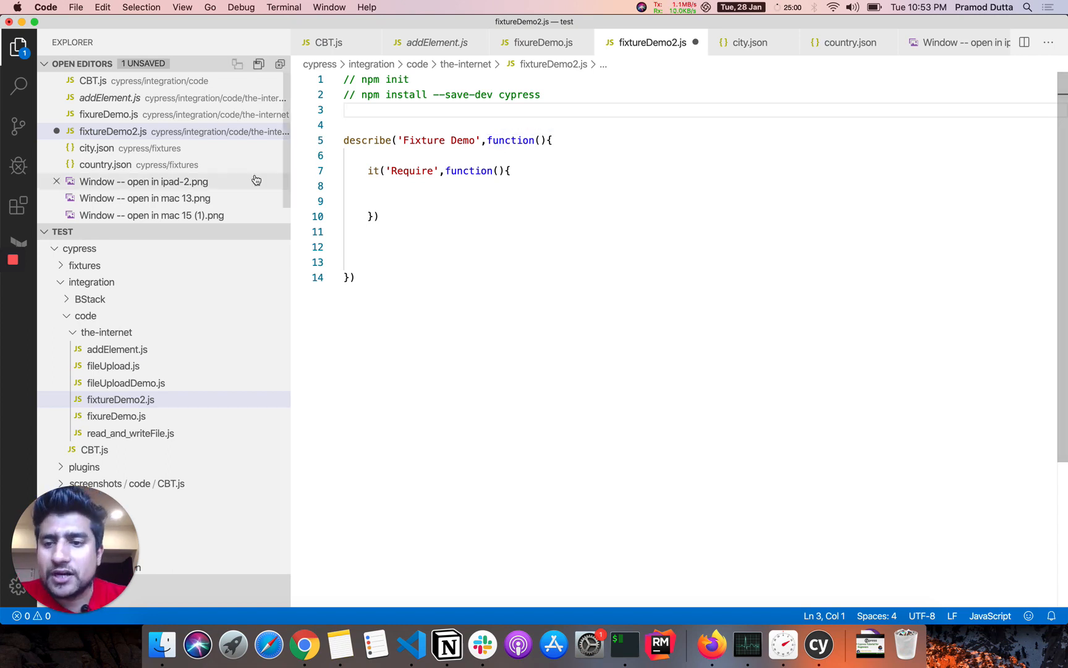
- Check the fixtures folder and begin a var city = require("") line above the describe block
{"action": "left_click", "coordinate": [84, 265]}
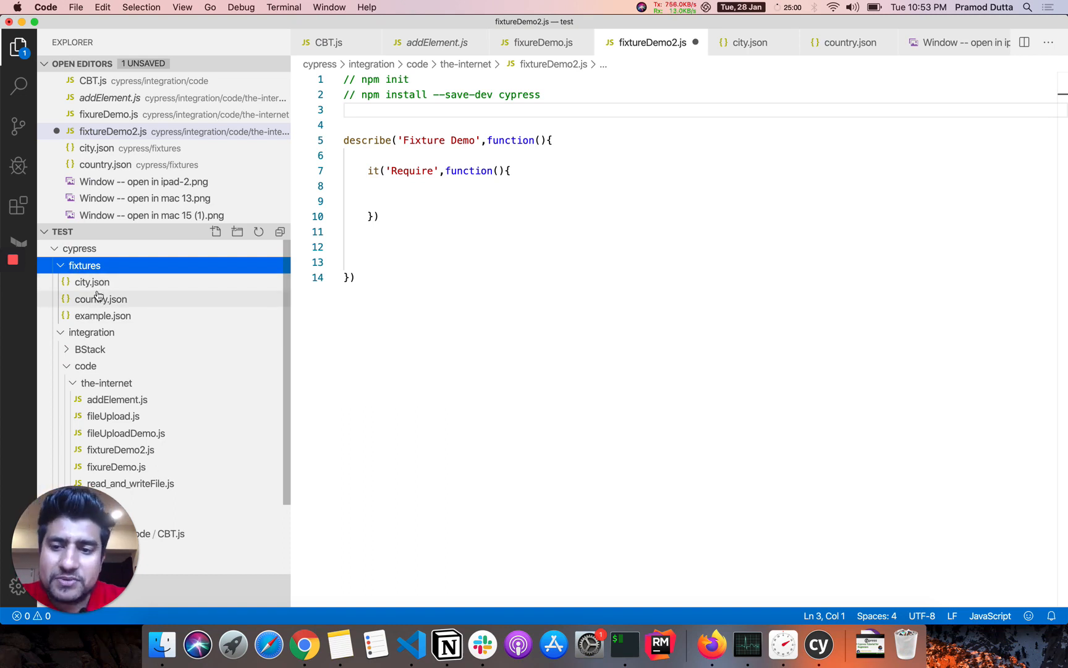
{"action": "mouse_move", "coordinate": [100, 298]}
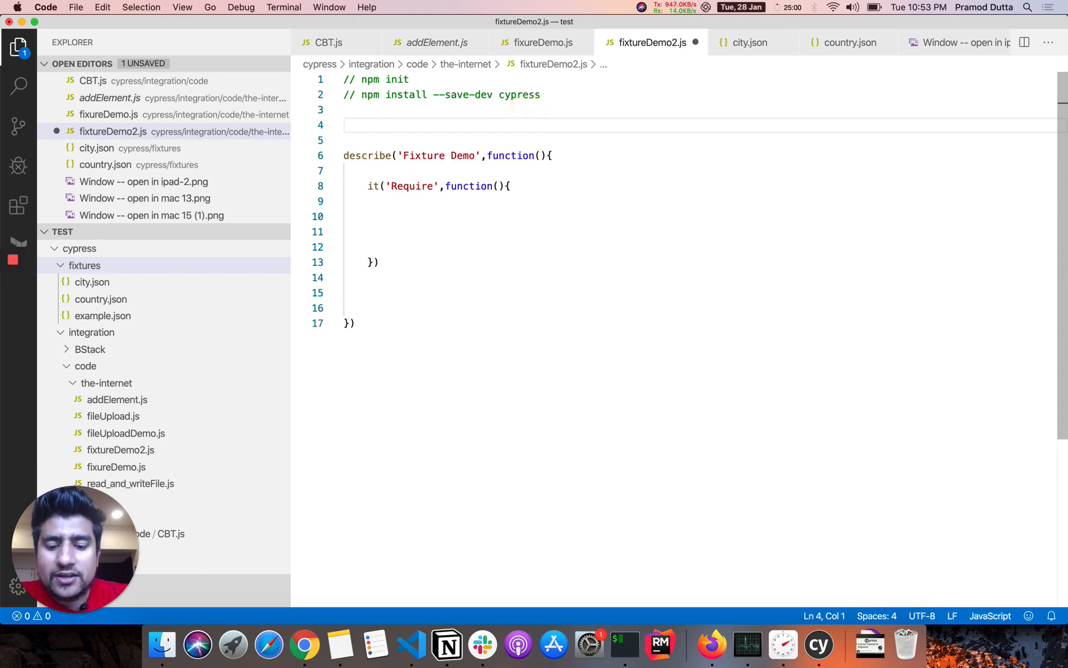
{"action": "type", "text": "var"}
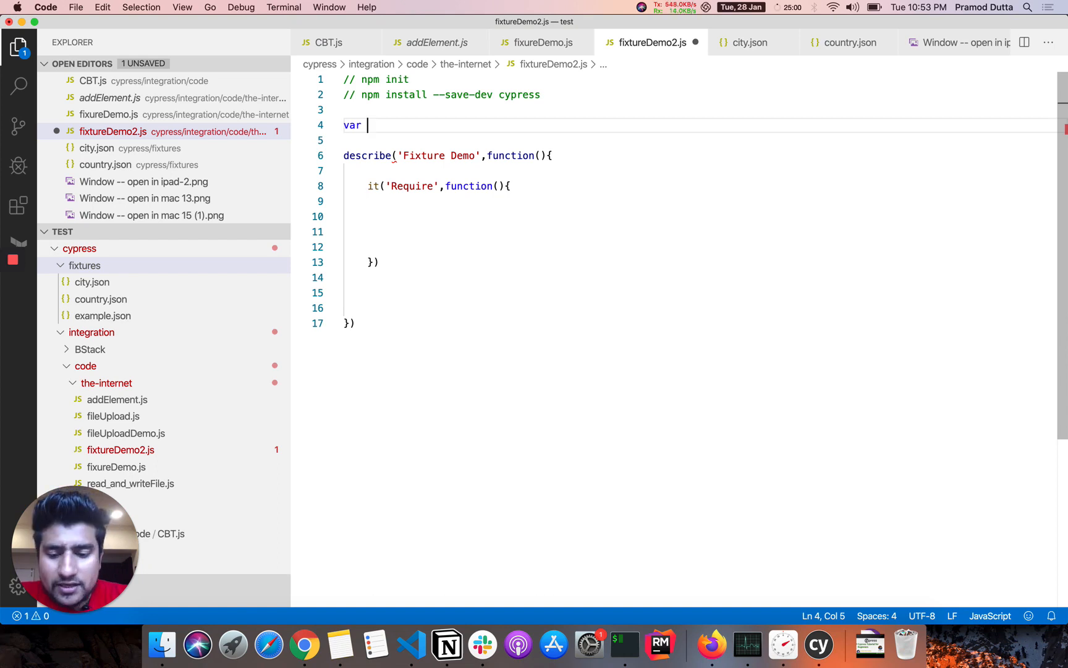
{"action": "type", "text": "fil"}
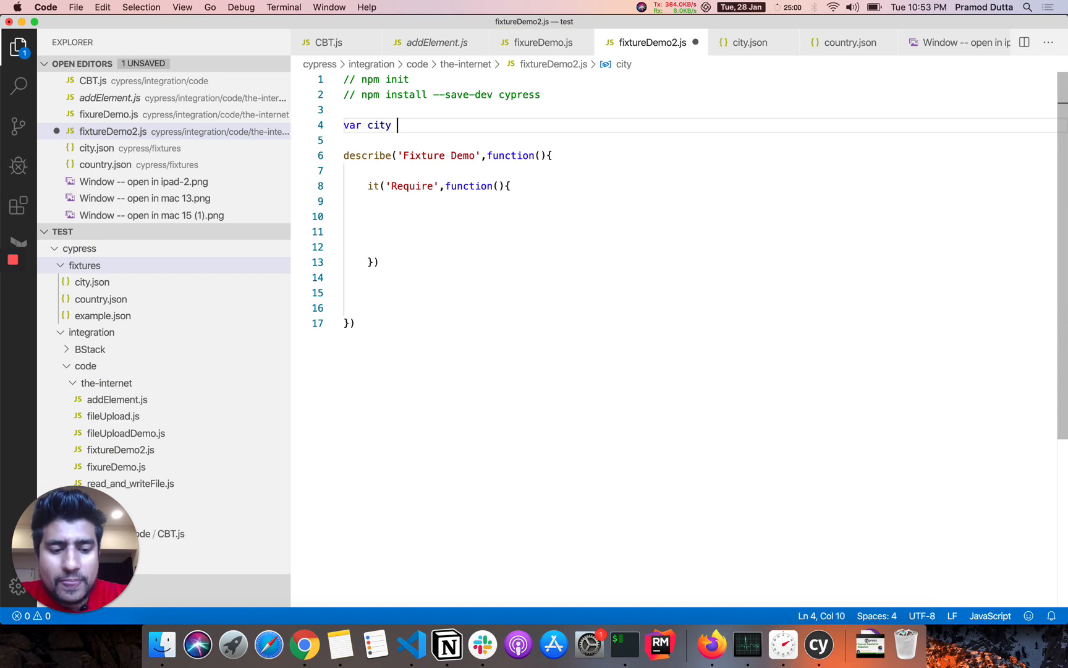
{"action": "type", "text": "= requi"}
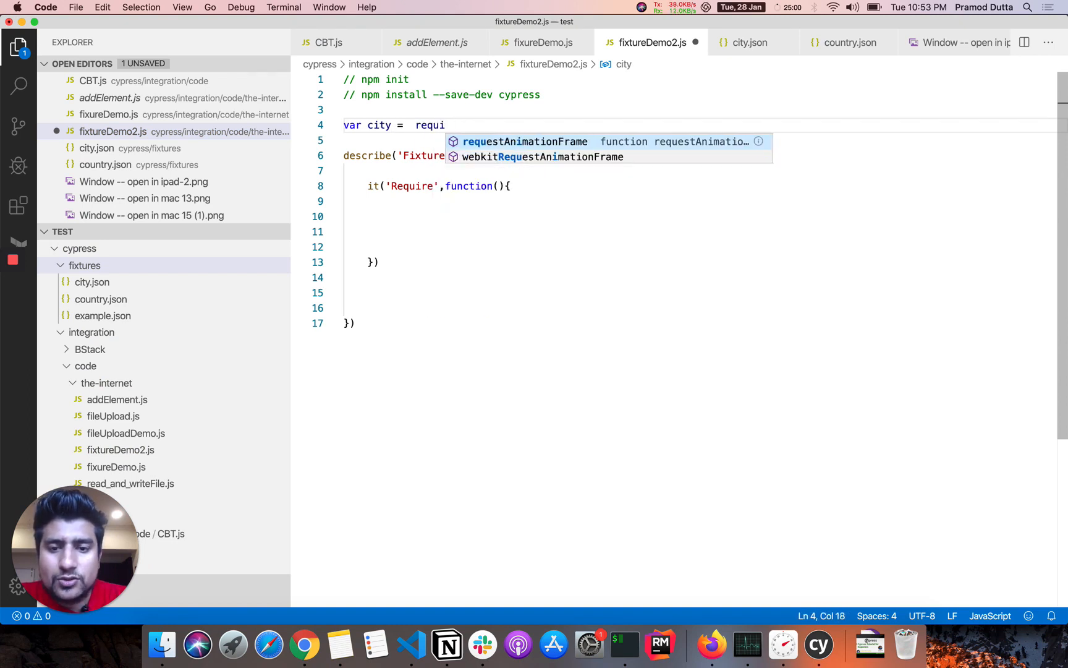
{"action": "type", "text": "re"}
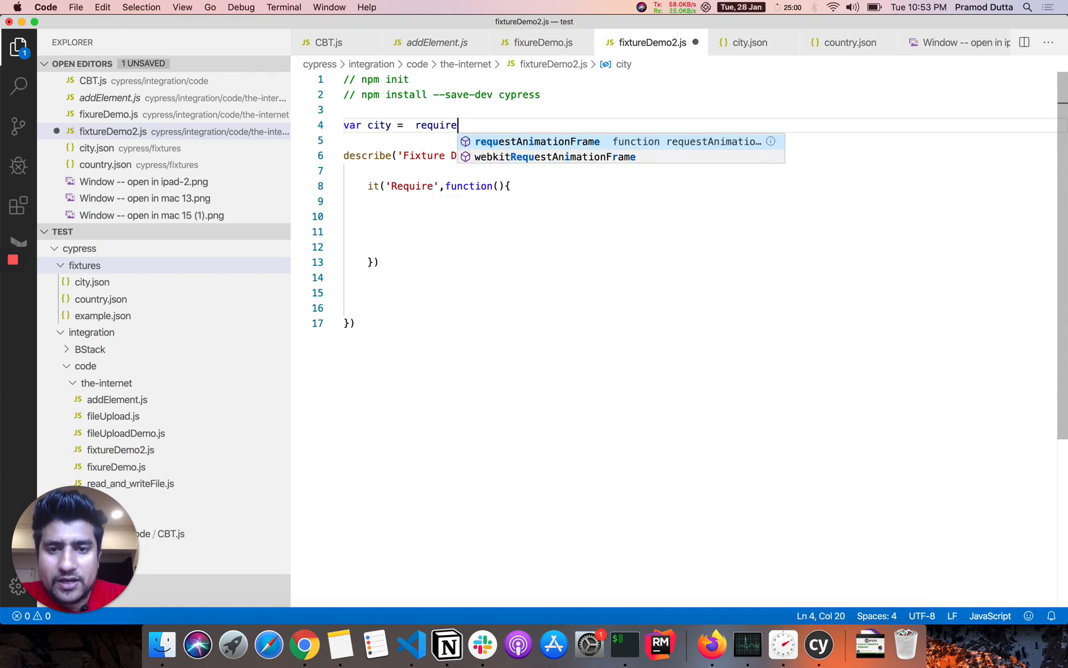
{"action": "type", "text": "(\"\")"}
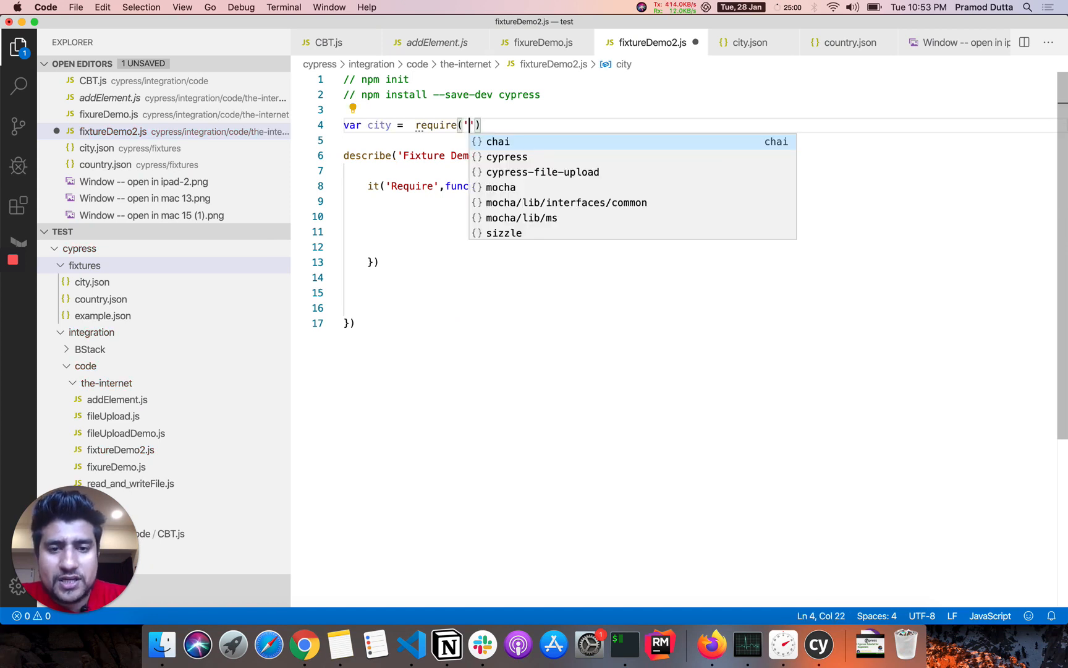
- Complete the require path as '../../../fixtures/city' and move into the Require test body
{"action": "type", "text": "../"}
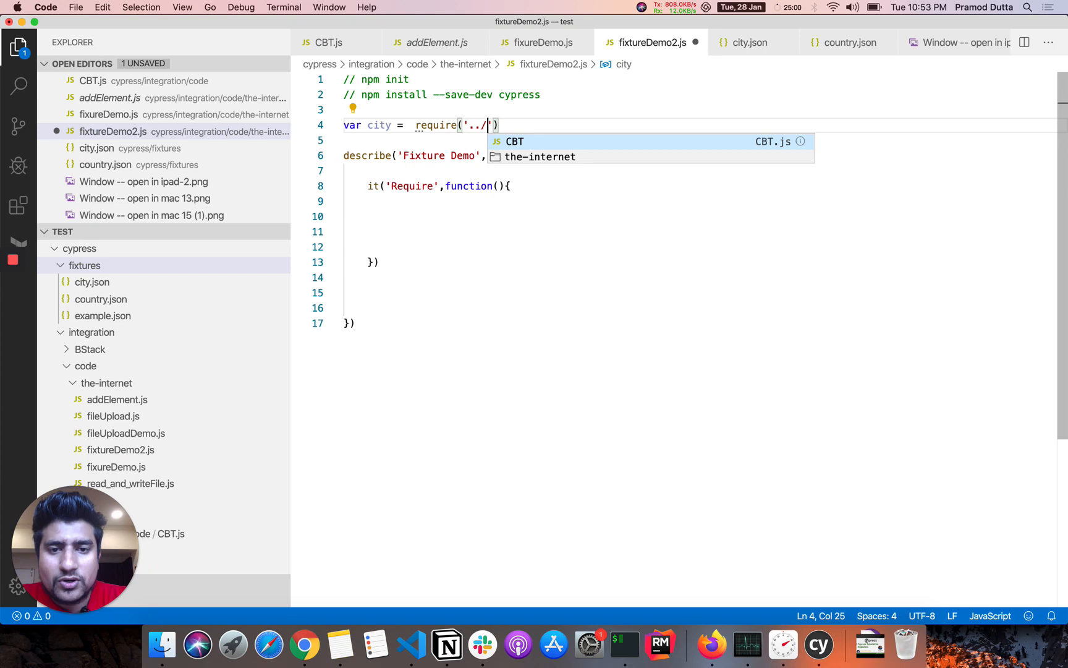
{"action": "type", "text": "../"}
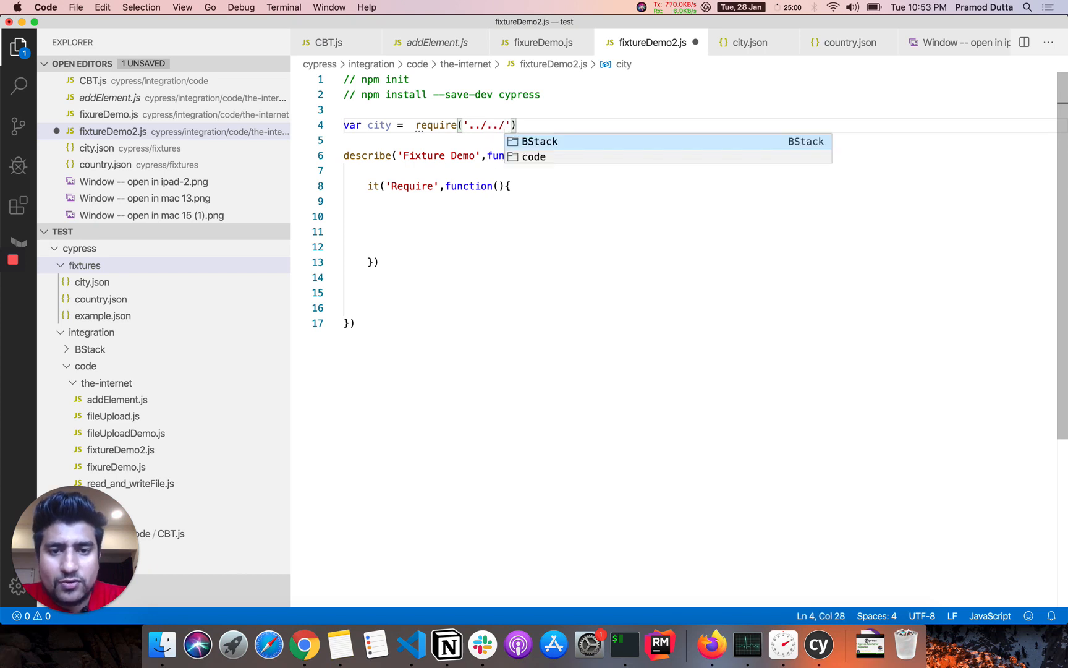
{"action": "type", "text": "../"}
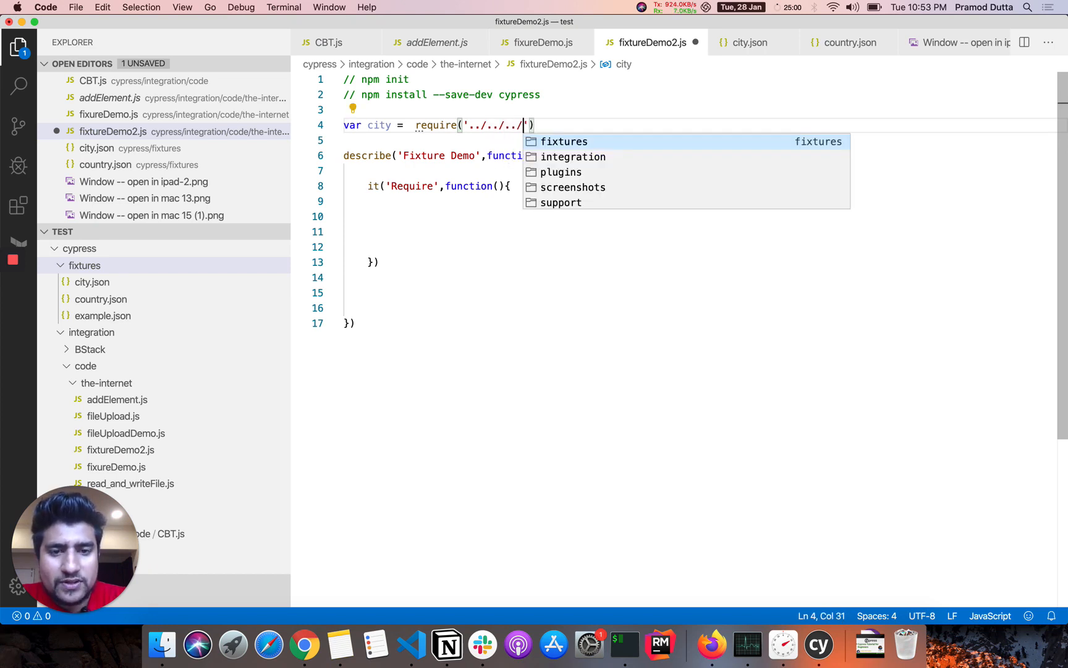
{"action": "type", "text": "fixtures/city"}
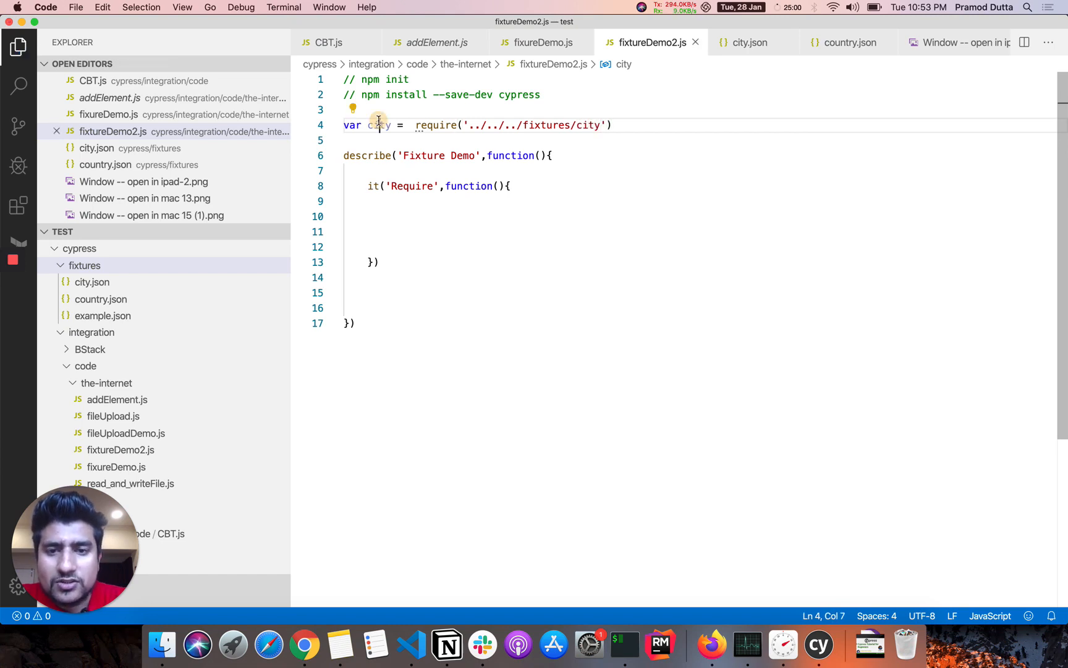
{"action": "left_click", "coordinate": [444, 201]}
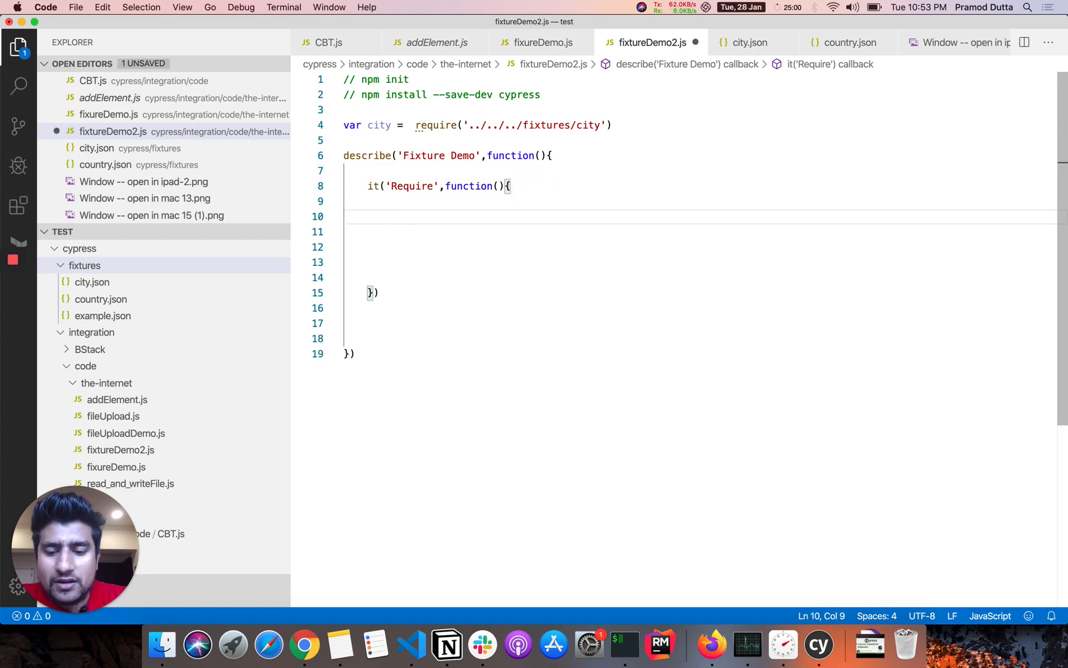
- Assert expect(city).to.deep.equal('New Delhi') in the Require test, correcting the mistyped value
{"action": "type", "text": "expe"}
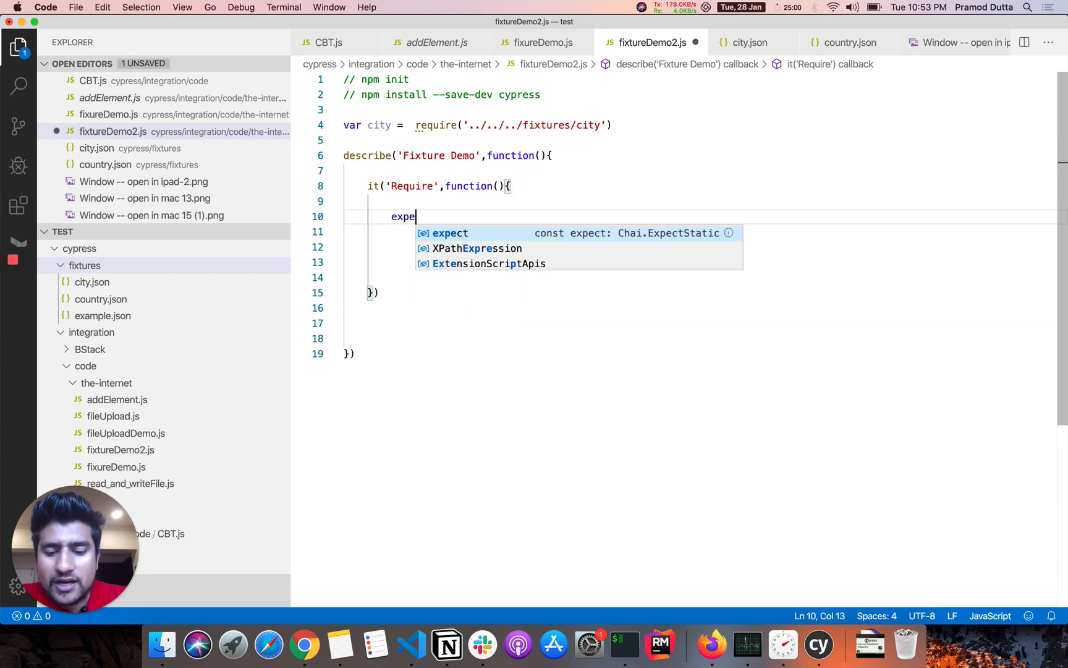
{"action": "type", "text": "ct(city)"}
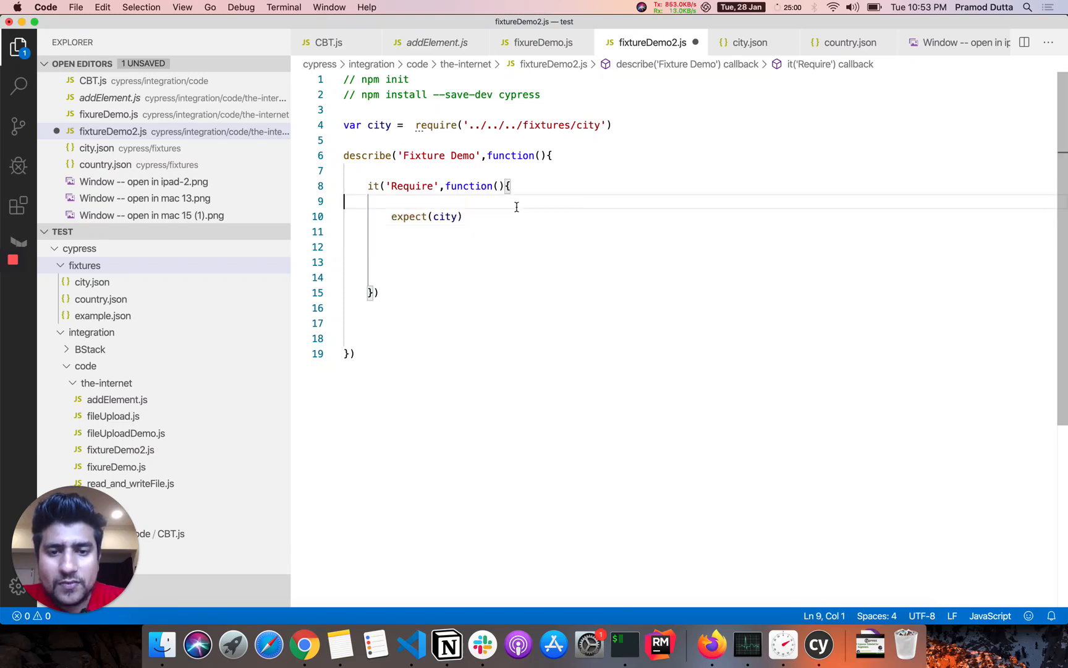
{"action": "type", "text": ".to"}
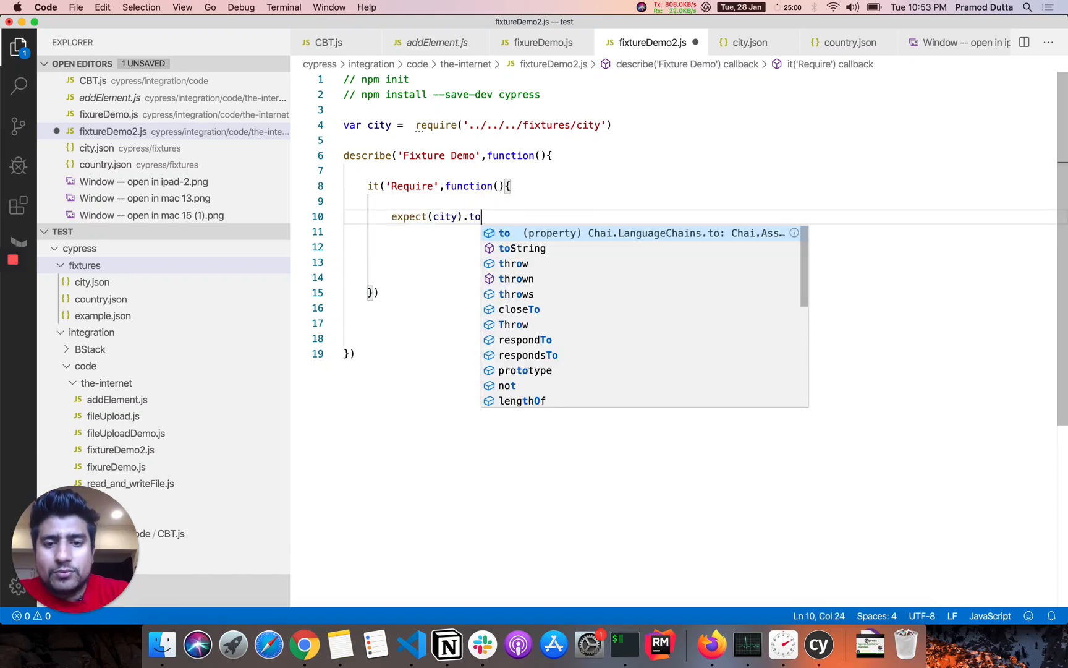
{"action": "type", "text": "."}
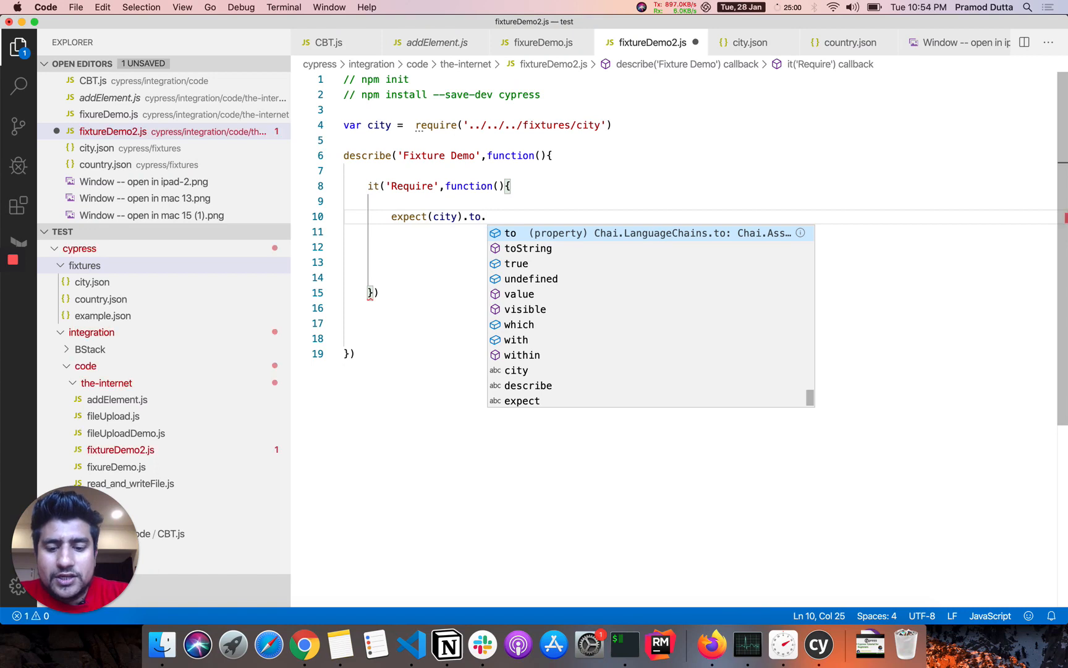
{"action": "type", "text": "deep."}
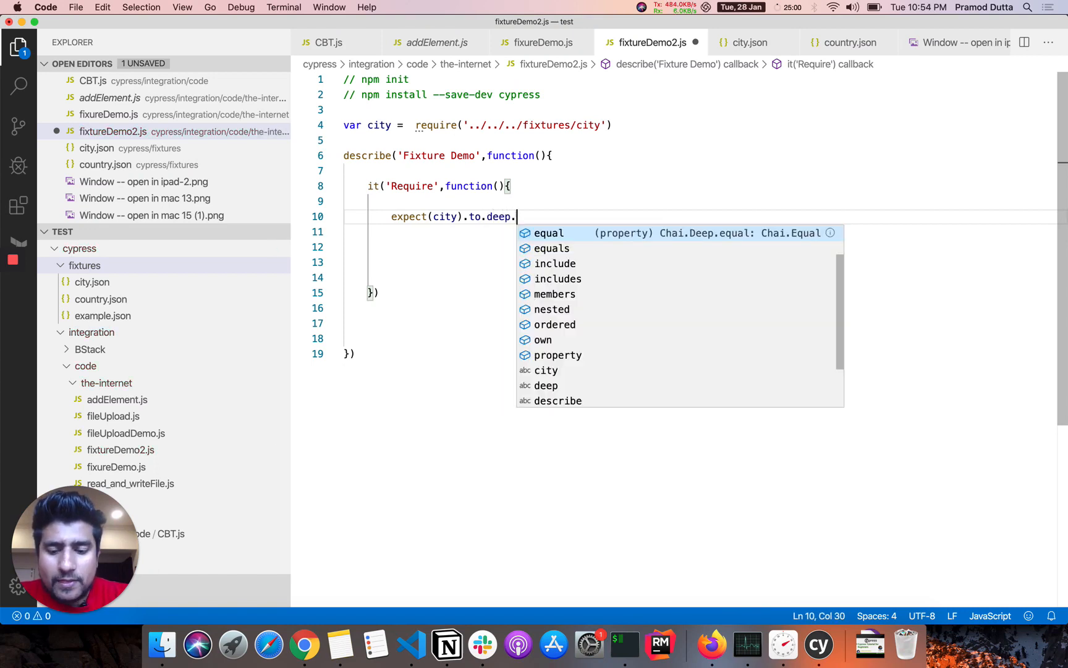
{"action": "type", "text": "equal(\""}
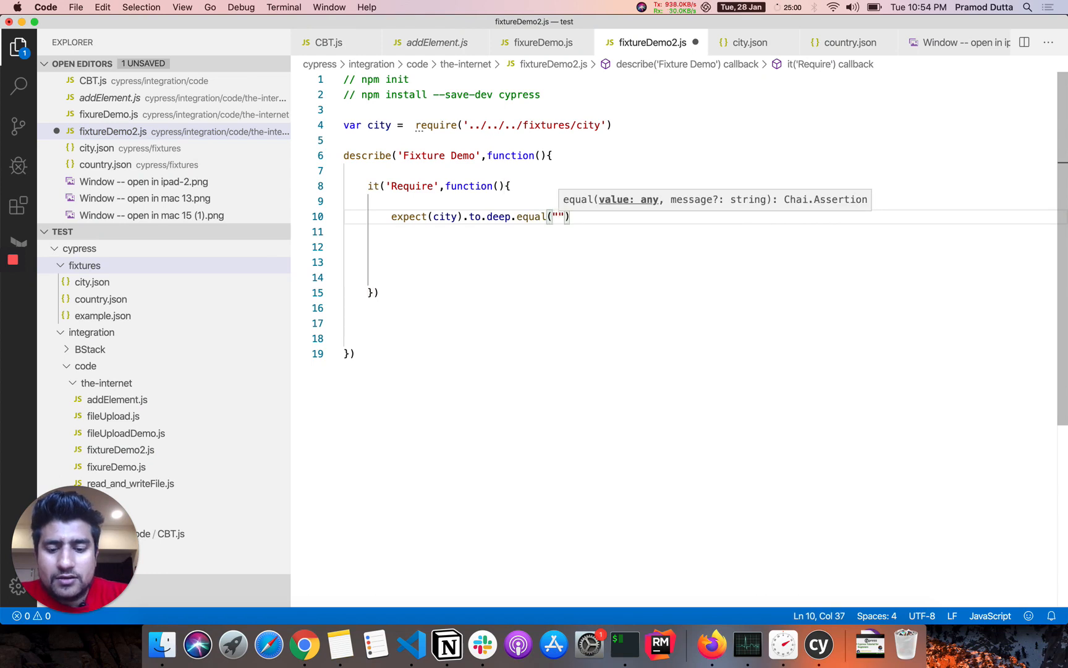
{"action": "type", "text": "nEW'"}
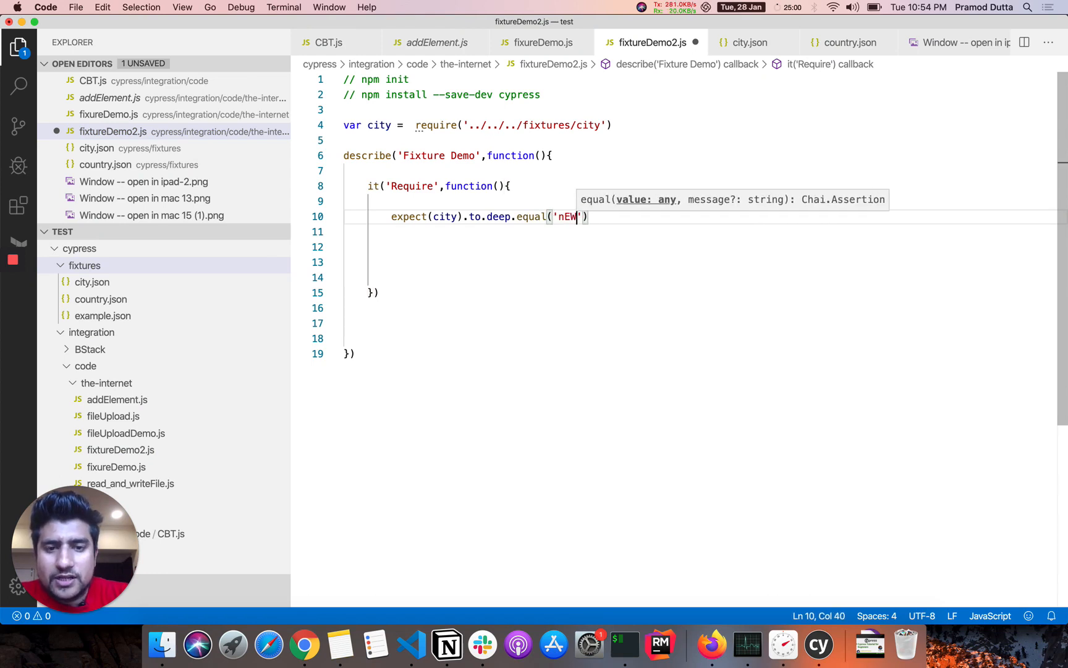
{"action": "key", "text": "Backspace"}
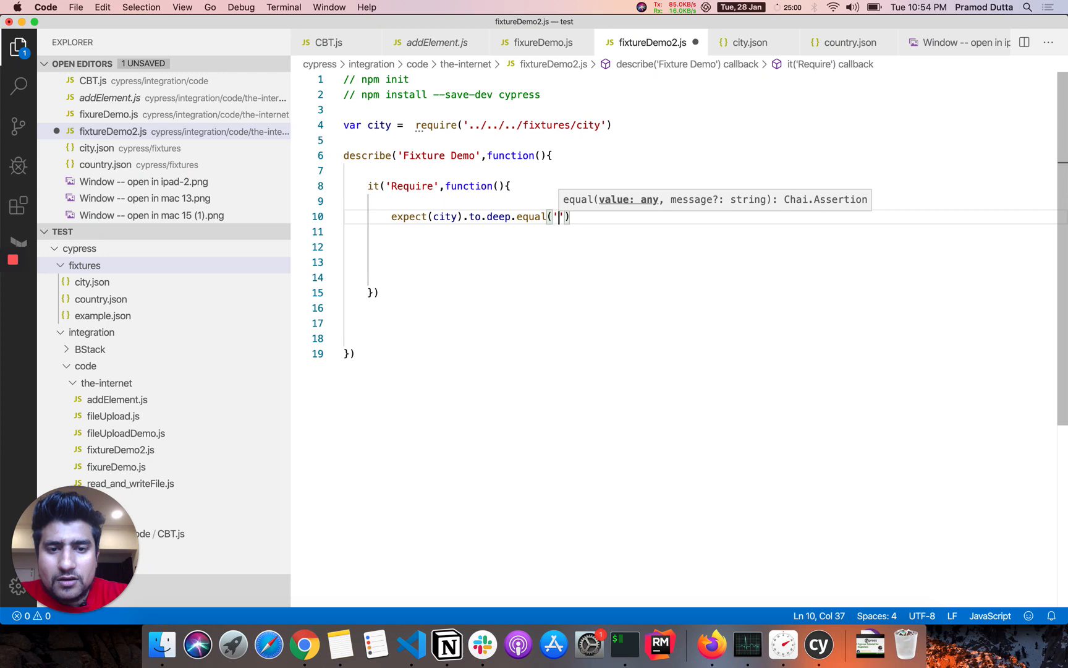
{"action": "type", "text": "New Delj"}
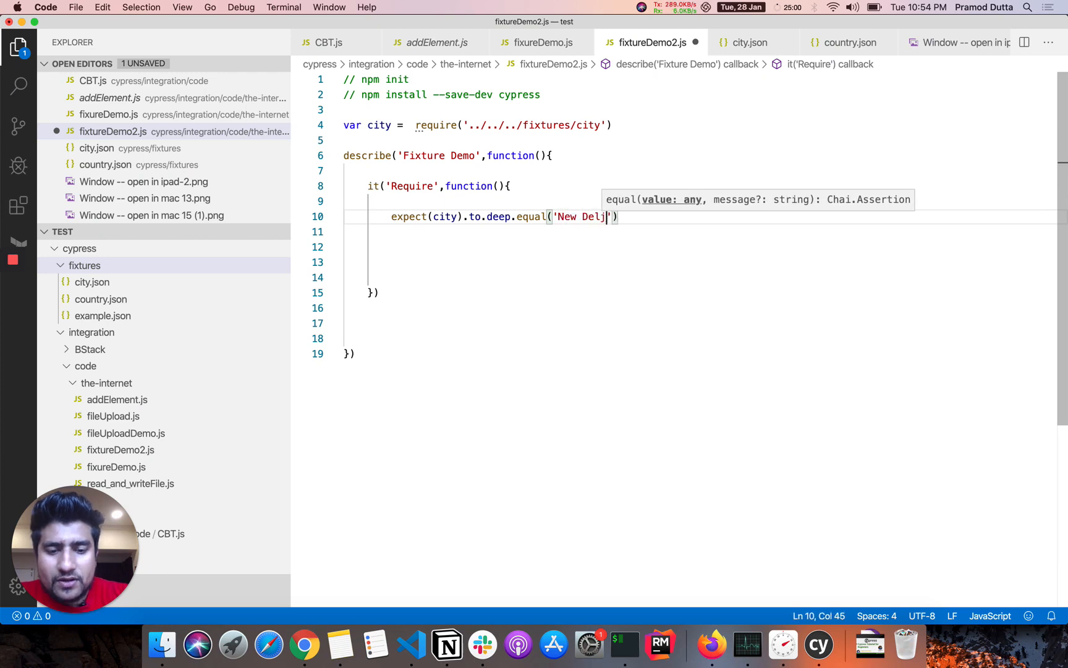
{"action": "type", "text": "hi"}
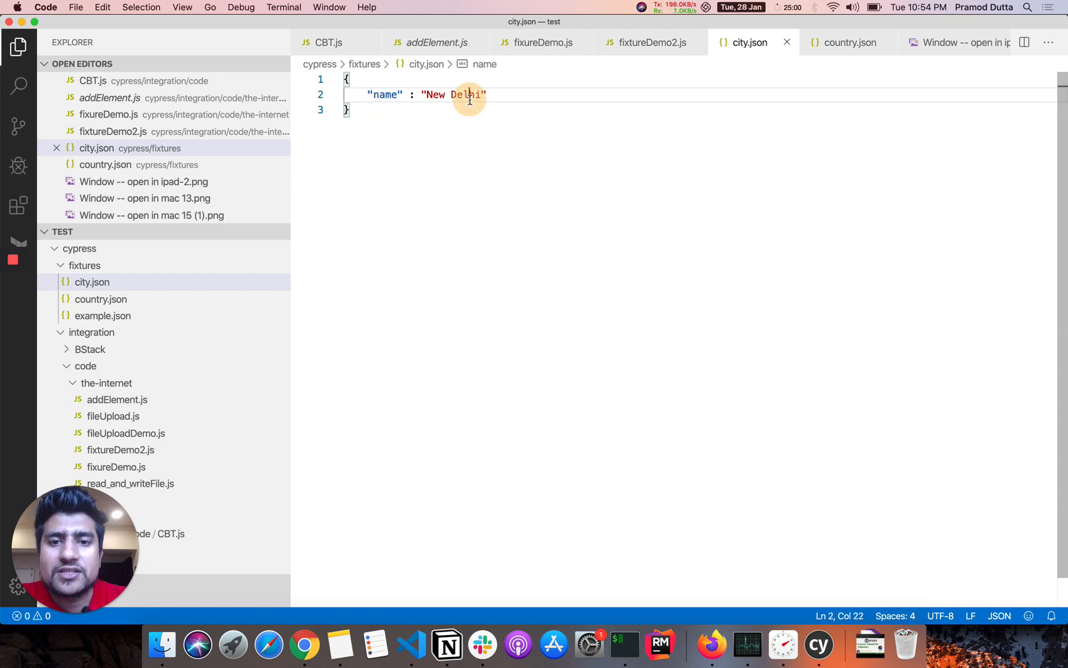
- Check the name value in city.json, try 'name' in the expect argument, then restore it to city
{"action": "left_click", "coordinate": [652, 42]}
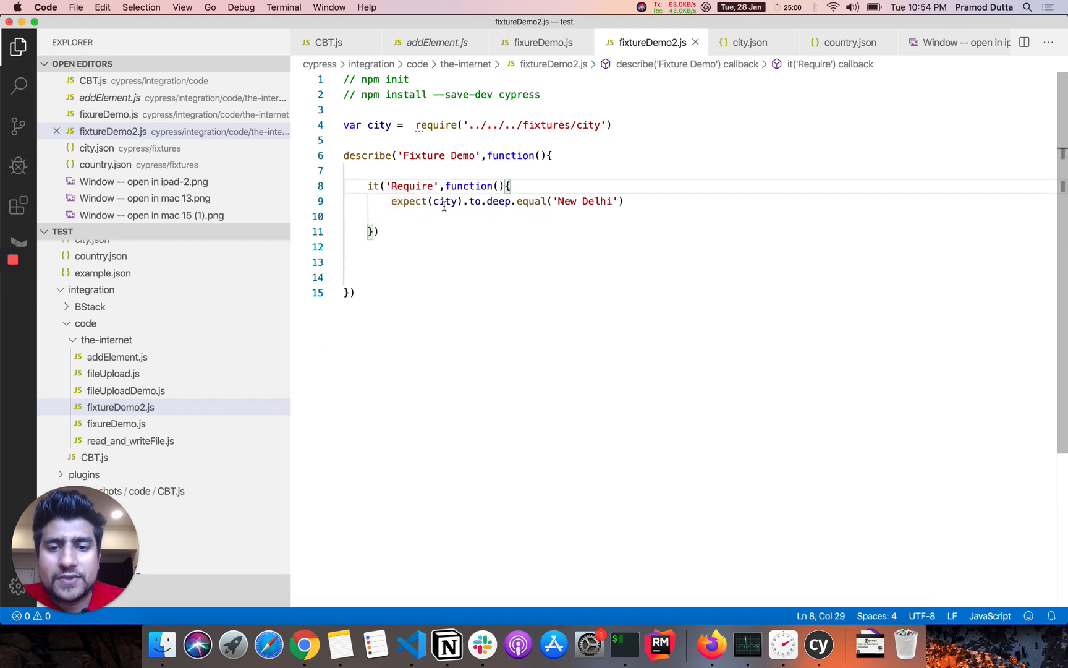
{"action": "double_click", "coordinate": [436, 125]}
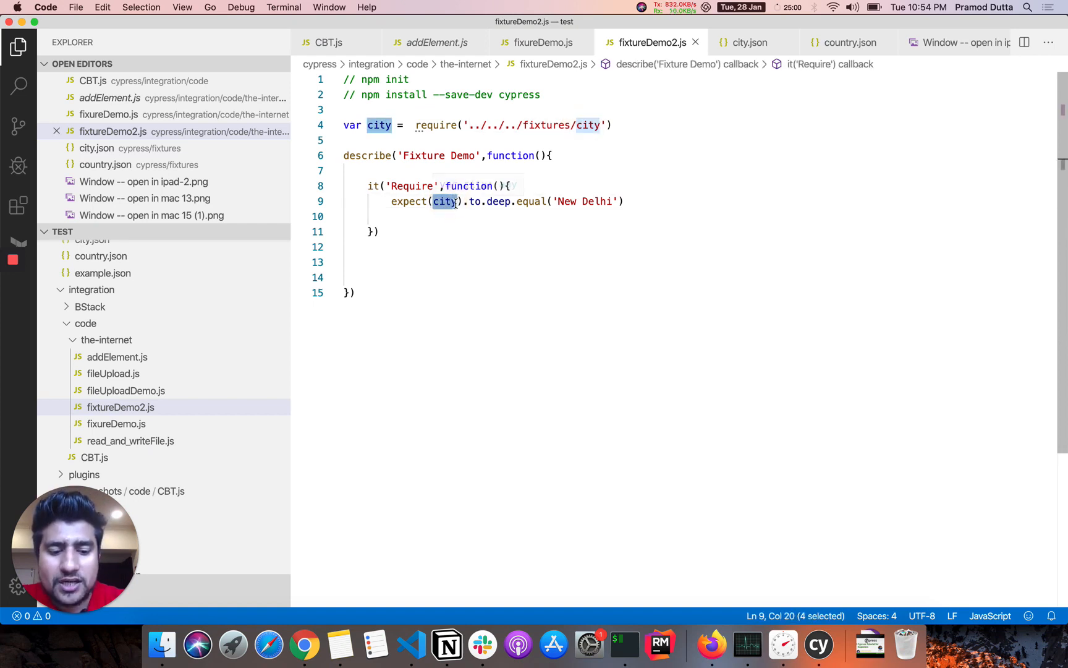
{"action": "type", "text": "name"}
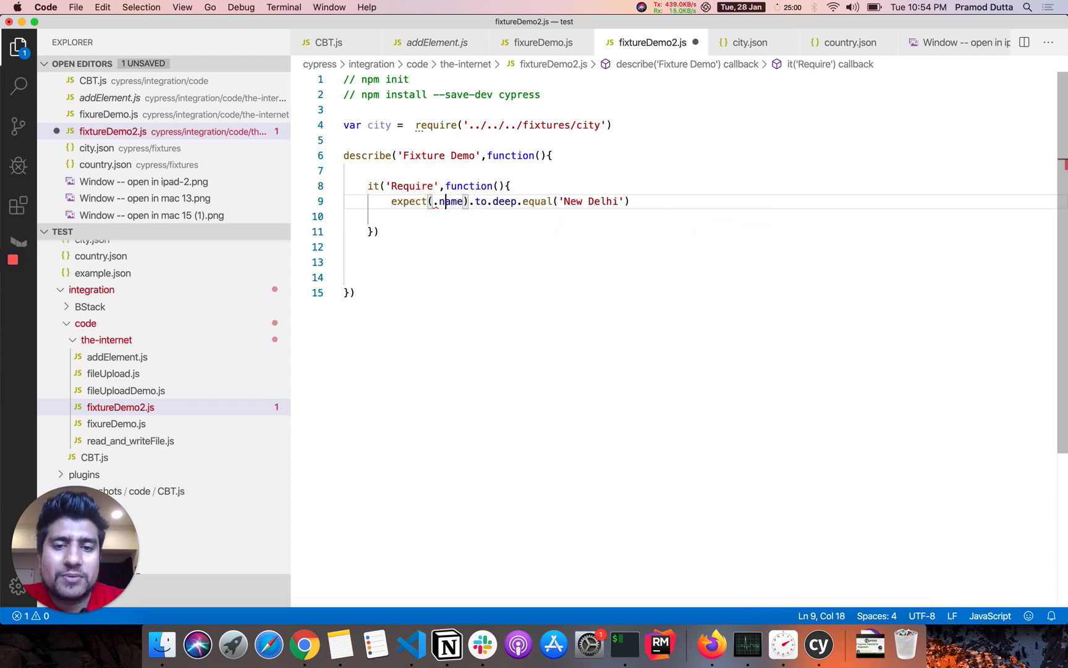
{"action": "key", "text": "Backspace"}
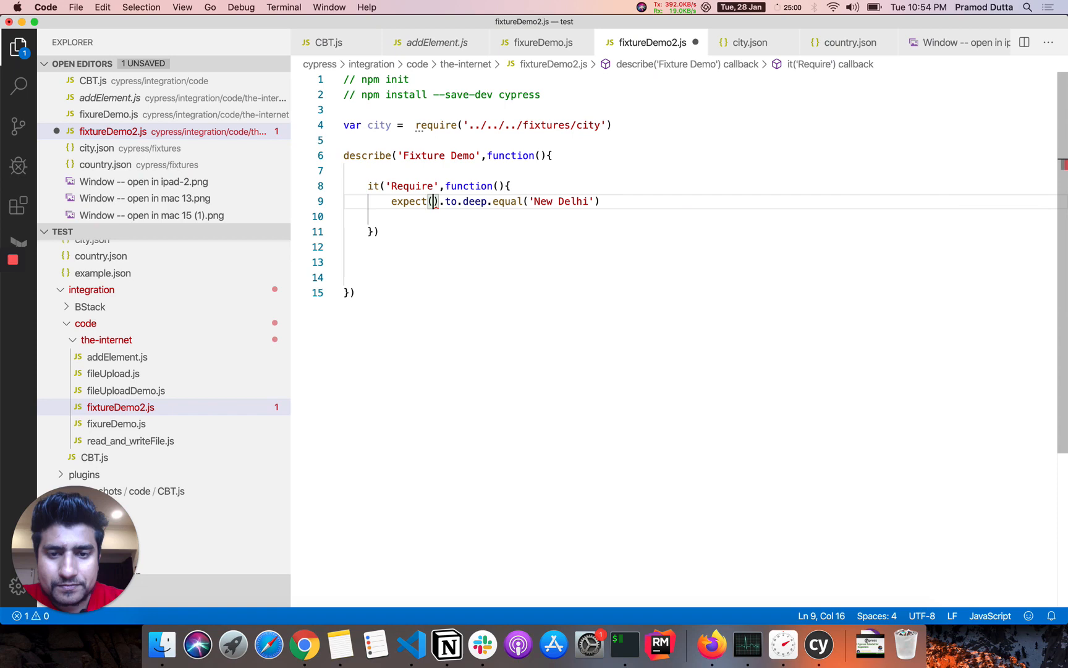
{"action": "type", "text": "city"}
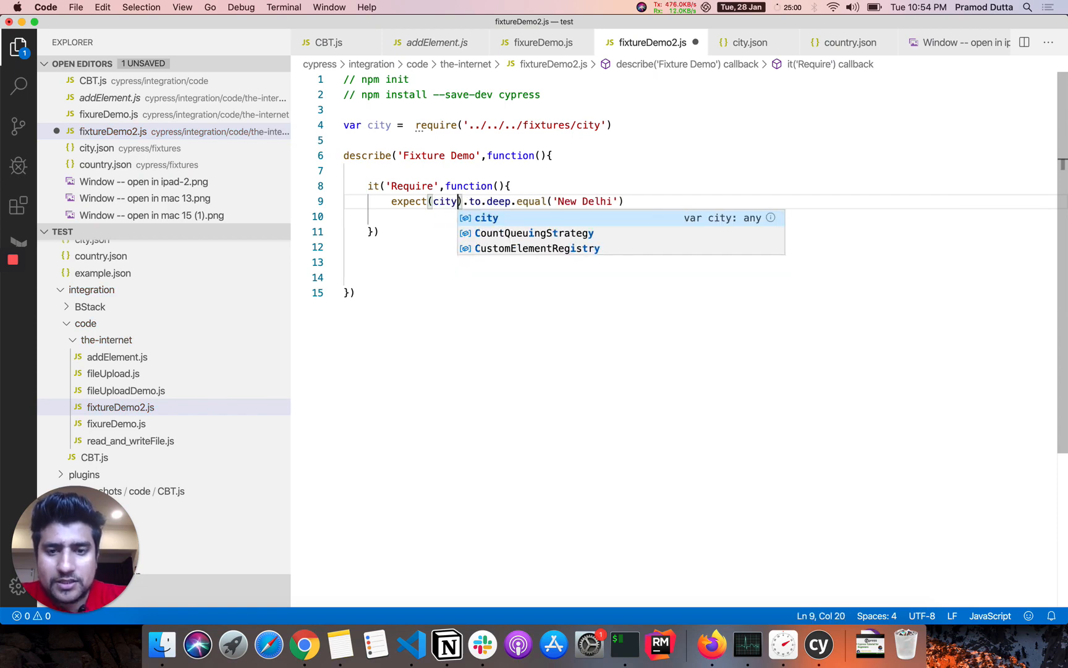
- Look up the { name: 'New Delhi' } comparison in fixureDemo.js and return to fixtureDemo2.js
{"action": "left_click", "coordinate": [540, 42]}
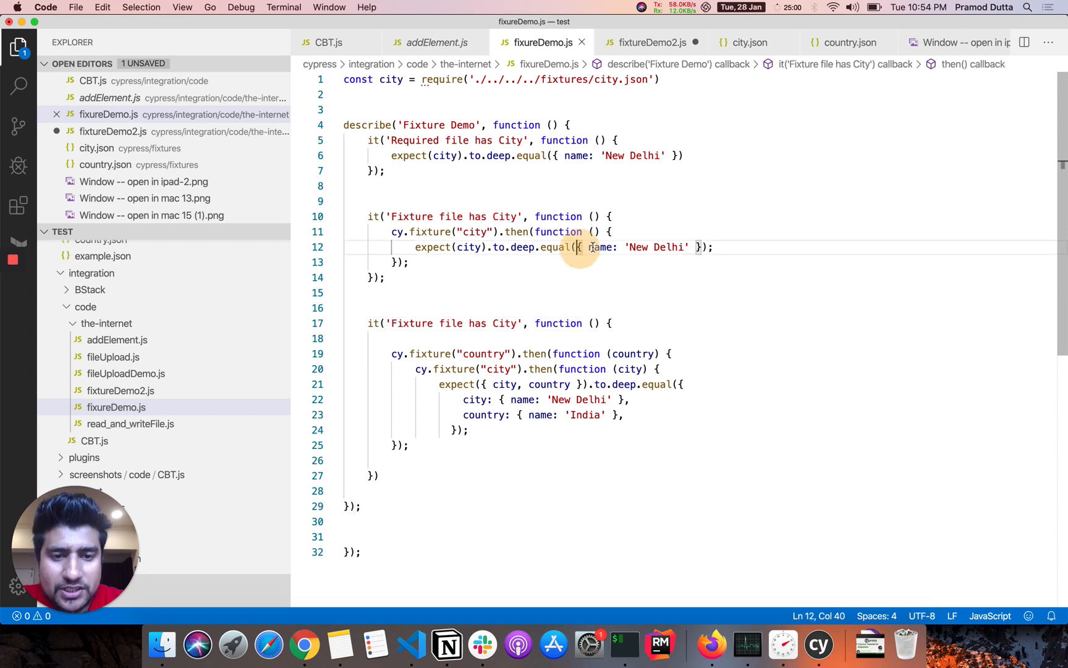
{"action": "left_click_drag", "start_coordinate": [577, 246], "coordinate": [703, 246]}
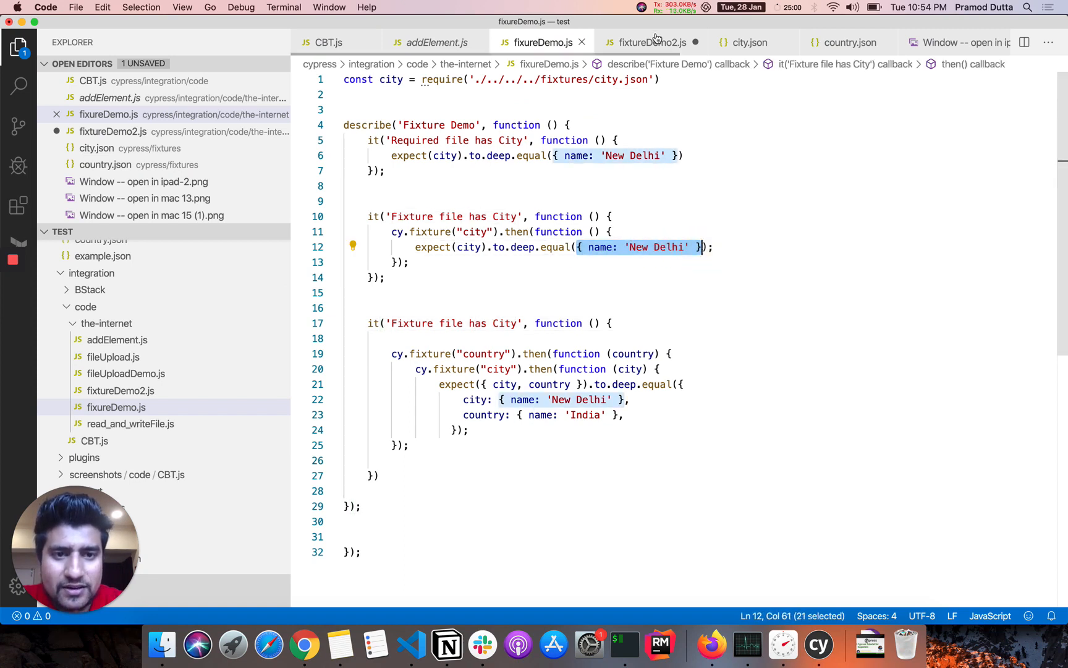
{"action": "left_click", "coordinate": [649, 42]}
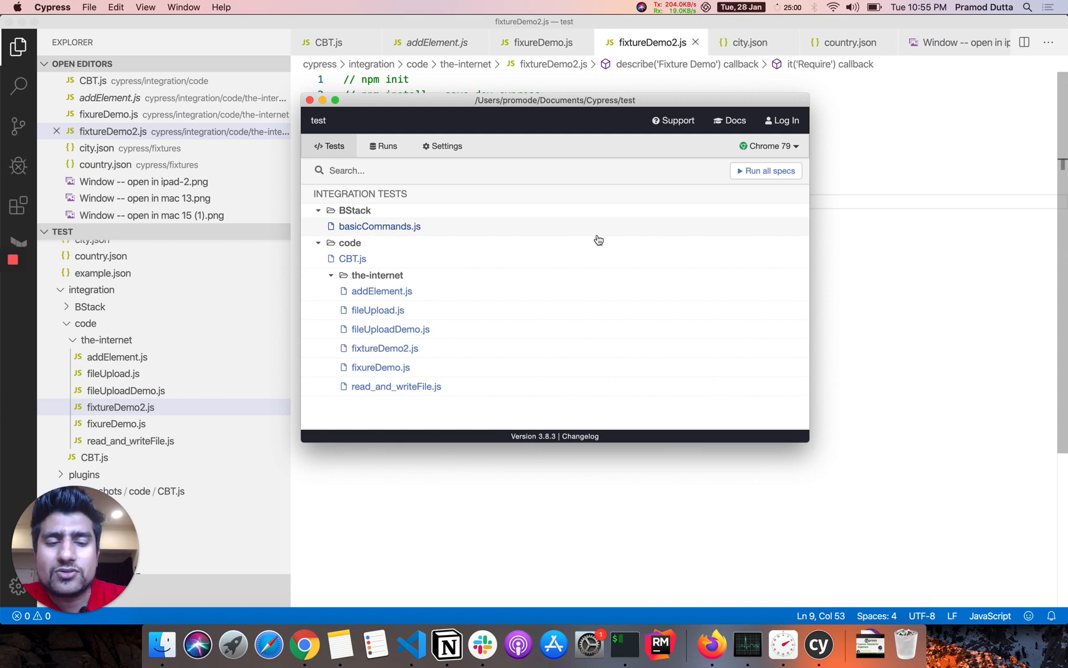
- Run the fixtureDemo2.js spec from the Cypress Test Runner in Chrome
{"action": "left_click", "coordinate": [384, 349]}
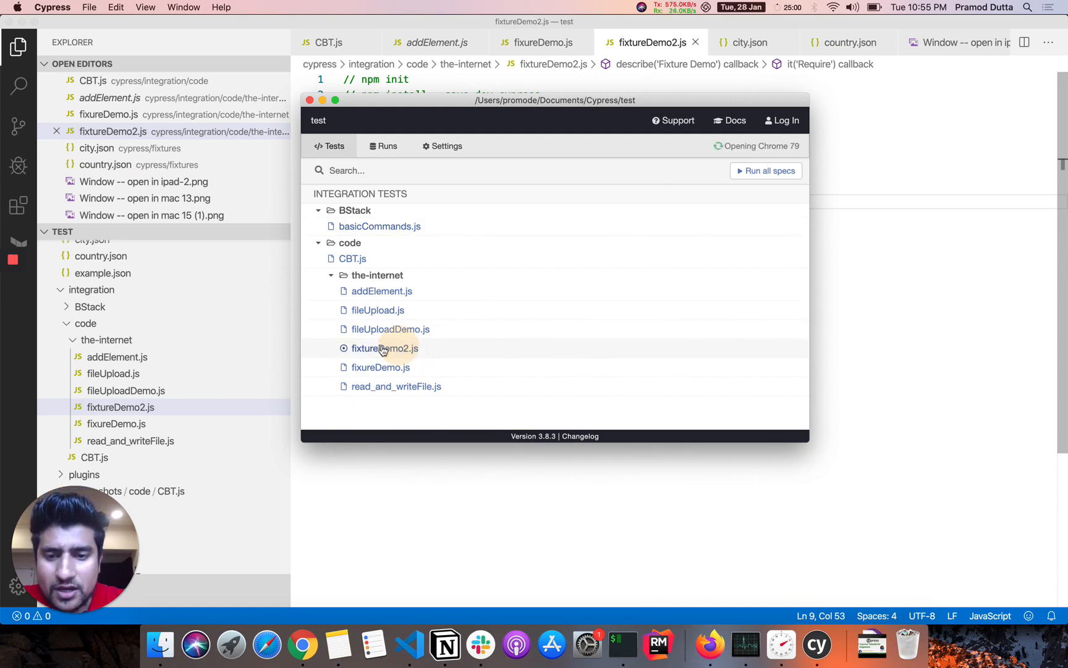
{"action": "left_click", "coordinate": [384, 349]}
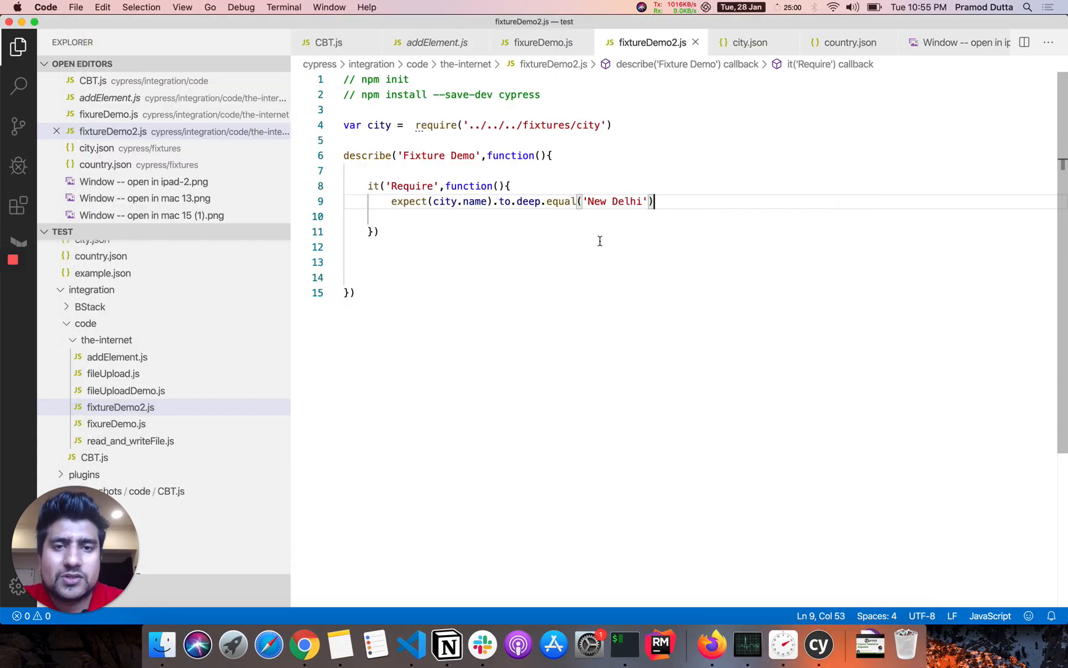
- Rewrite the assertion as expect(city).to.deep.equal({name : 'New Delhi'}) and save
{"action": "left_click", "coordinate": [592, 202]}
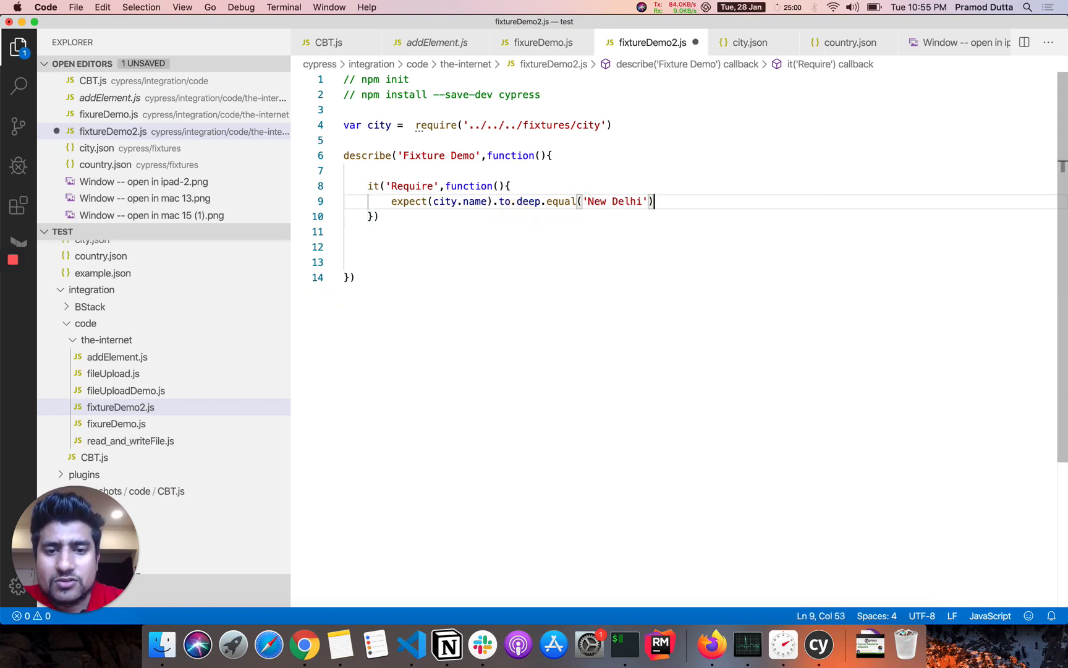
{"action": "double_click", "coordinate": [528, 201]}
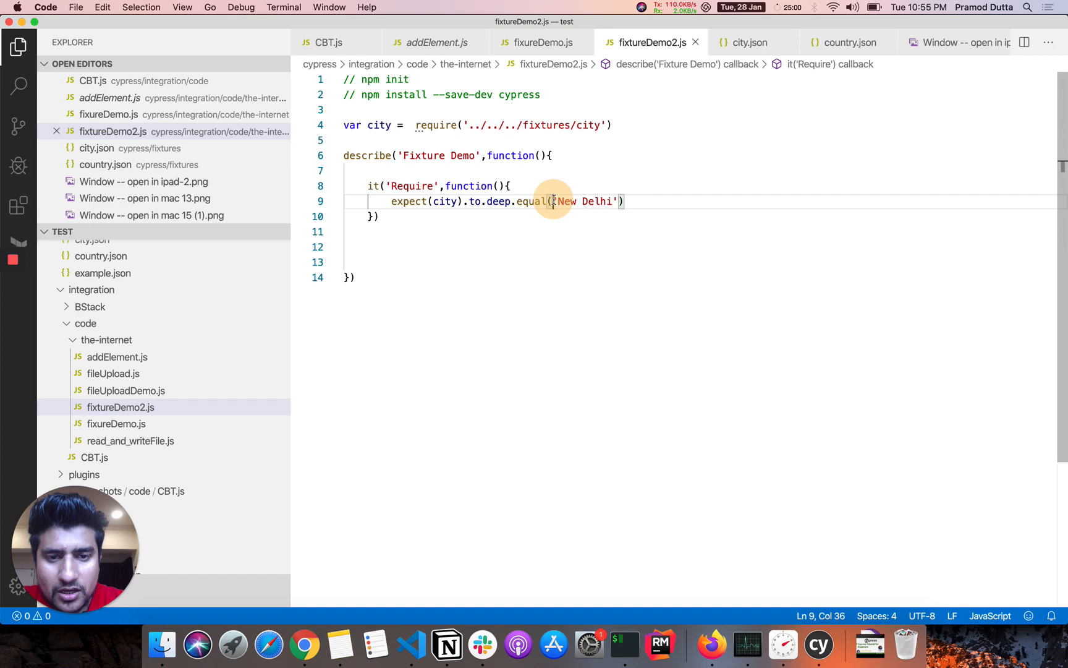
{"action": "type", "text": "{"}
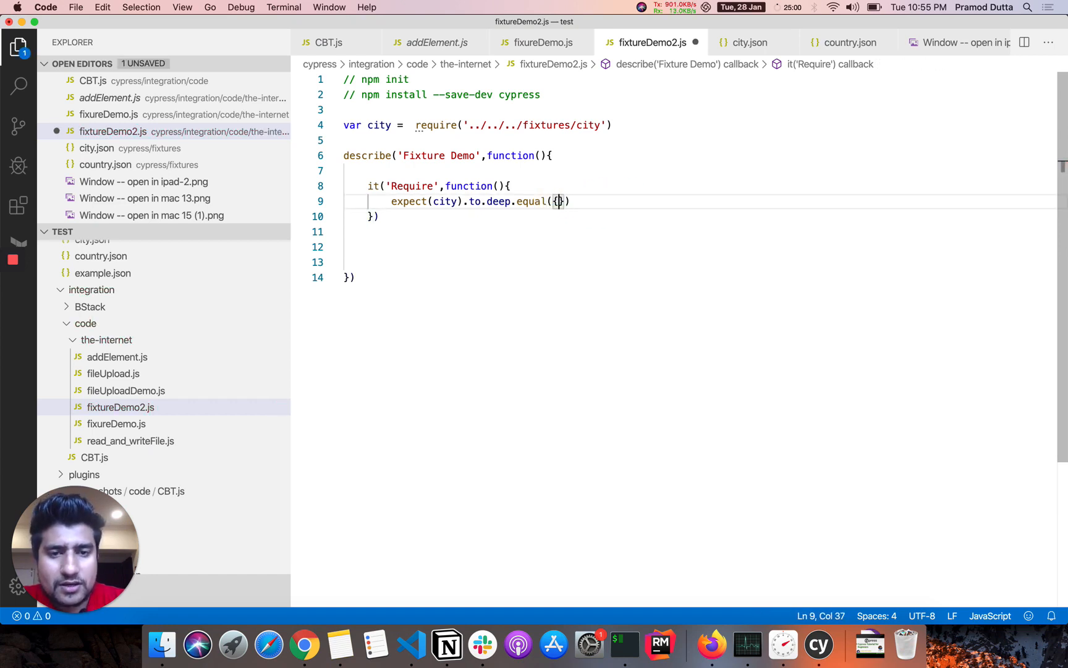
{"action": "type", "text": "name"}
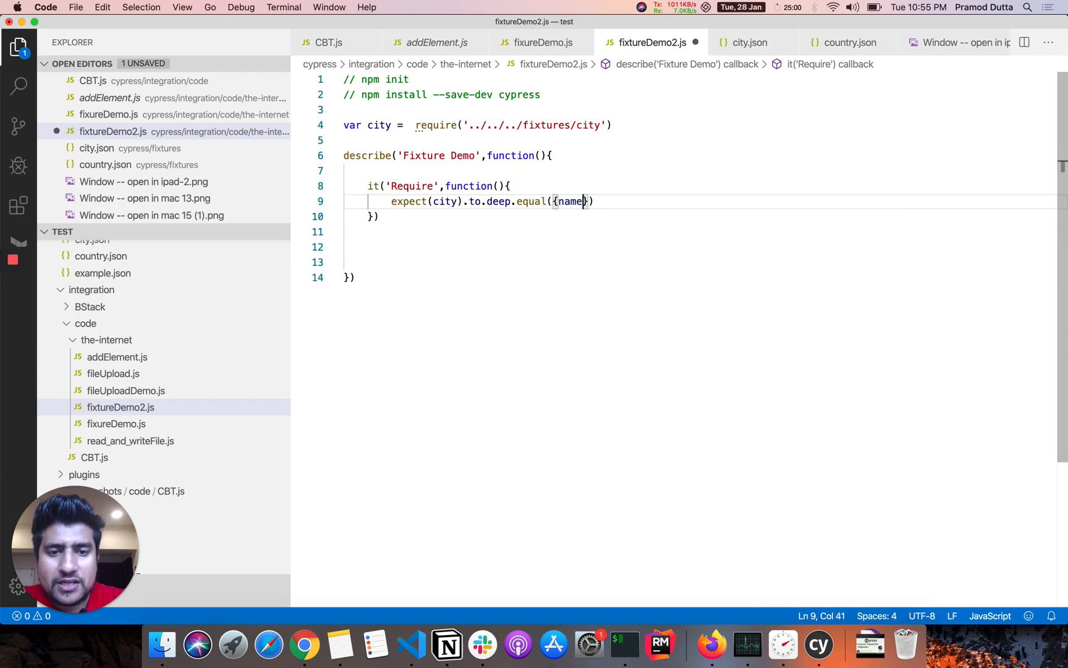
{"action": "type", "text": ":"}
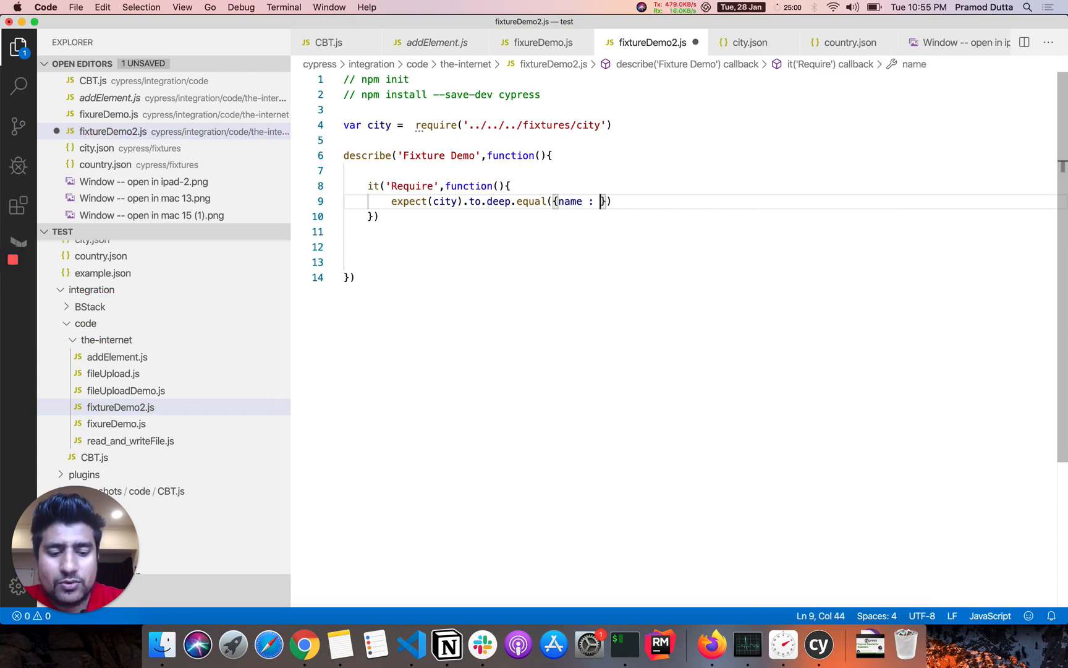
{"action": "type", "text": "'New Del'"}
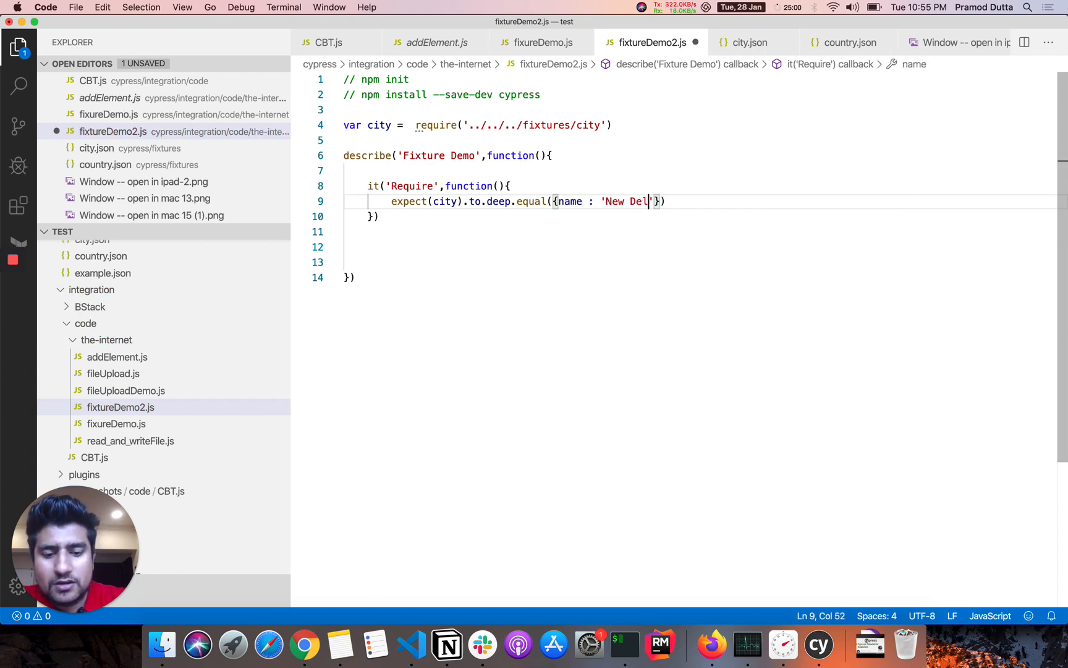
{"action": "type", "text": "hi"}
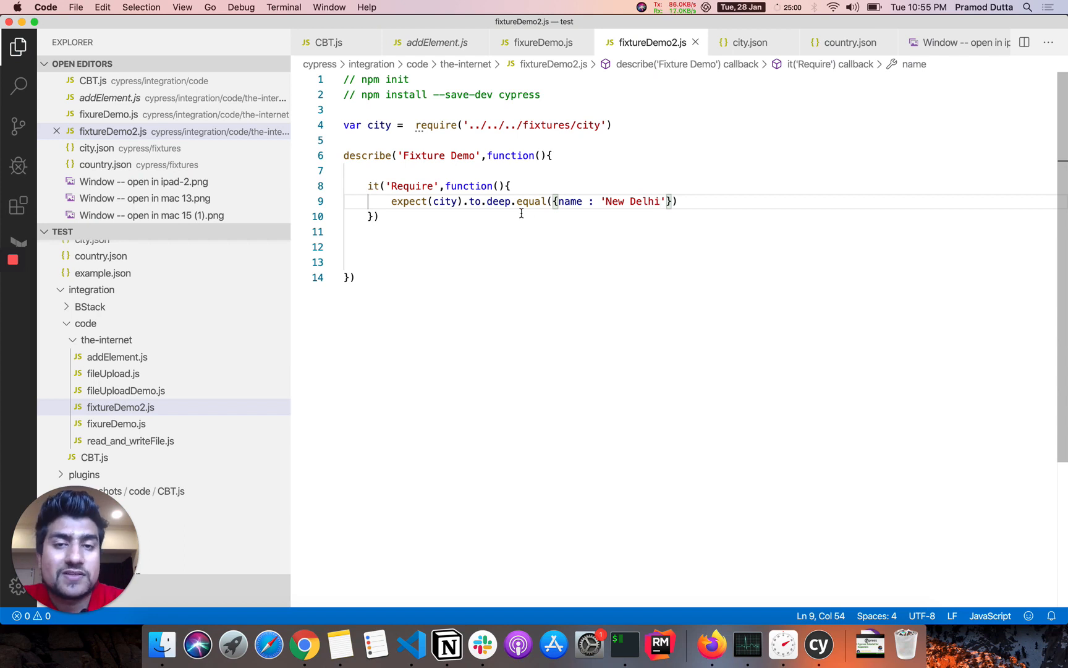
{"action": "double_click", "coordinate": [443, 202]}
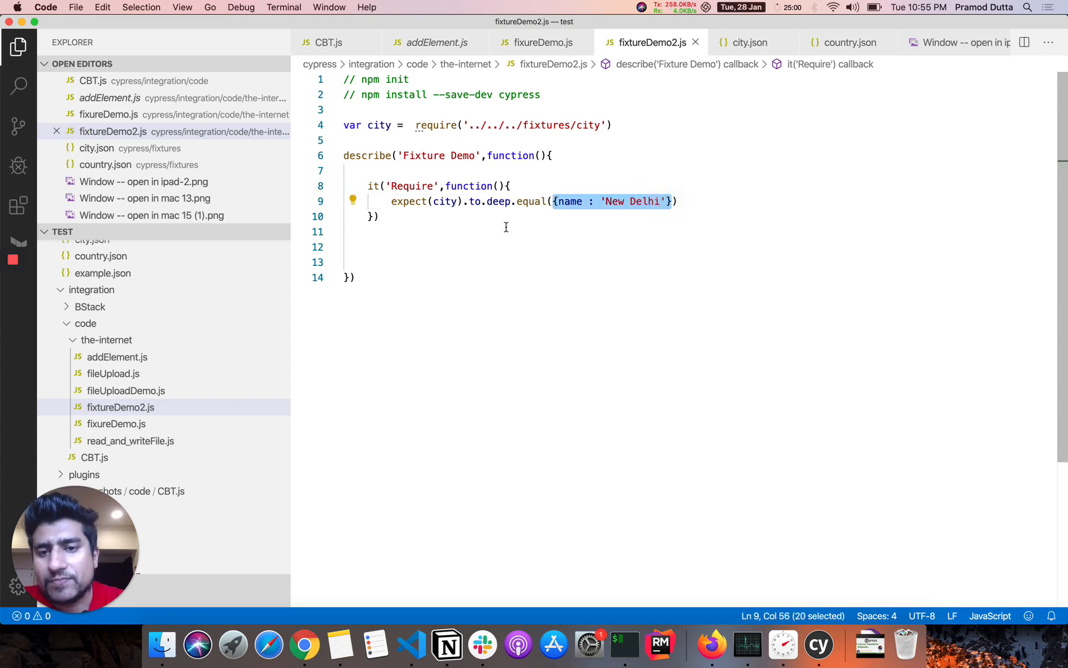
- Write a new 'fixture' test block that calls cy.fixture for the country fixture
{"action": "type", "text": "it()"}
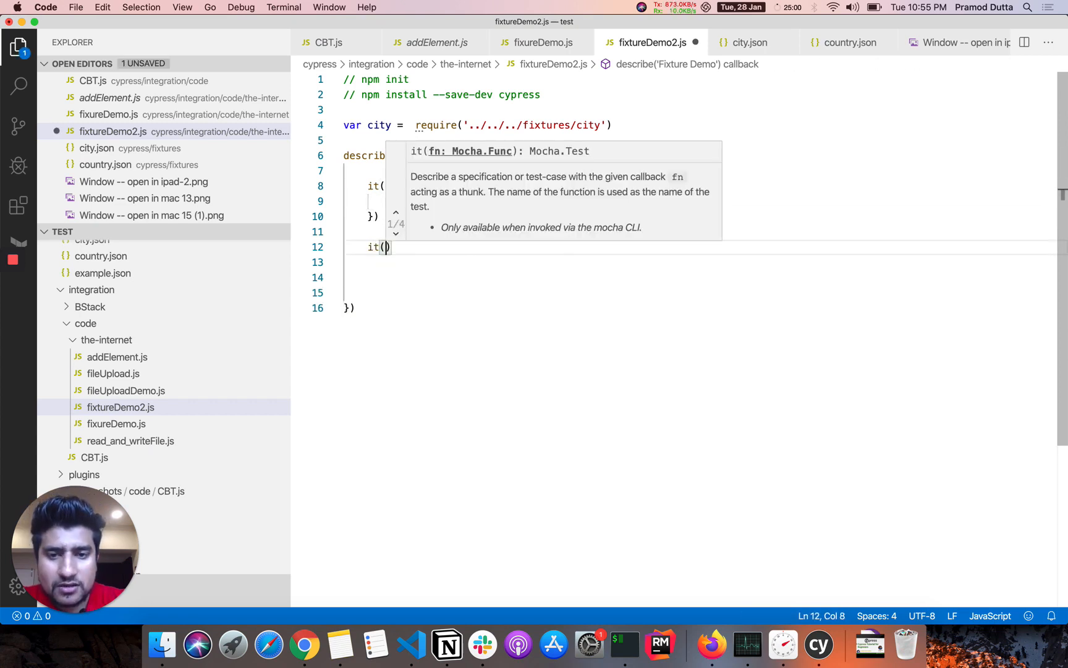
{"action": "type", "text": "''"}
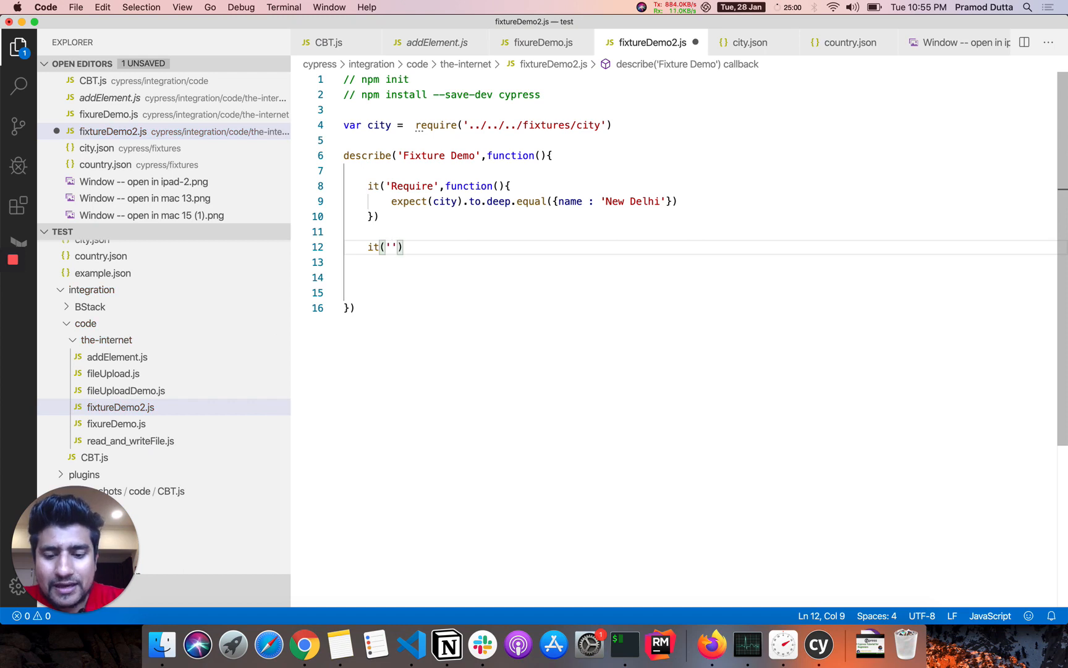
{"action": "type", "text": "f"}
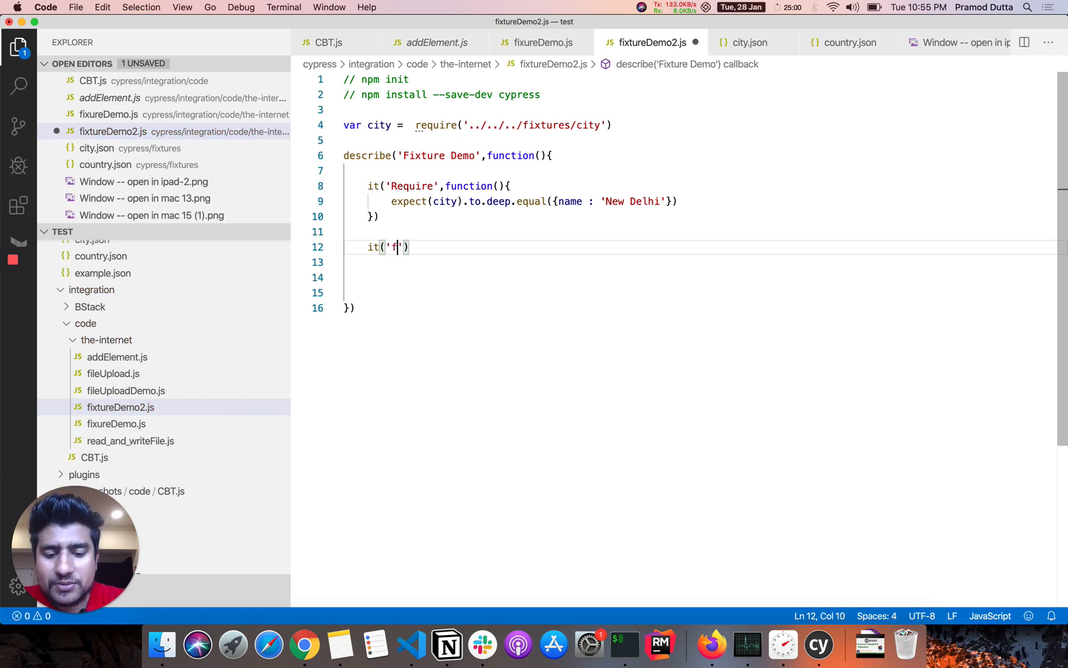
{"action": "type", "text": "ixture"}
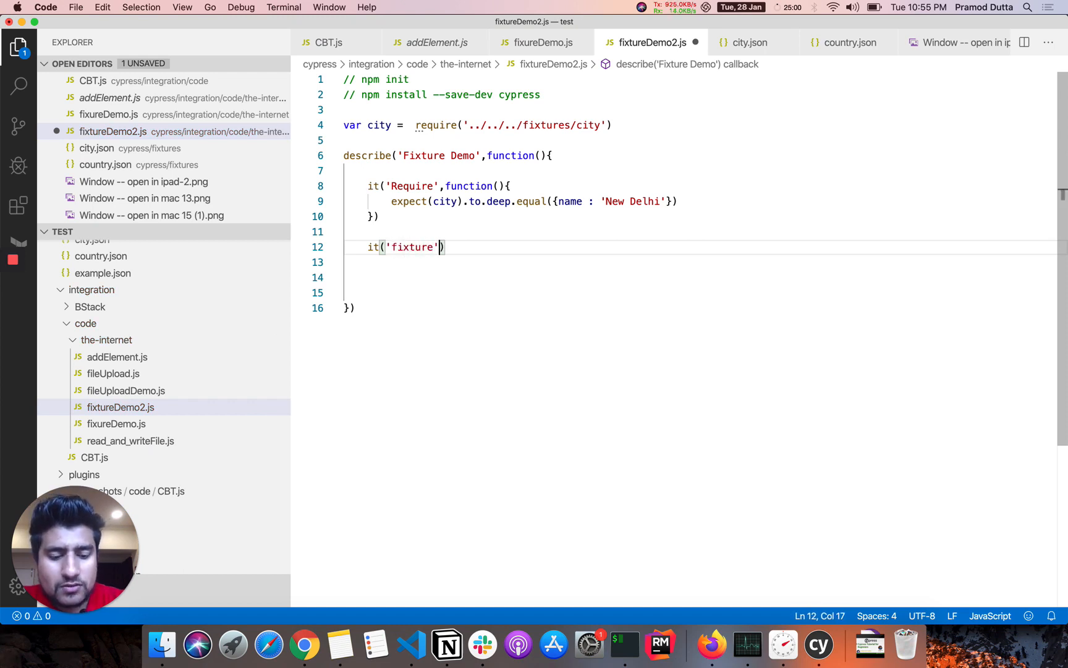
{"action": "type", "text": ",function"}
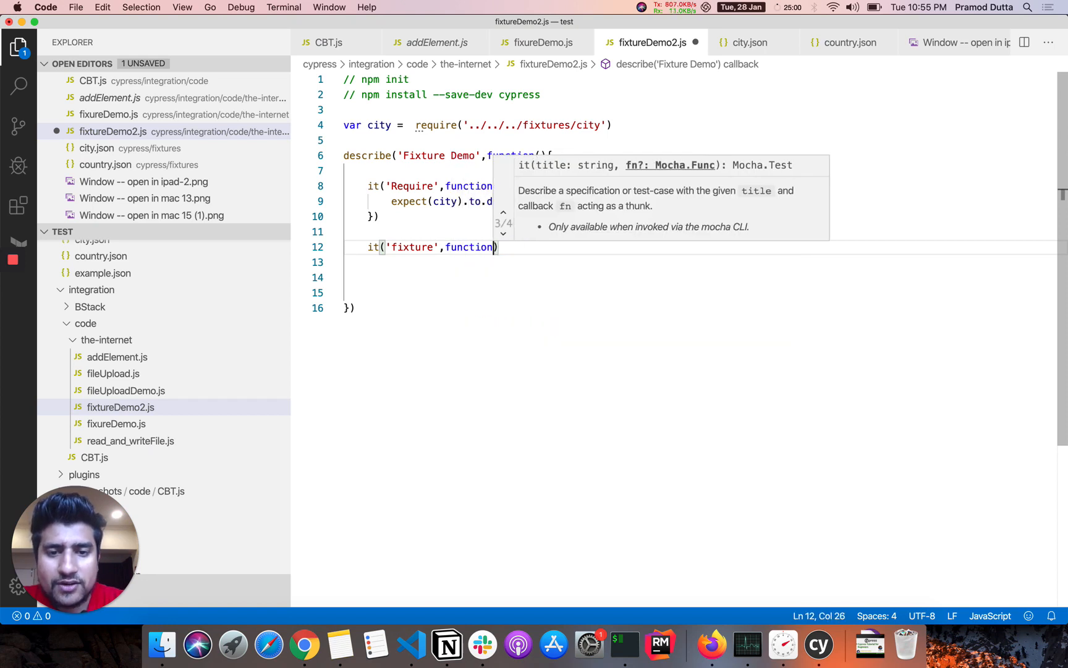
{"action": "type", "text": "{"}
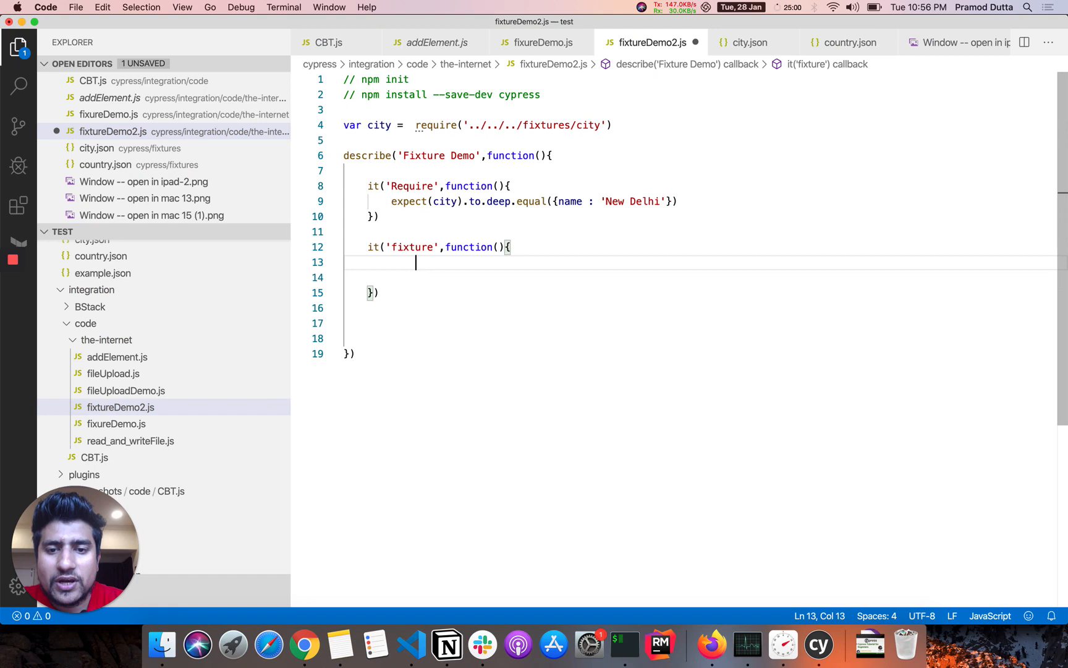
{"action": "type", "text": "cy"}
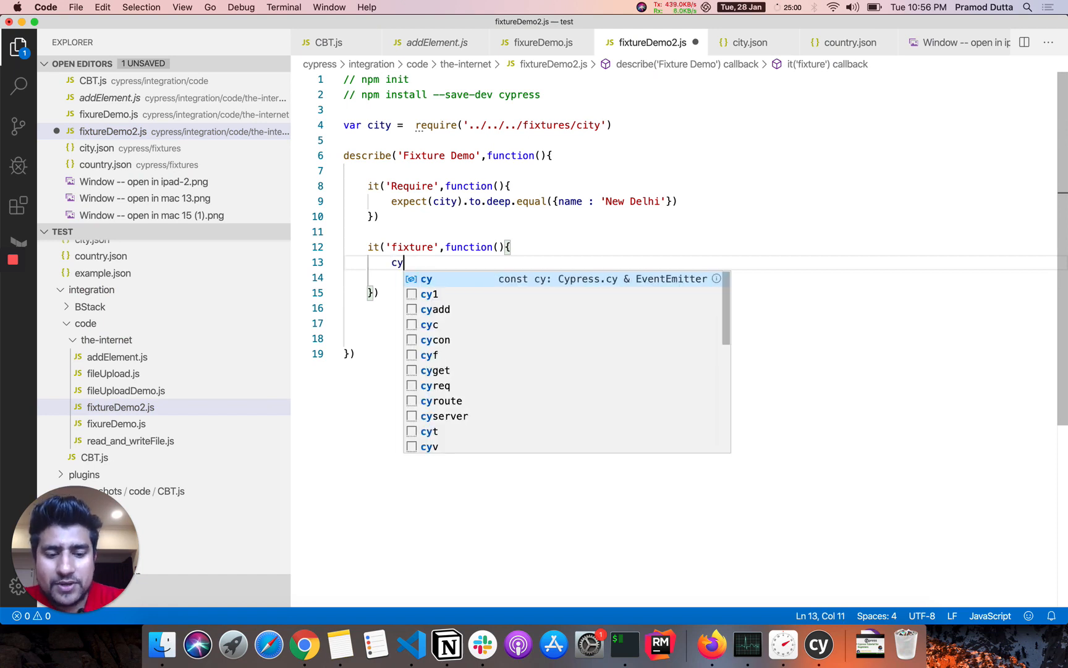
{"action": "type", "text": ".fixture"}
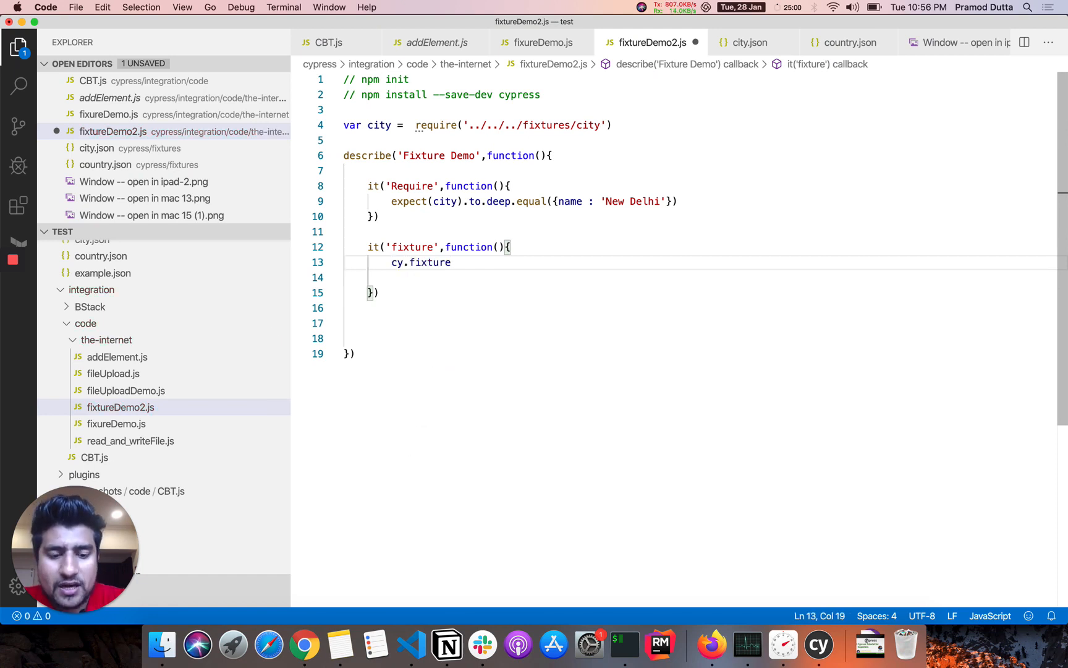
{"action": "type", "text": "("}
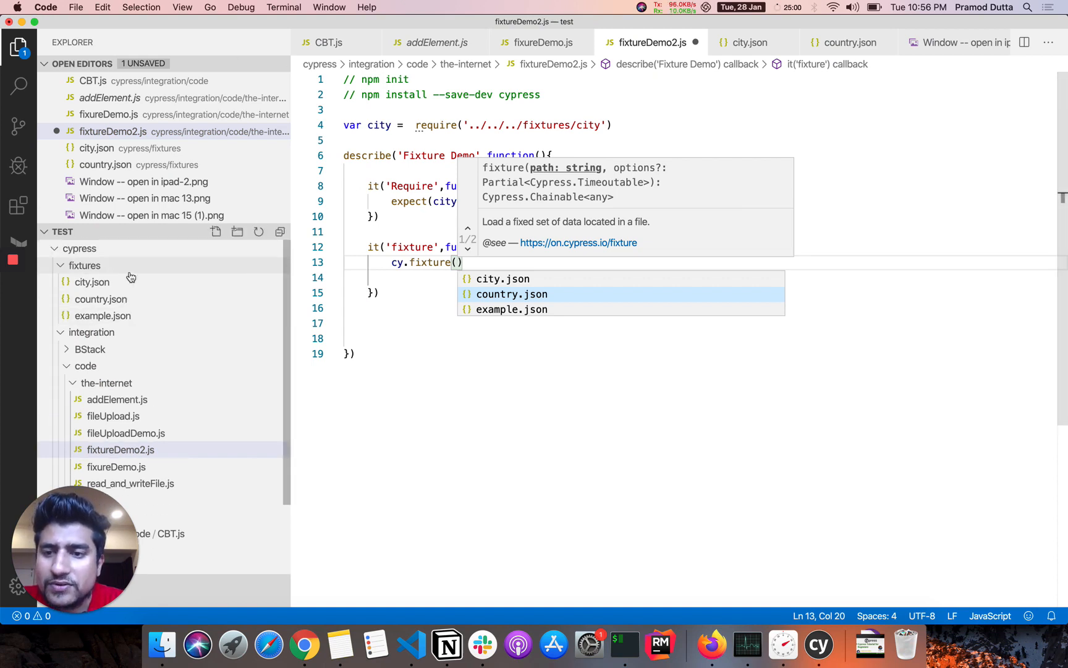
{"action": "mouse_move", "coordinate": [100, 300]}
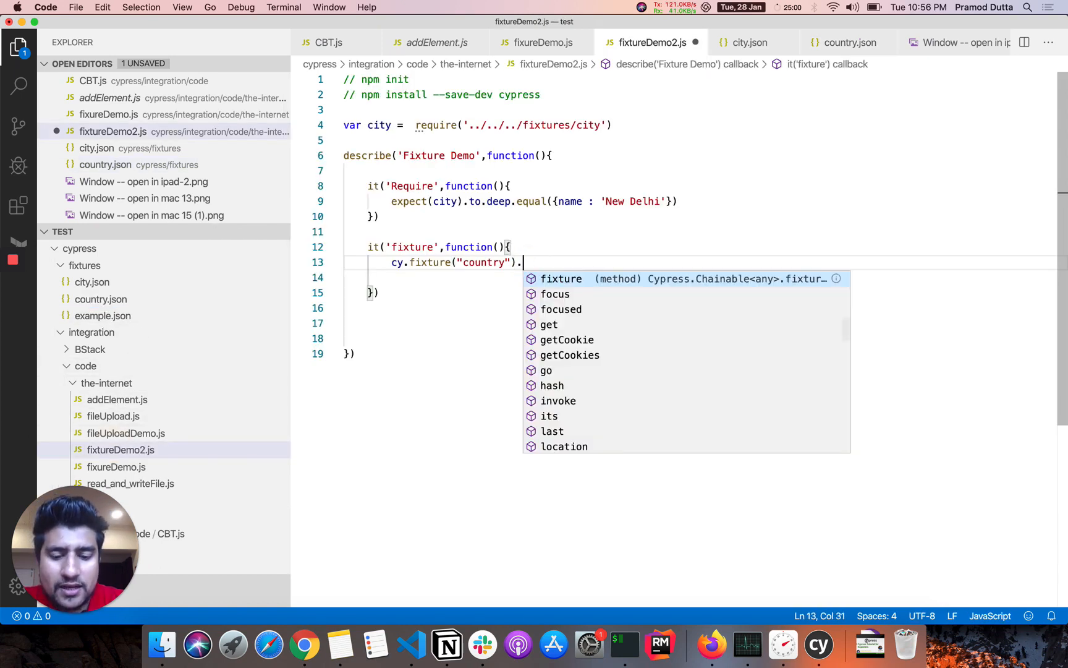
- Chain a then callback receiving the country fixture data
{"action": "type", "text": "then(fu"}
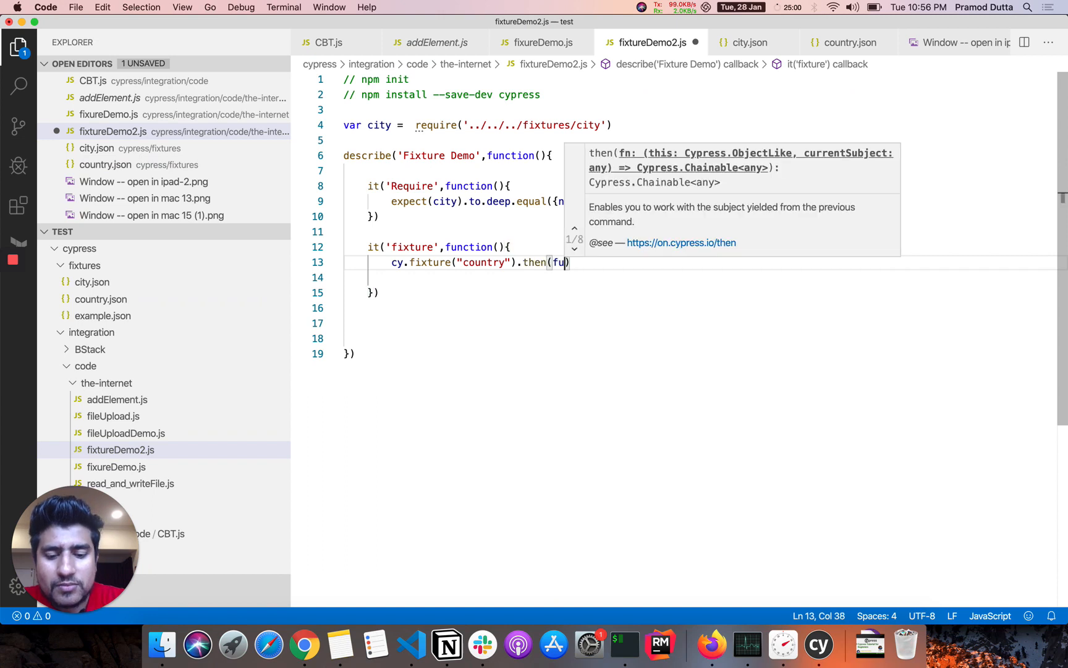
{"action": "type", "text": "function()"}
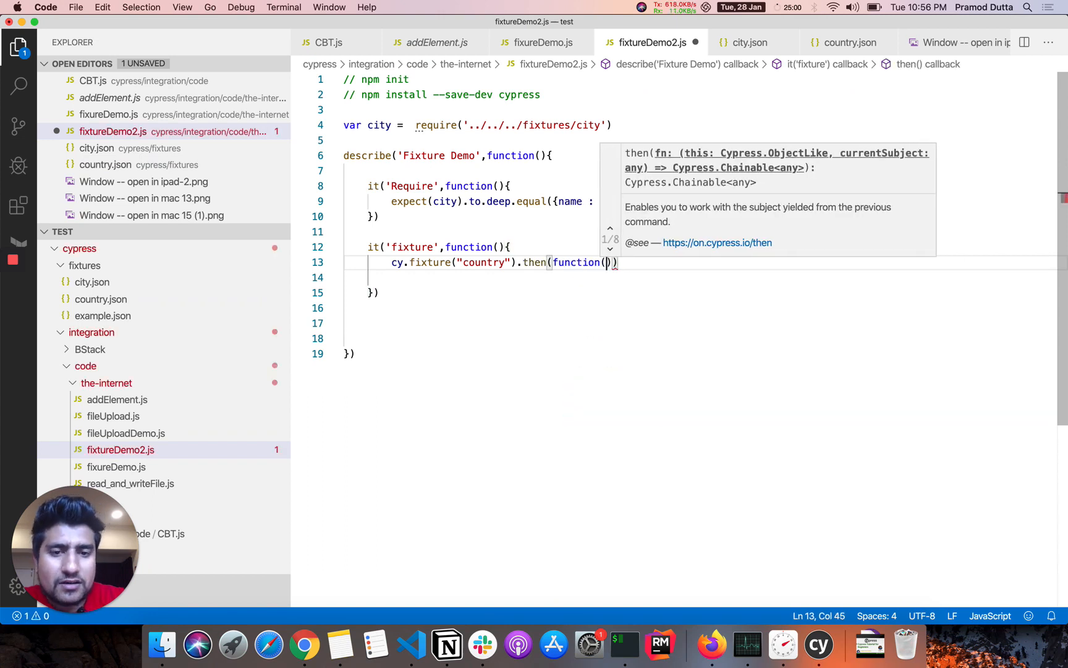
{"action": "type", "text": "{"}
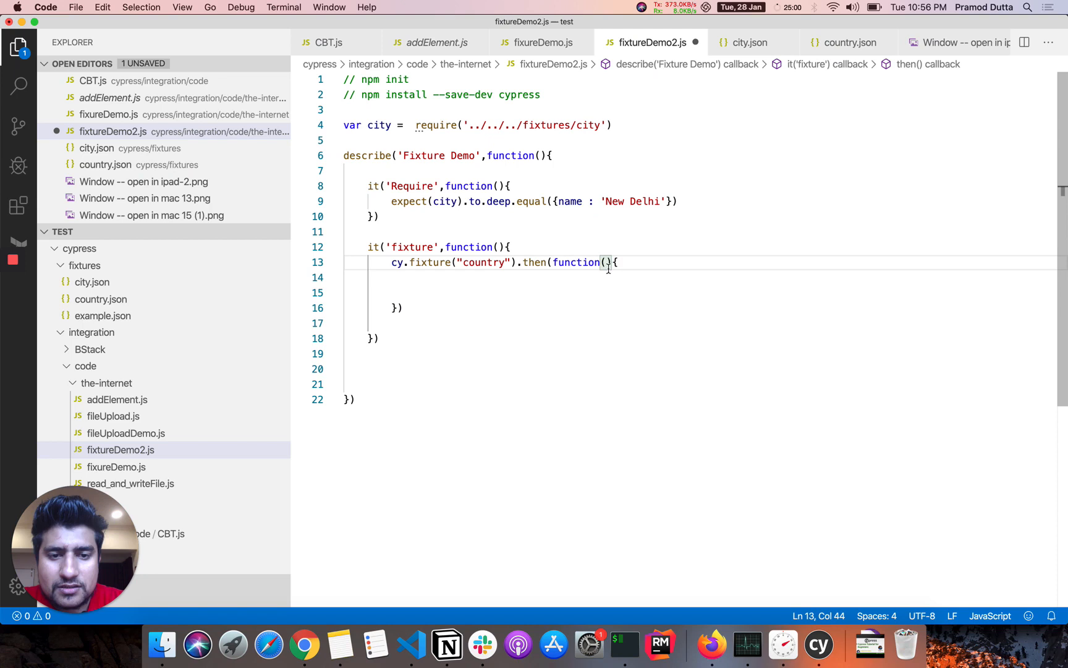
{"action": "type", "text": "ci"}
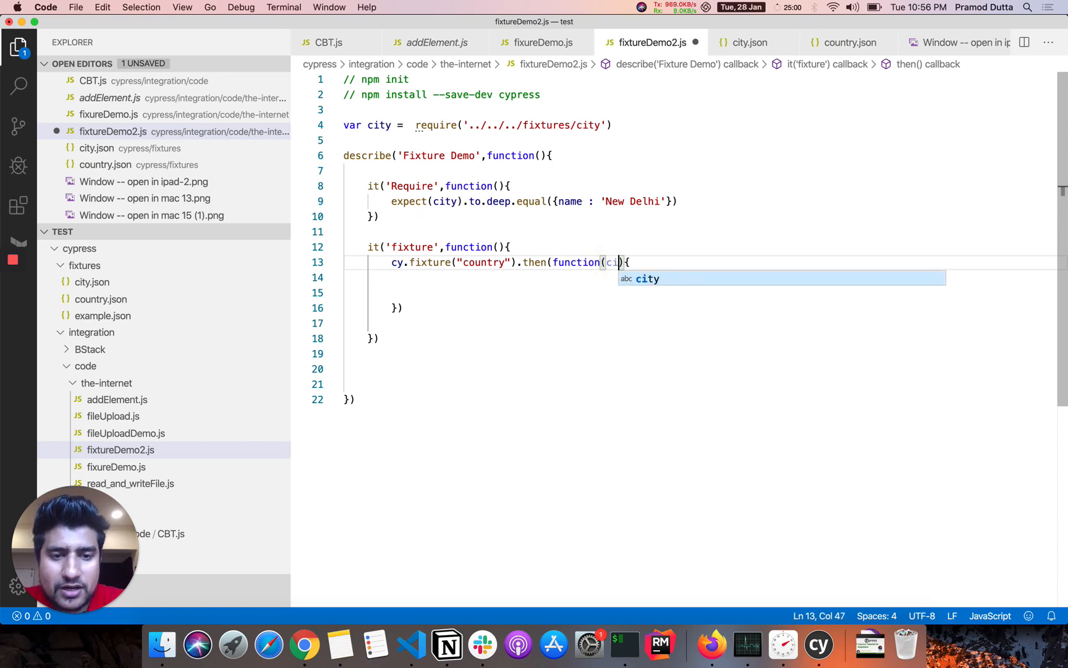
{"action": "type", "text": "country"}
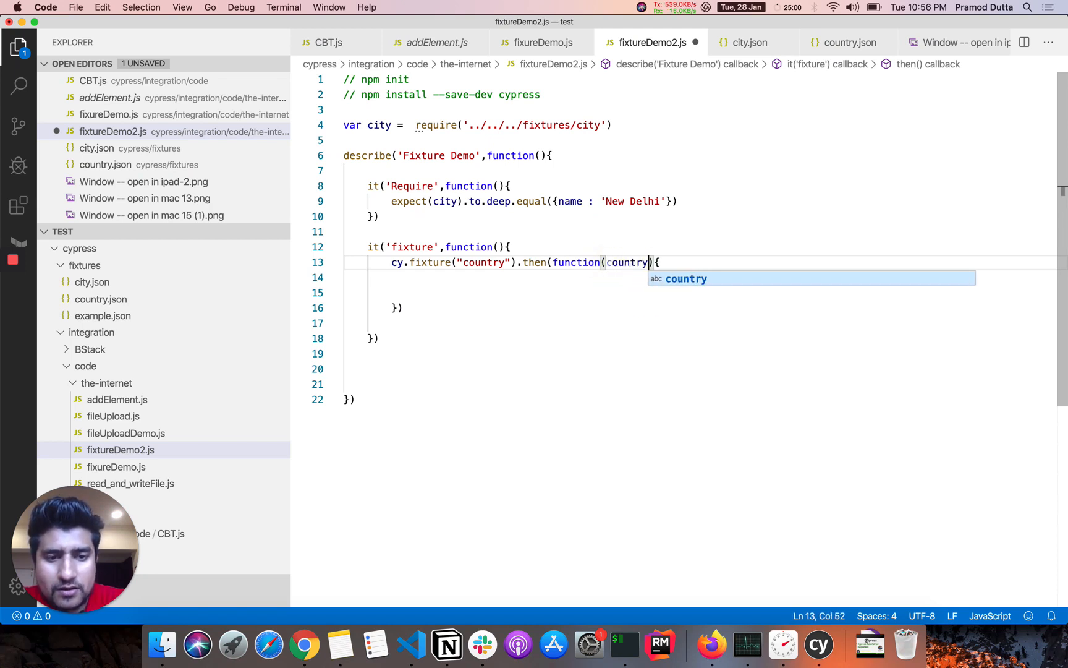
- Reuse the Require test's expect, asserting country deep-equals {name : 'India'}, and save
{"action": "double_click", "coordinate": [400, 202]}
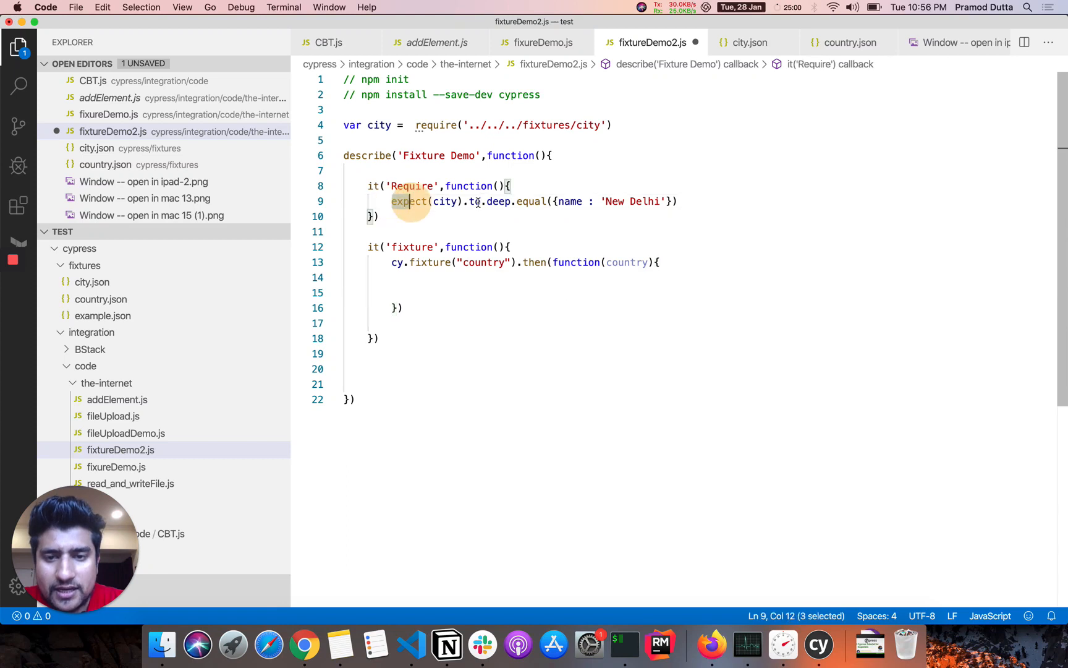
{"action": "type", "text": "expect(city).to.deep.equal({name : 'New Delhi'})"}
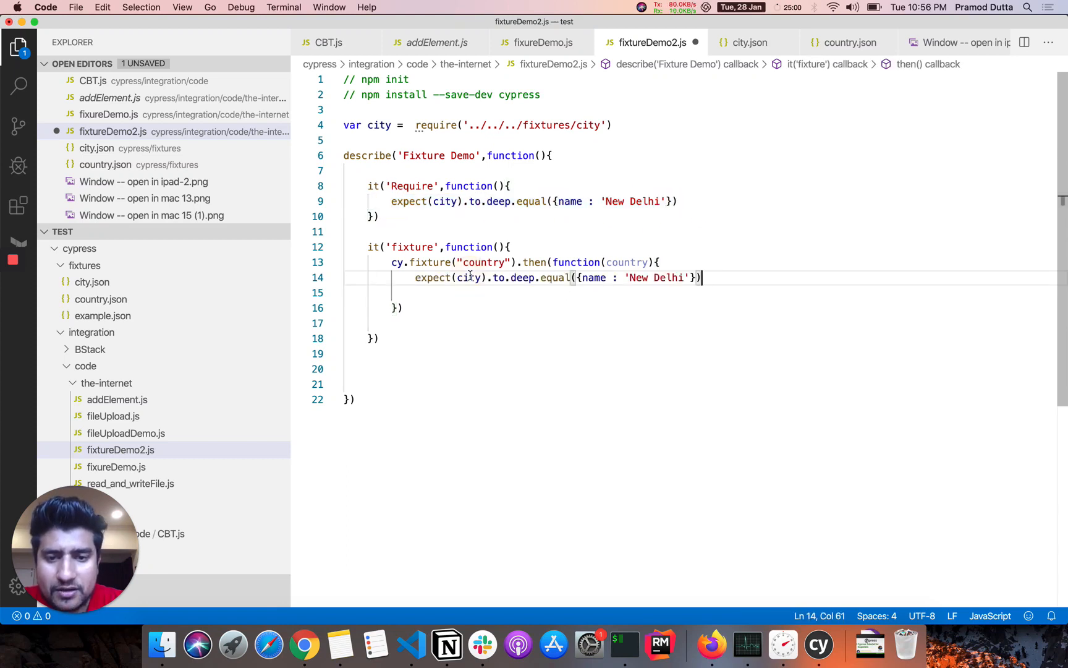
{"action": "double_click", "coordinate": [626, 262]}
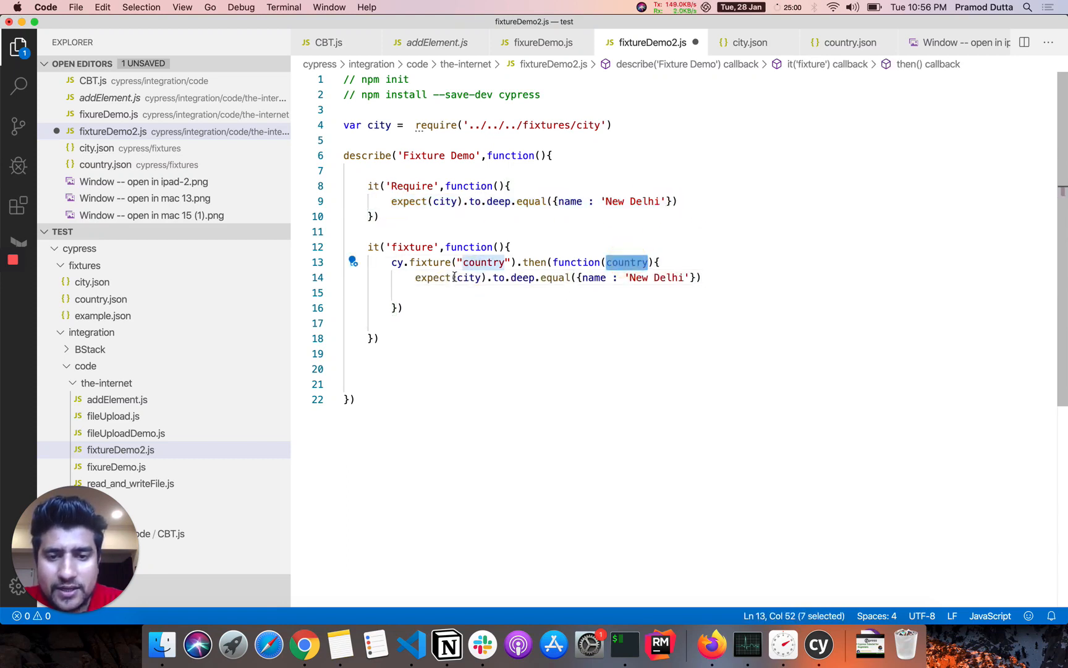
{"action": "type", "text": "country"}
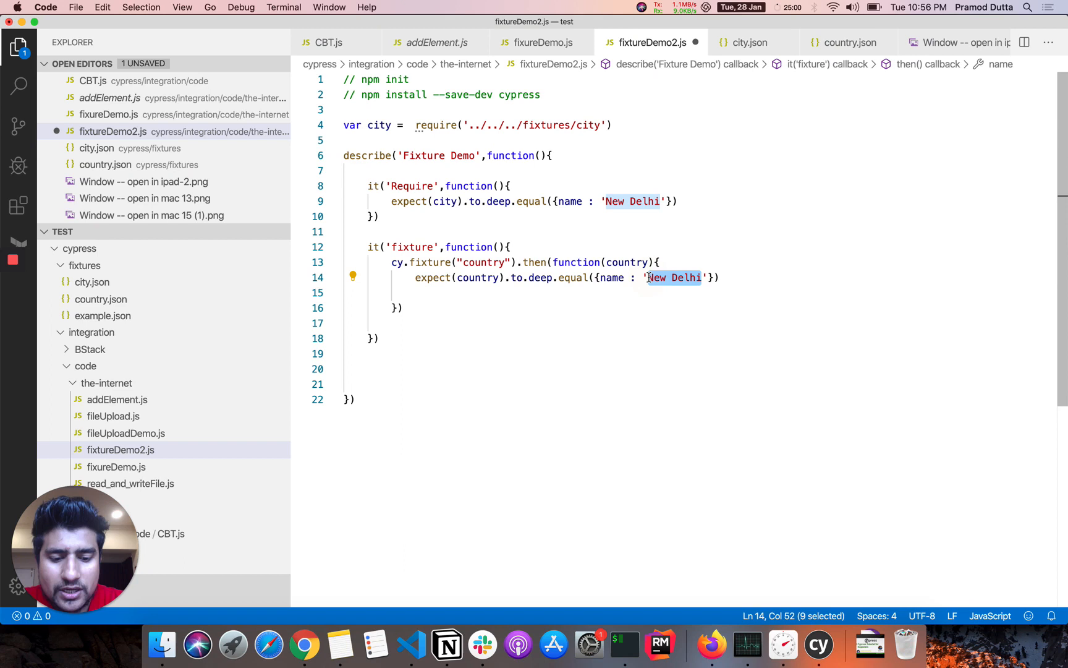
{"action": "type", "text": "India"}
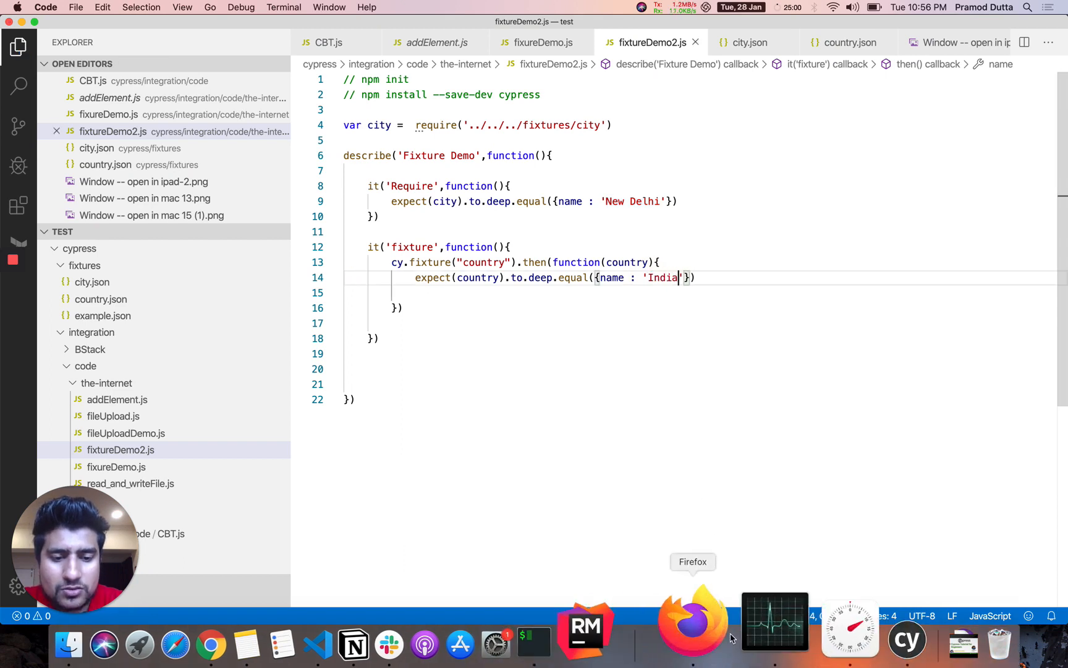
- Launch the Cypress runner from the Dock and run the fixtureDemo2.js spec
{"action": "left_click", "coordinate": [906, 643]}
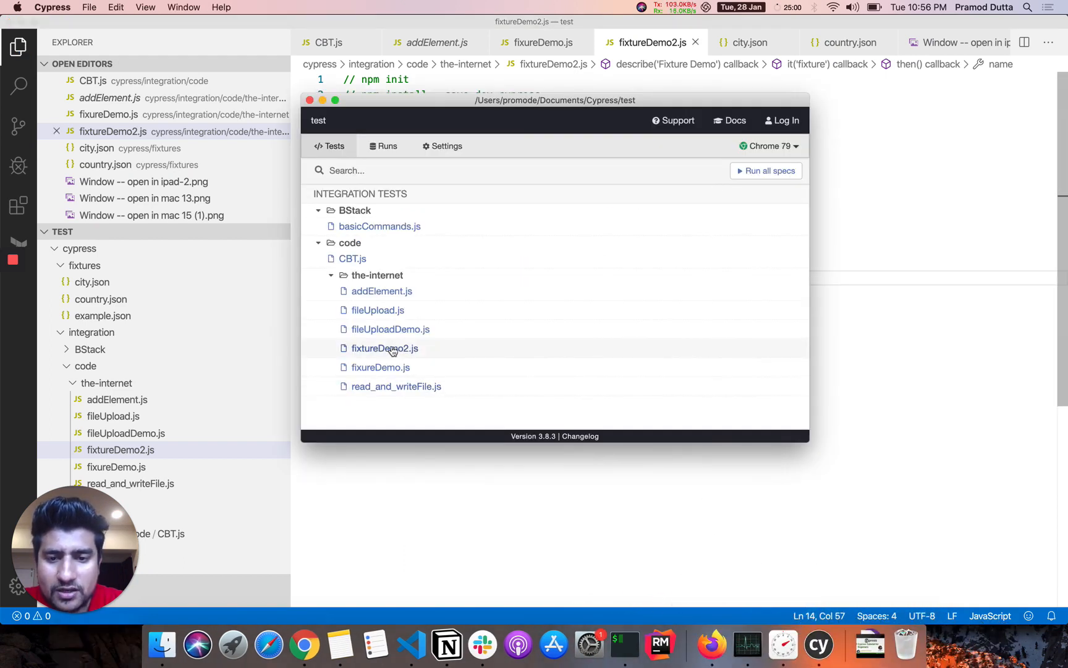
{"action": "left_click", "coordinate": [385, 348]}
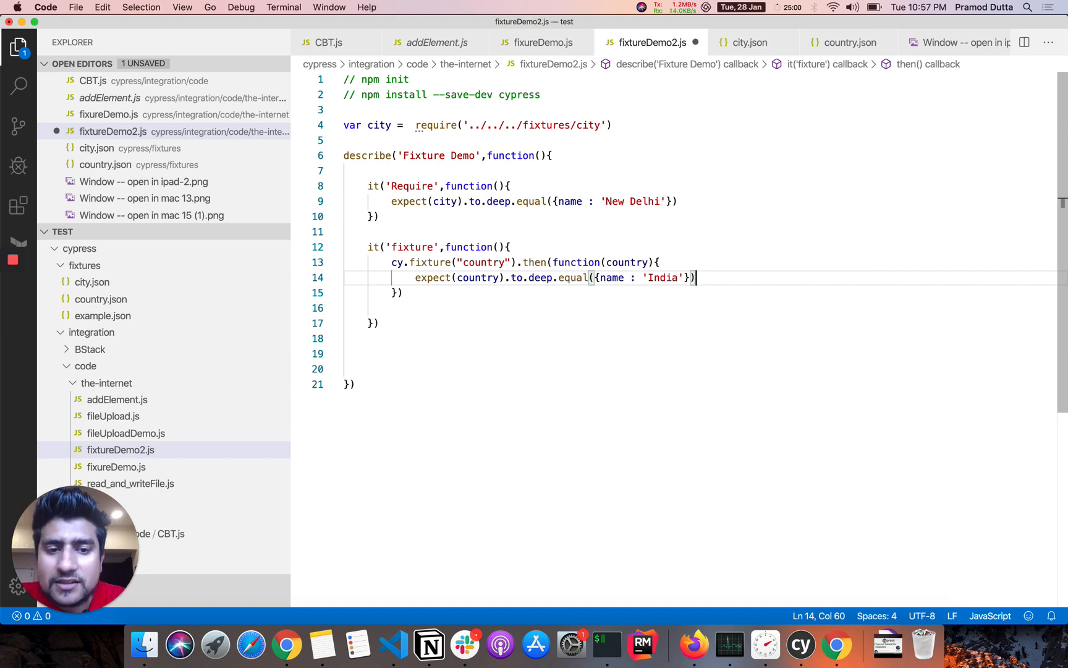
- Bring the nested 'Fixture file has City' test from fixureDemo.js into fixtureDemo2.js
{"action": "left_click_drag", "start_coordinate": [695, 277], "coordinate": [371, 308]}
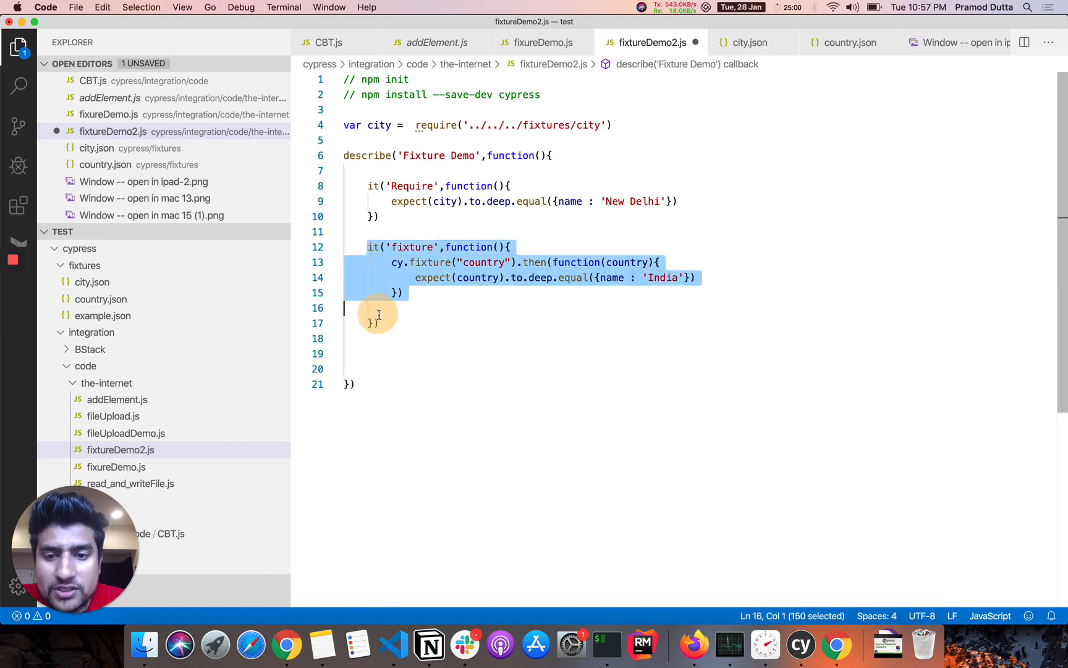
{"action": "left_click", "coordinate": [370, 323]}
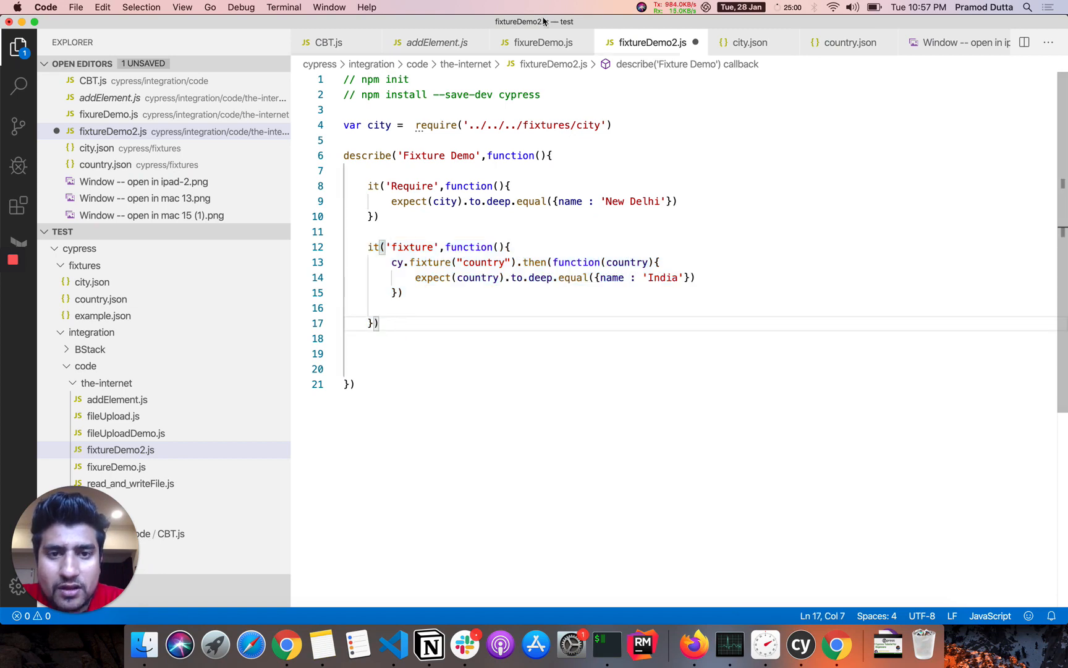
{"action": "left_click", "coordinate": [544, 42]}
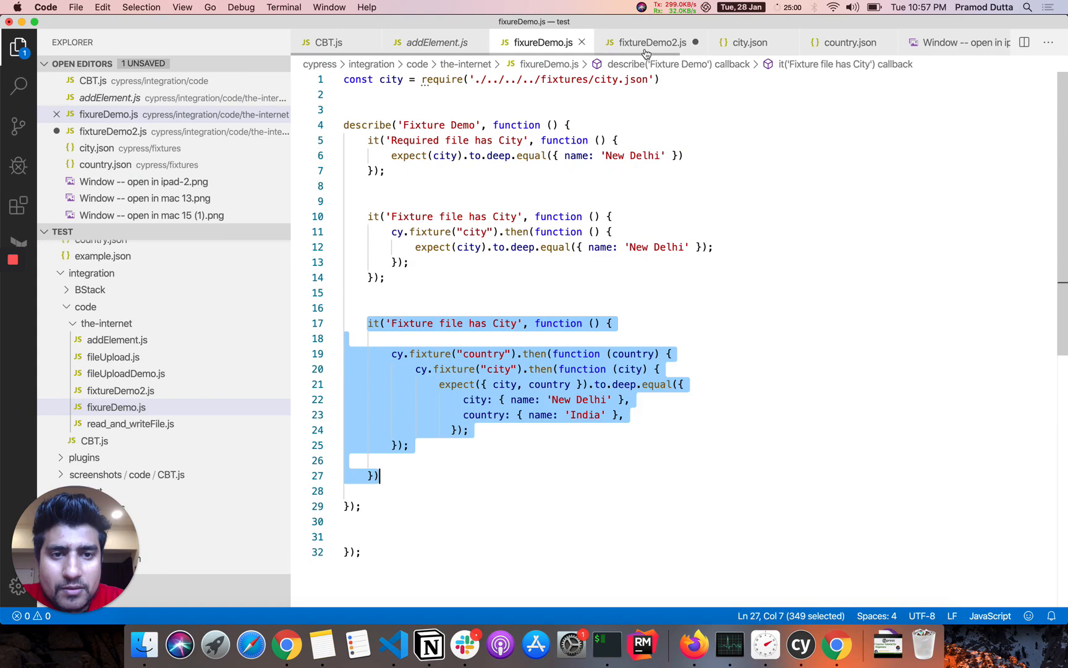
{"action": "left_click", "coordinate": [649, 42]}
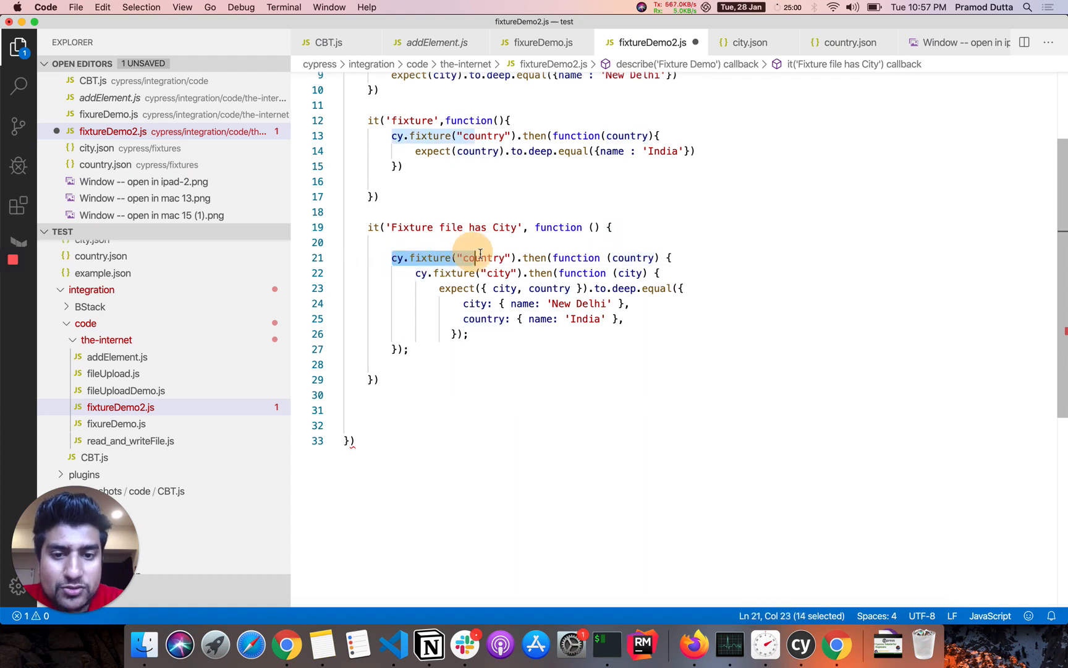
- Review the pasted test's nested country and city fixture calls and expected values
{"action": "double_click", "coordinate": [483, 257]}
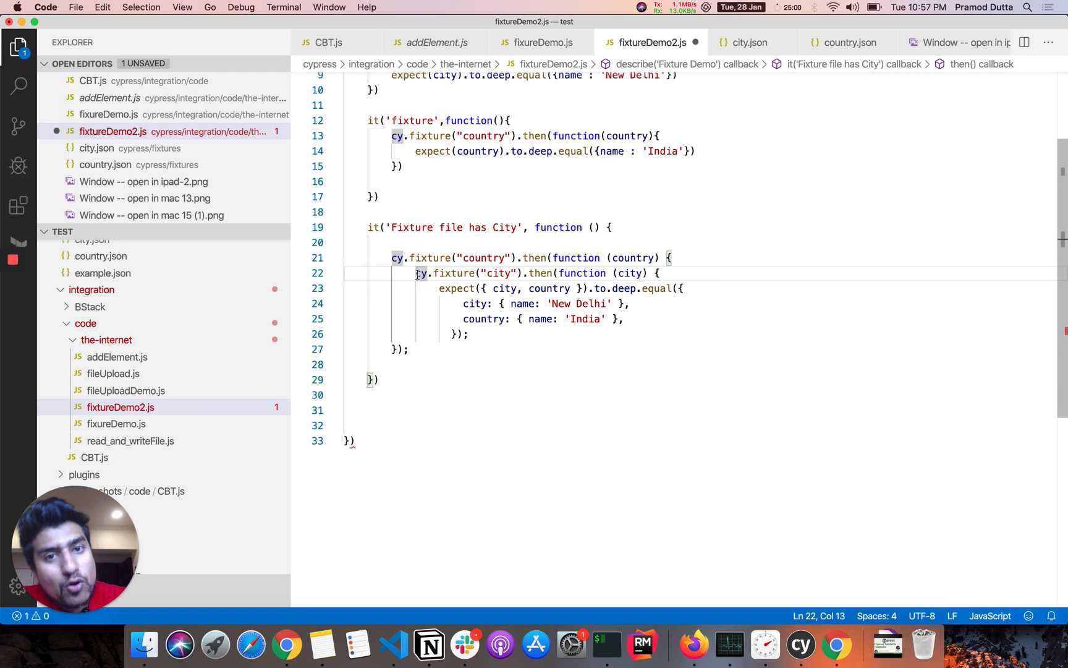
{"action": "double_click", "coordinate": [498, 273]}
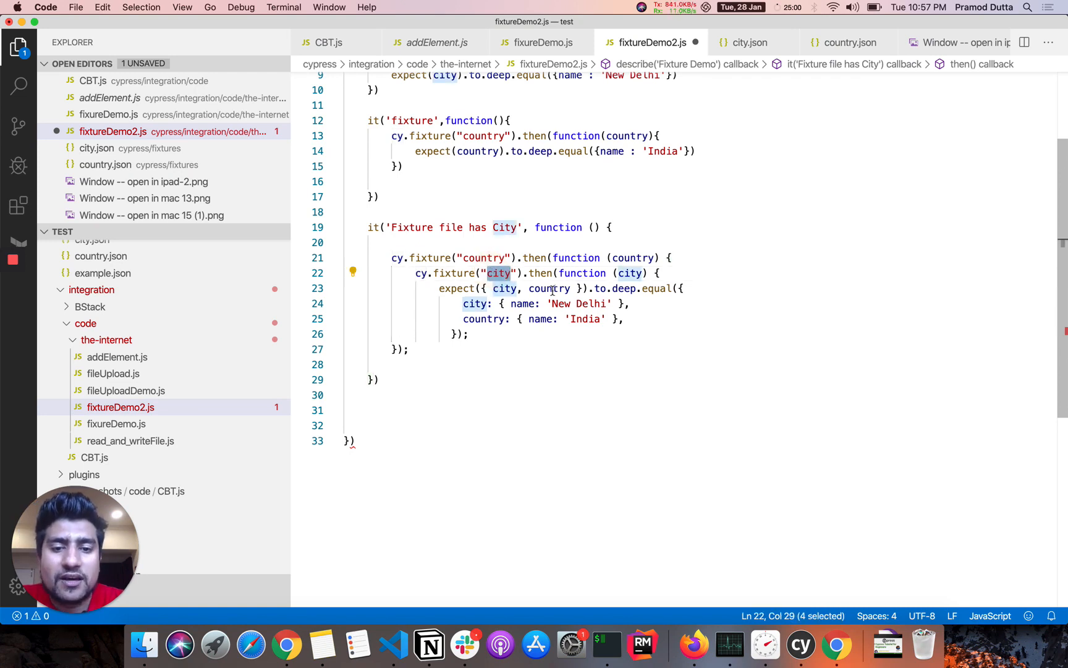
{"action": "double_click", "coordinate": [504, 288]}
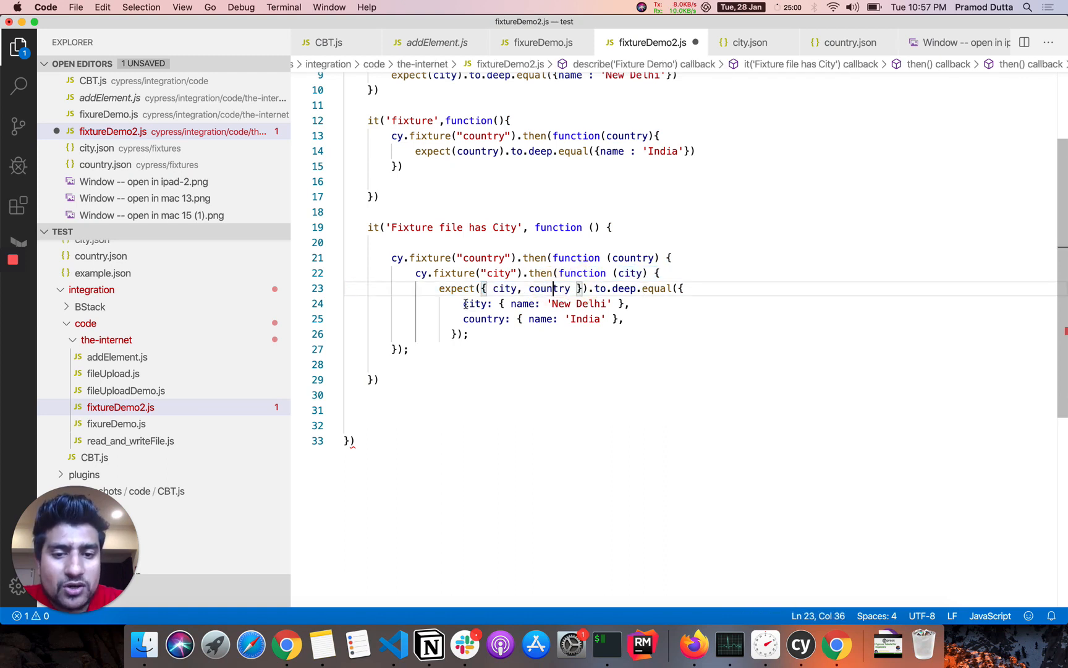
{"action": "left_click_drag", "start_coordinate": [463, 303], "coordinate": [622, 319]}
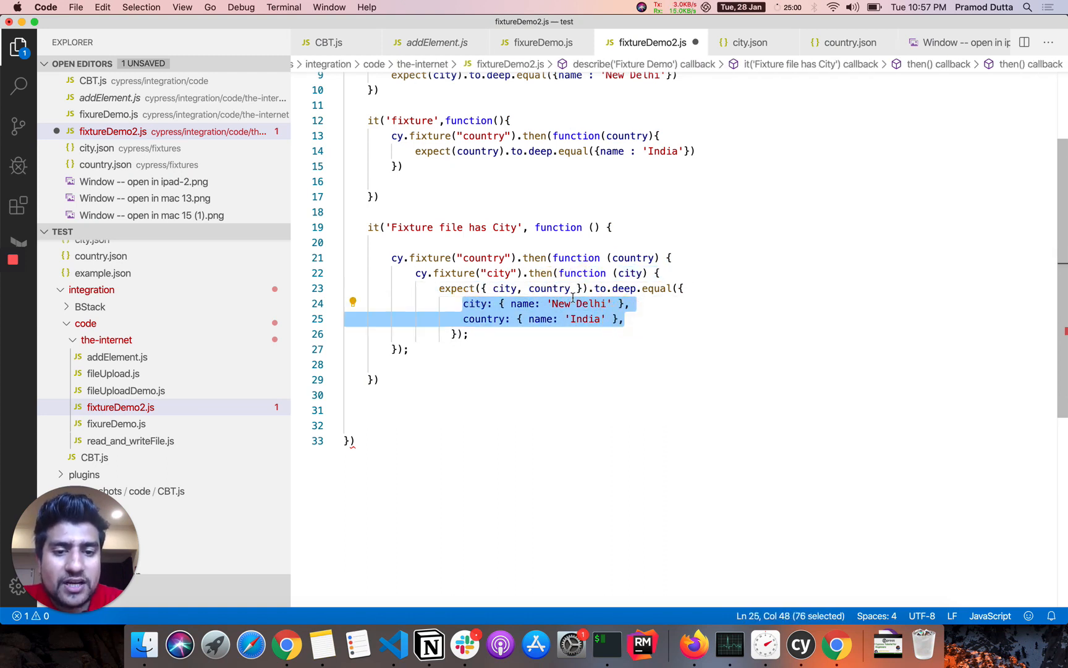
{"action": "left_click", "coordinate": [585, 319]}
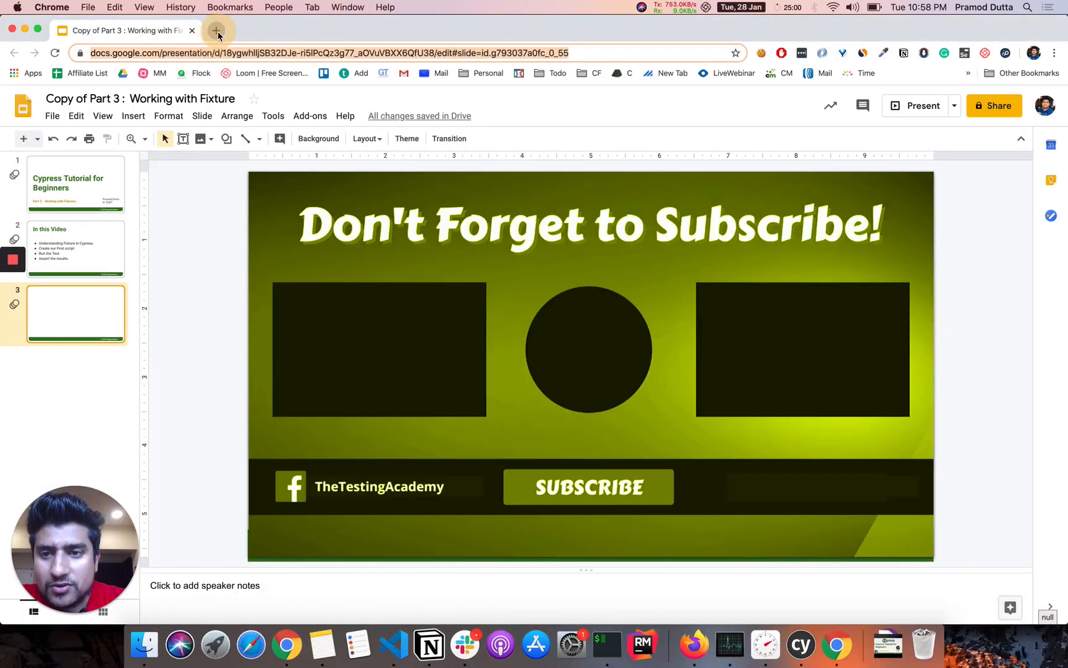
- Open the docs.cypress.io fixture reference in a new tab and review the logo.png example
{"action": "left_click", "coordinate": [217, 30]}
{"action": "type", "text": "cypress."}
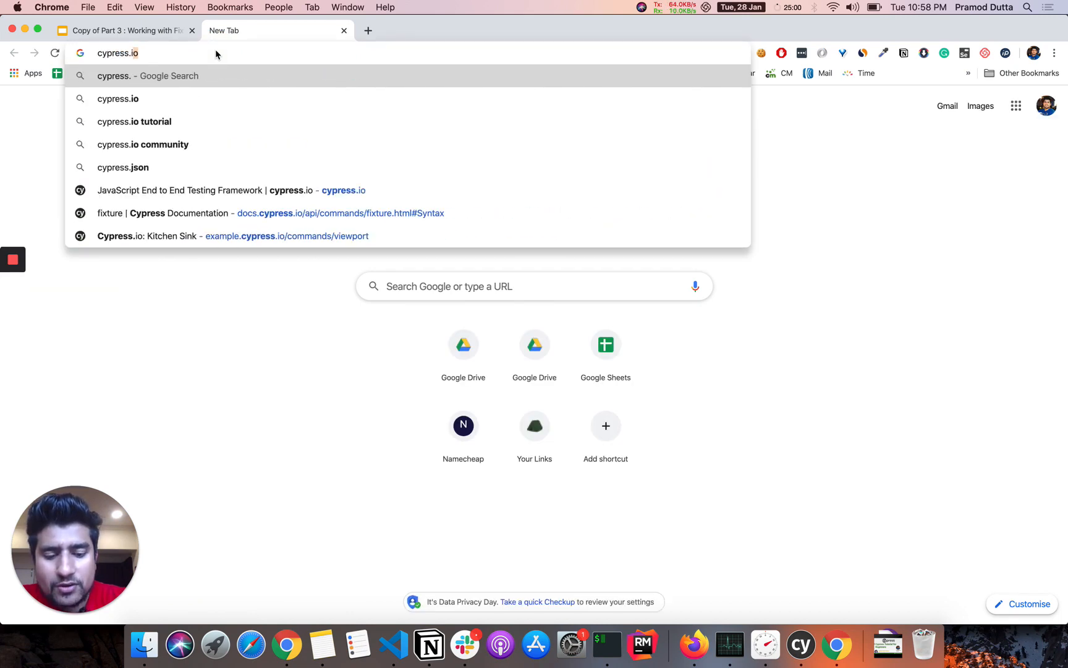
{"action": "type", "text": "fixture.html#Syntax"}
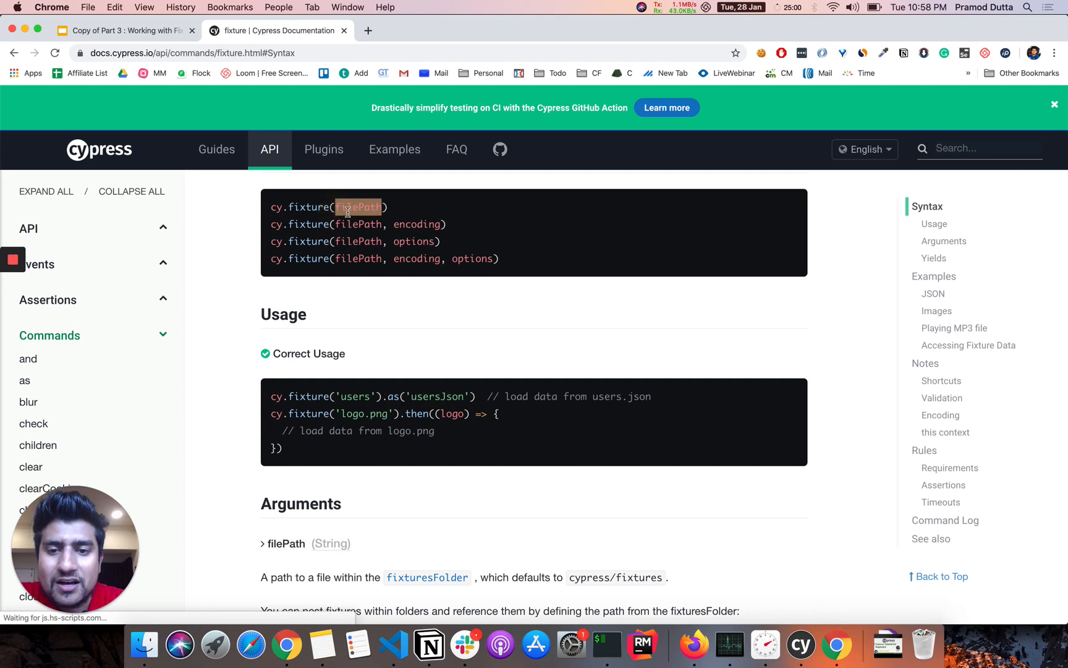
{"action": "mouse_move", "coordinate": [411, 231]}
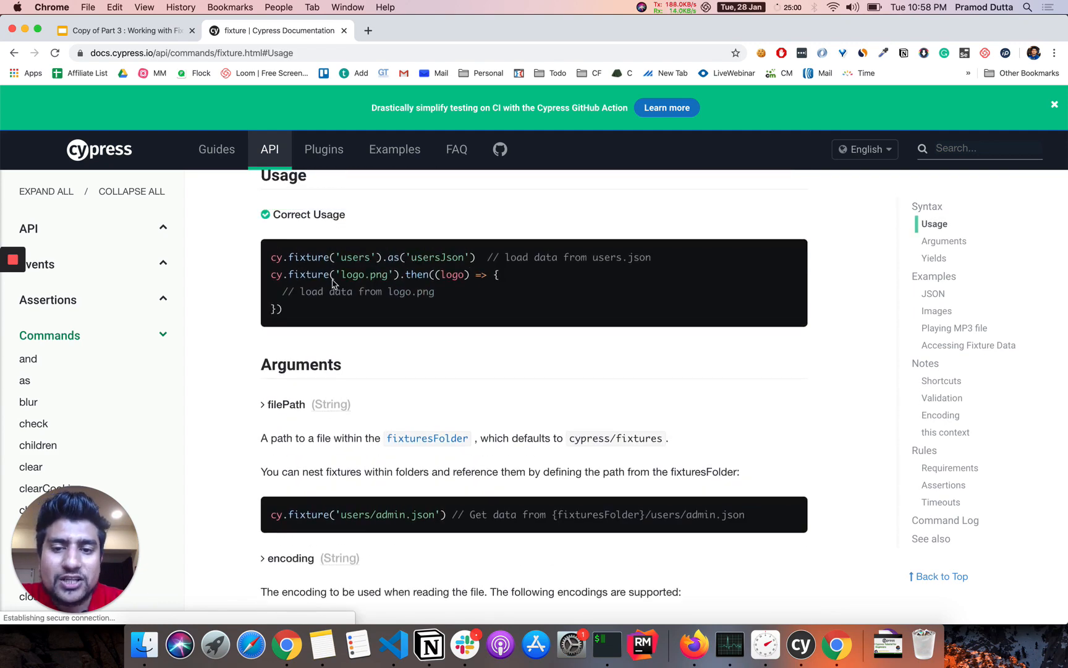
{"action": "double_click", "coordinate": [364, 275]}
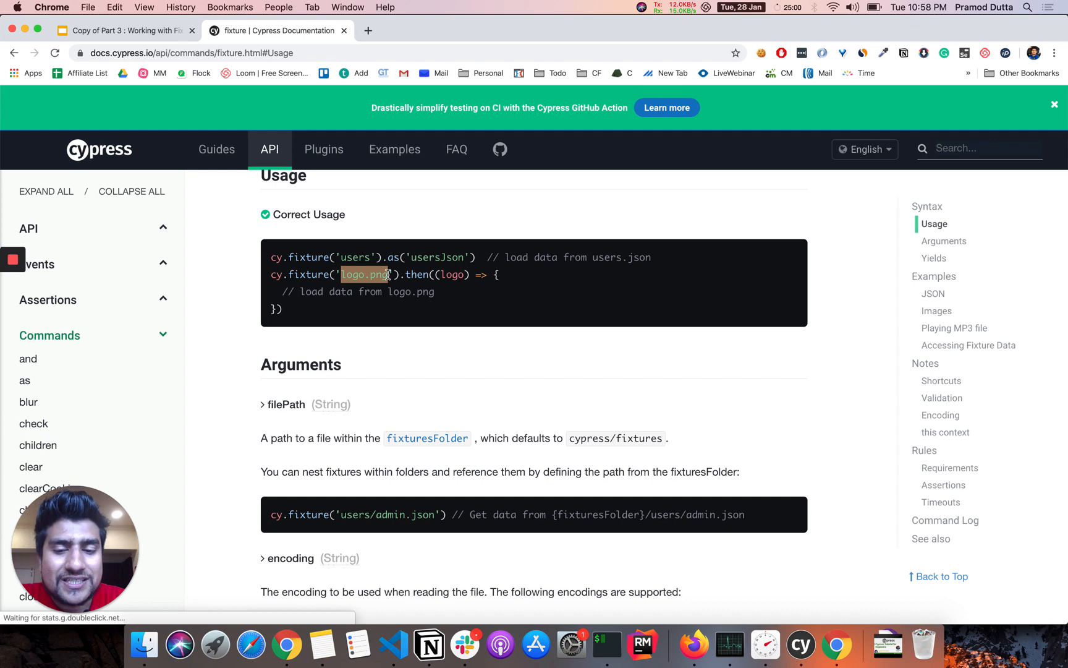
{"action": "scroll", "scroll_direction": "down", "scroll_amount": 3}
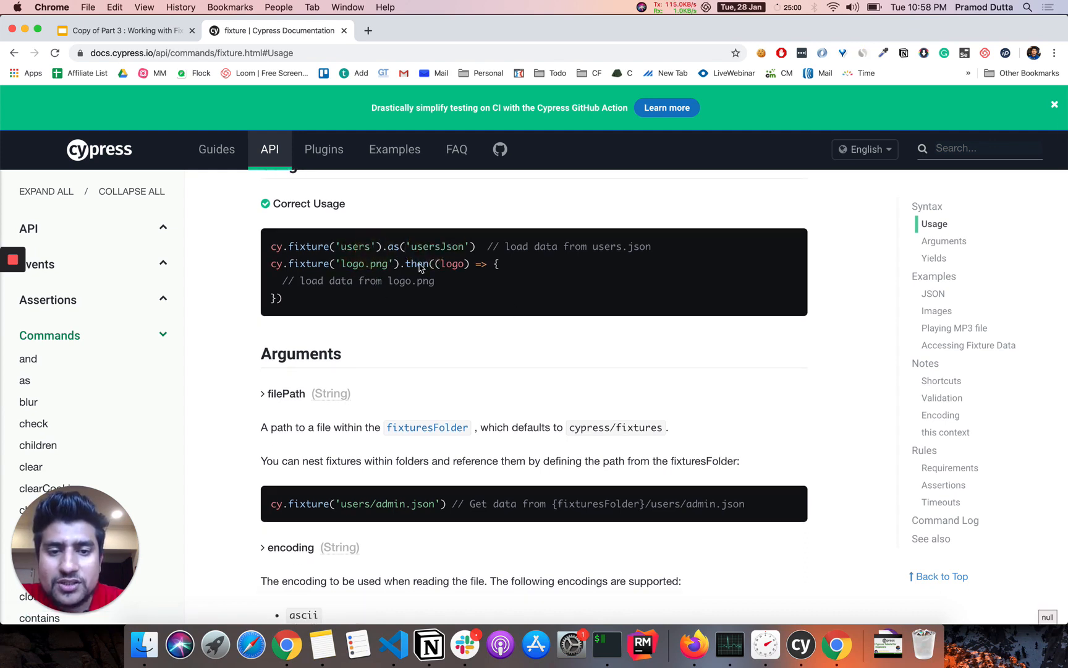
{"action": "mouse_move", "coordinate": [587, 242]}
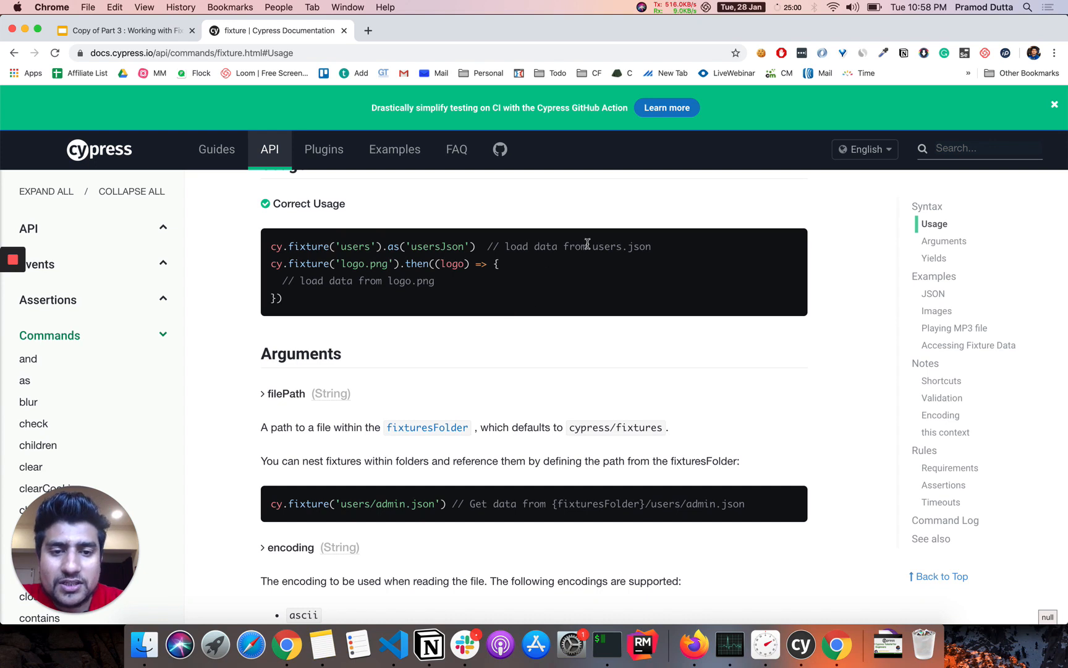
- Read through the users.json, encoding and alias examples, returning to the Syntax section
{"action": "double_click", "coordinate": [357, 246]}
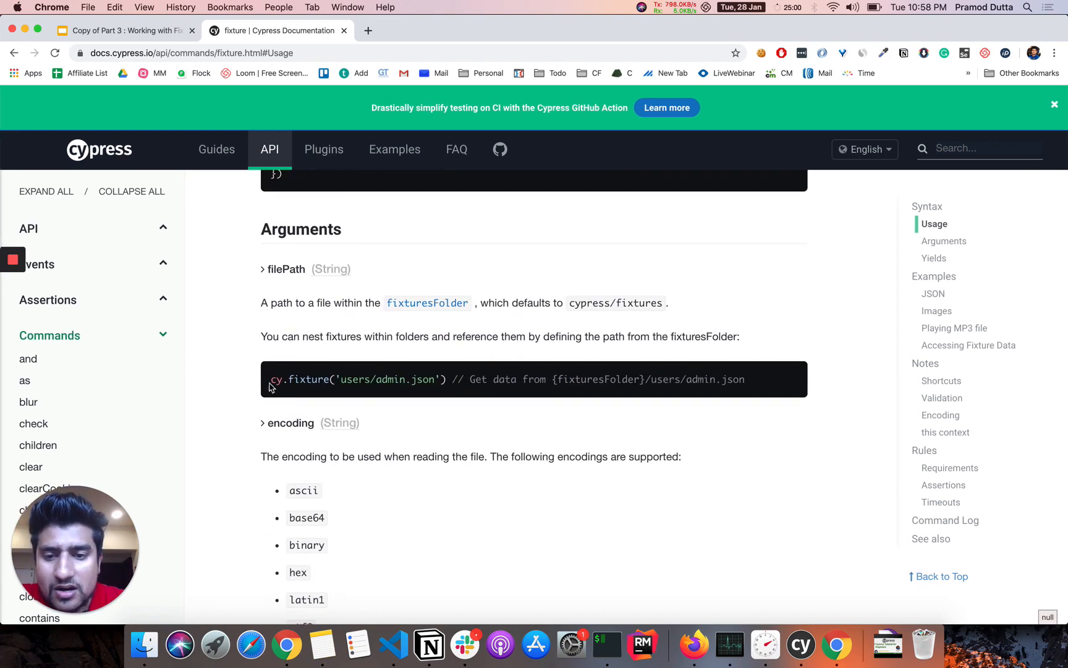
{"action": "scroll", "scroll_direction": "down", "scroll_amount": 3}
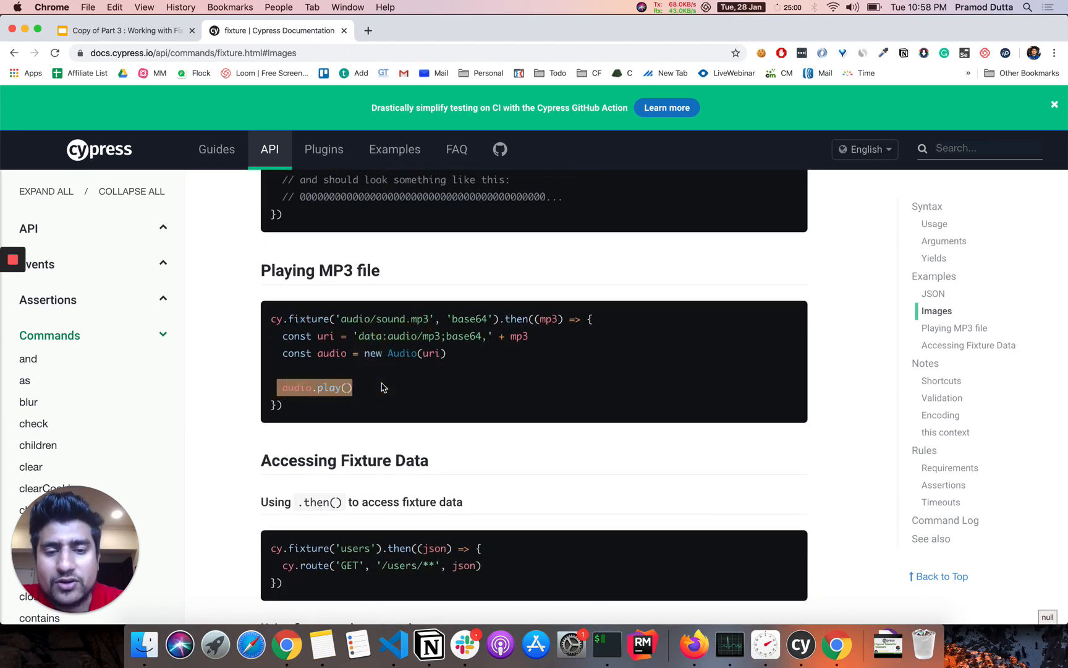
{"action": "scroll", "scroll_direction": "down", "scroll_amount": 3}
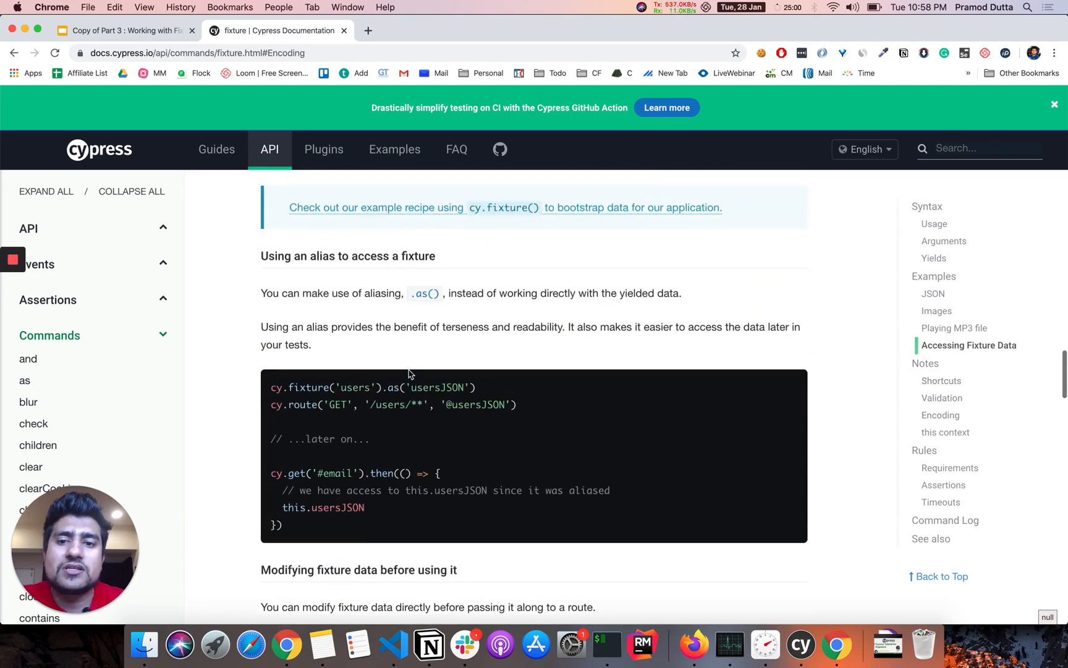
{"action": "left_click", "coordinate": [926, 210]}
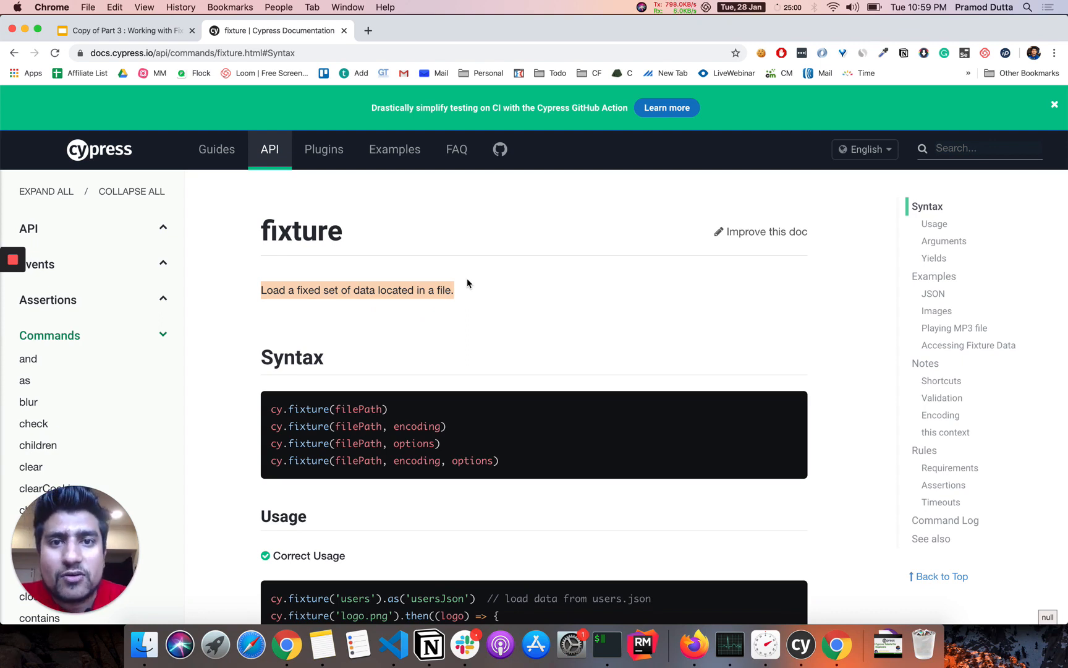
- Switch back to the Slides tab and start presenting
{"action": "left_click", "coordinate": [123, 30]}
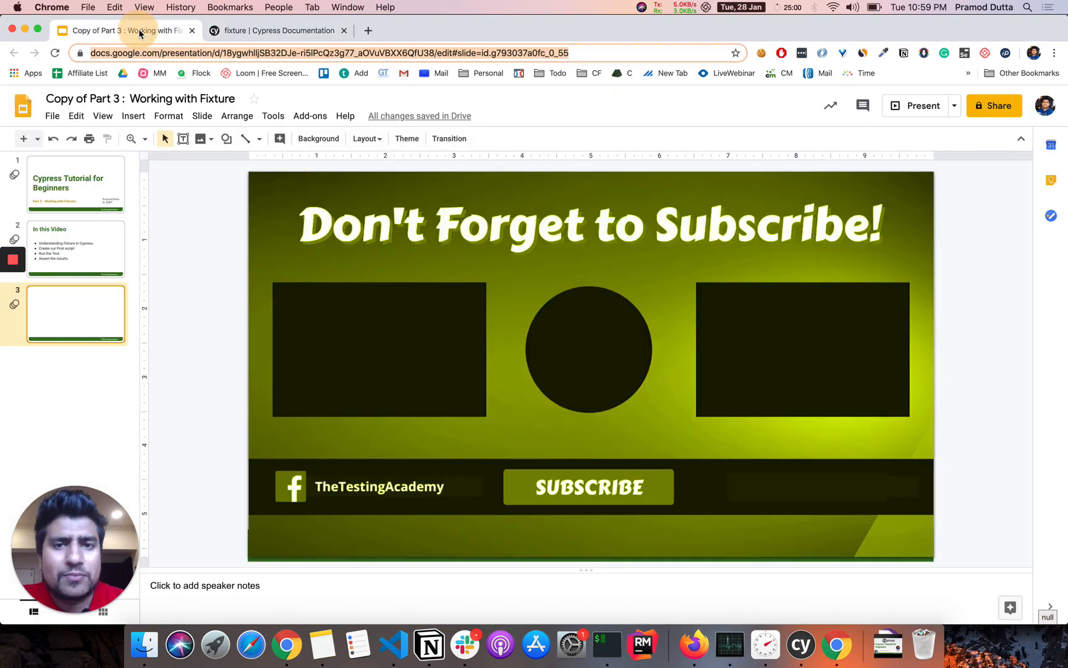
{"action": "left_click", "coordinate": [921, 106]}
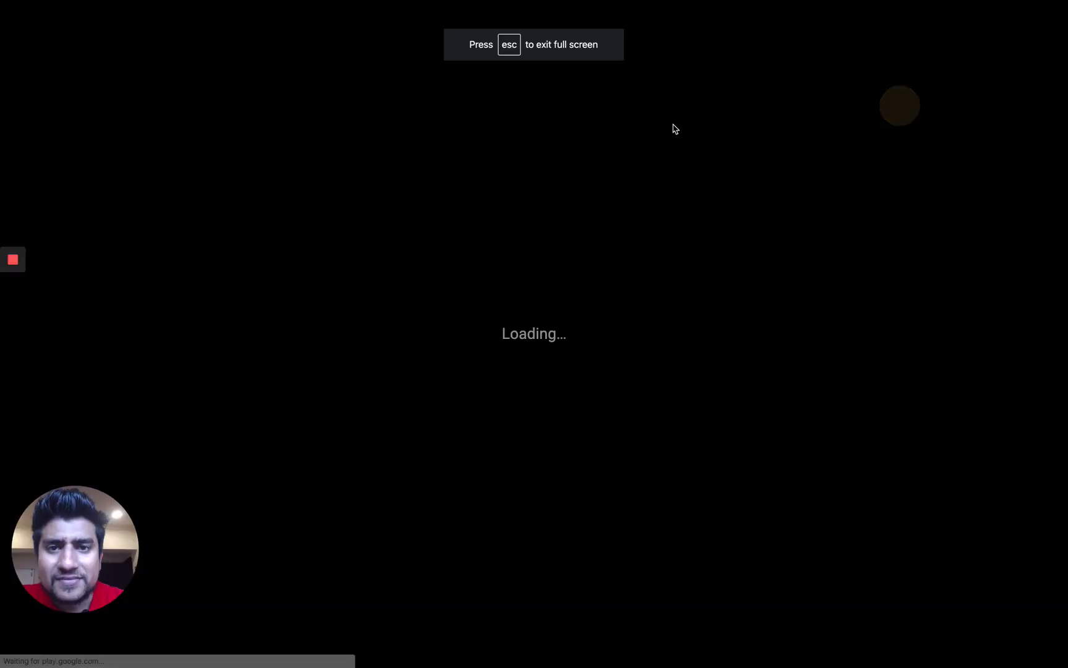